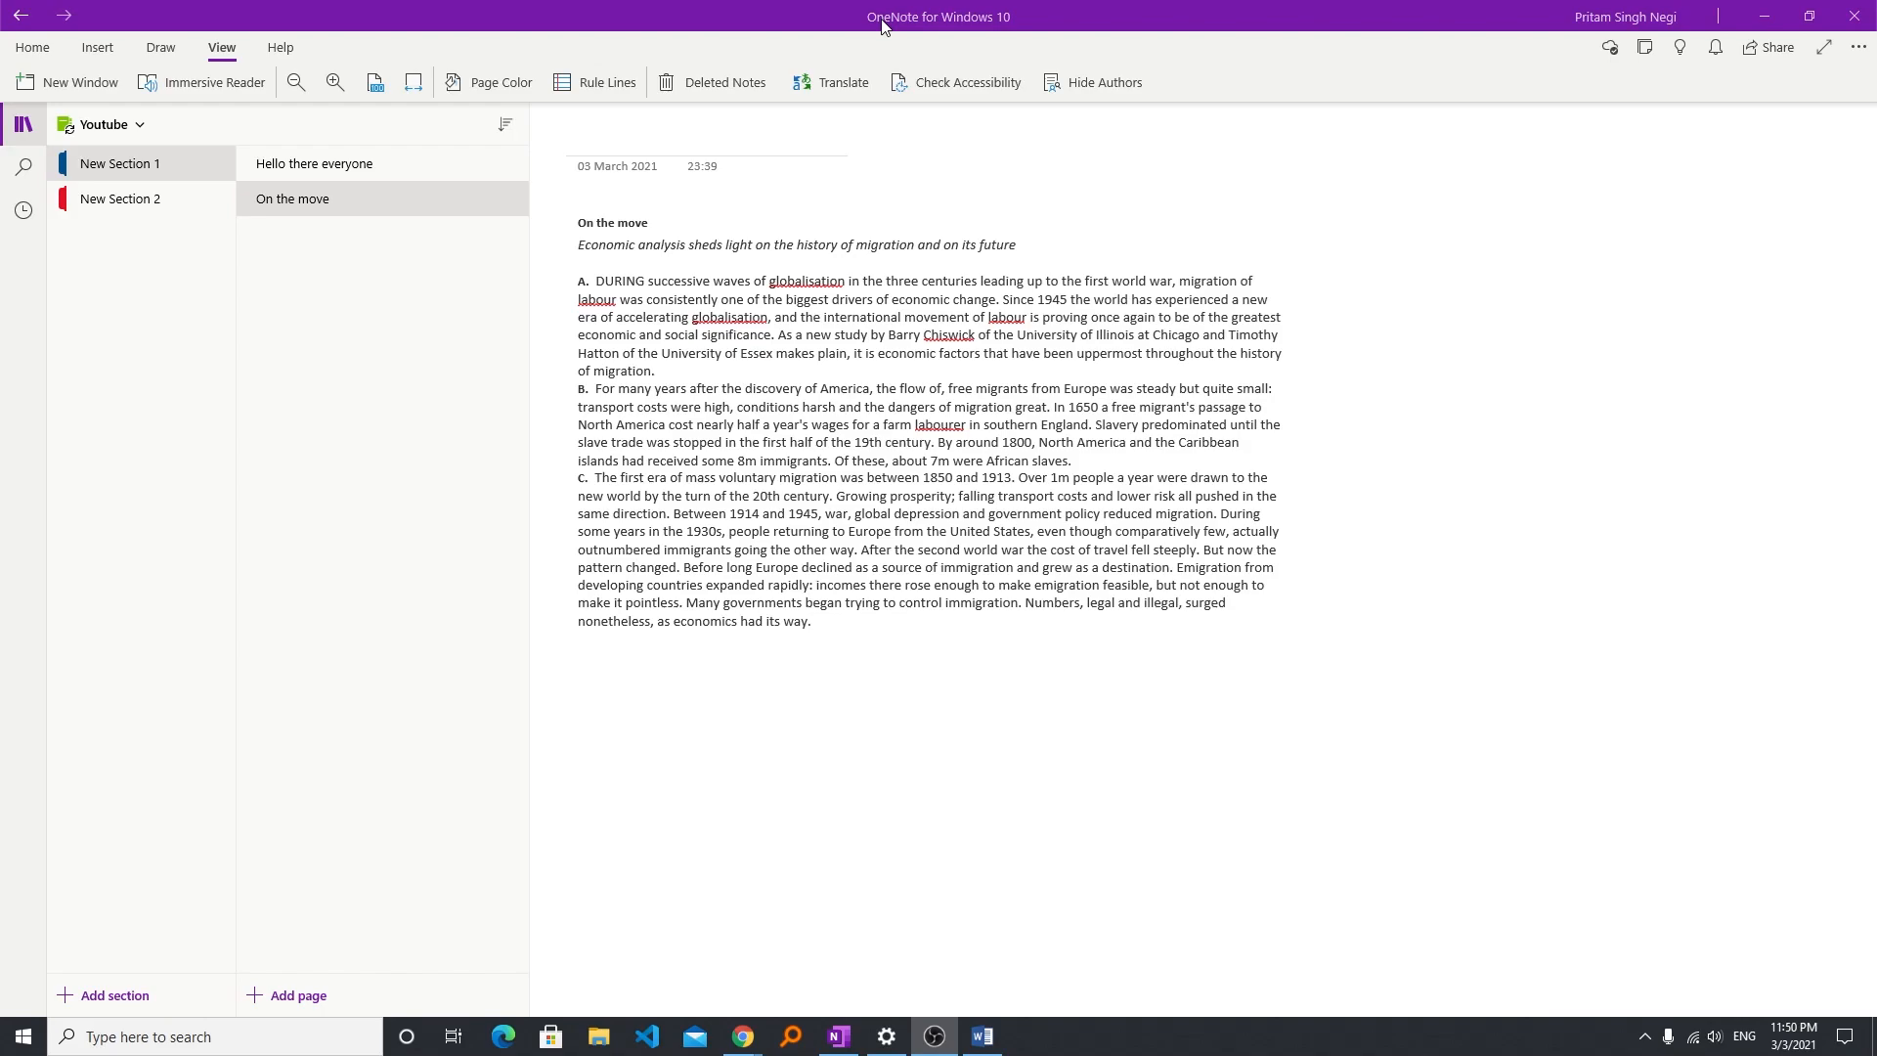
pyautogui.moveTo(329, 604)
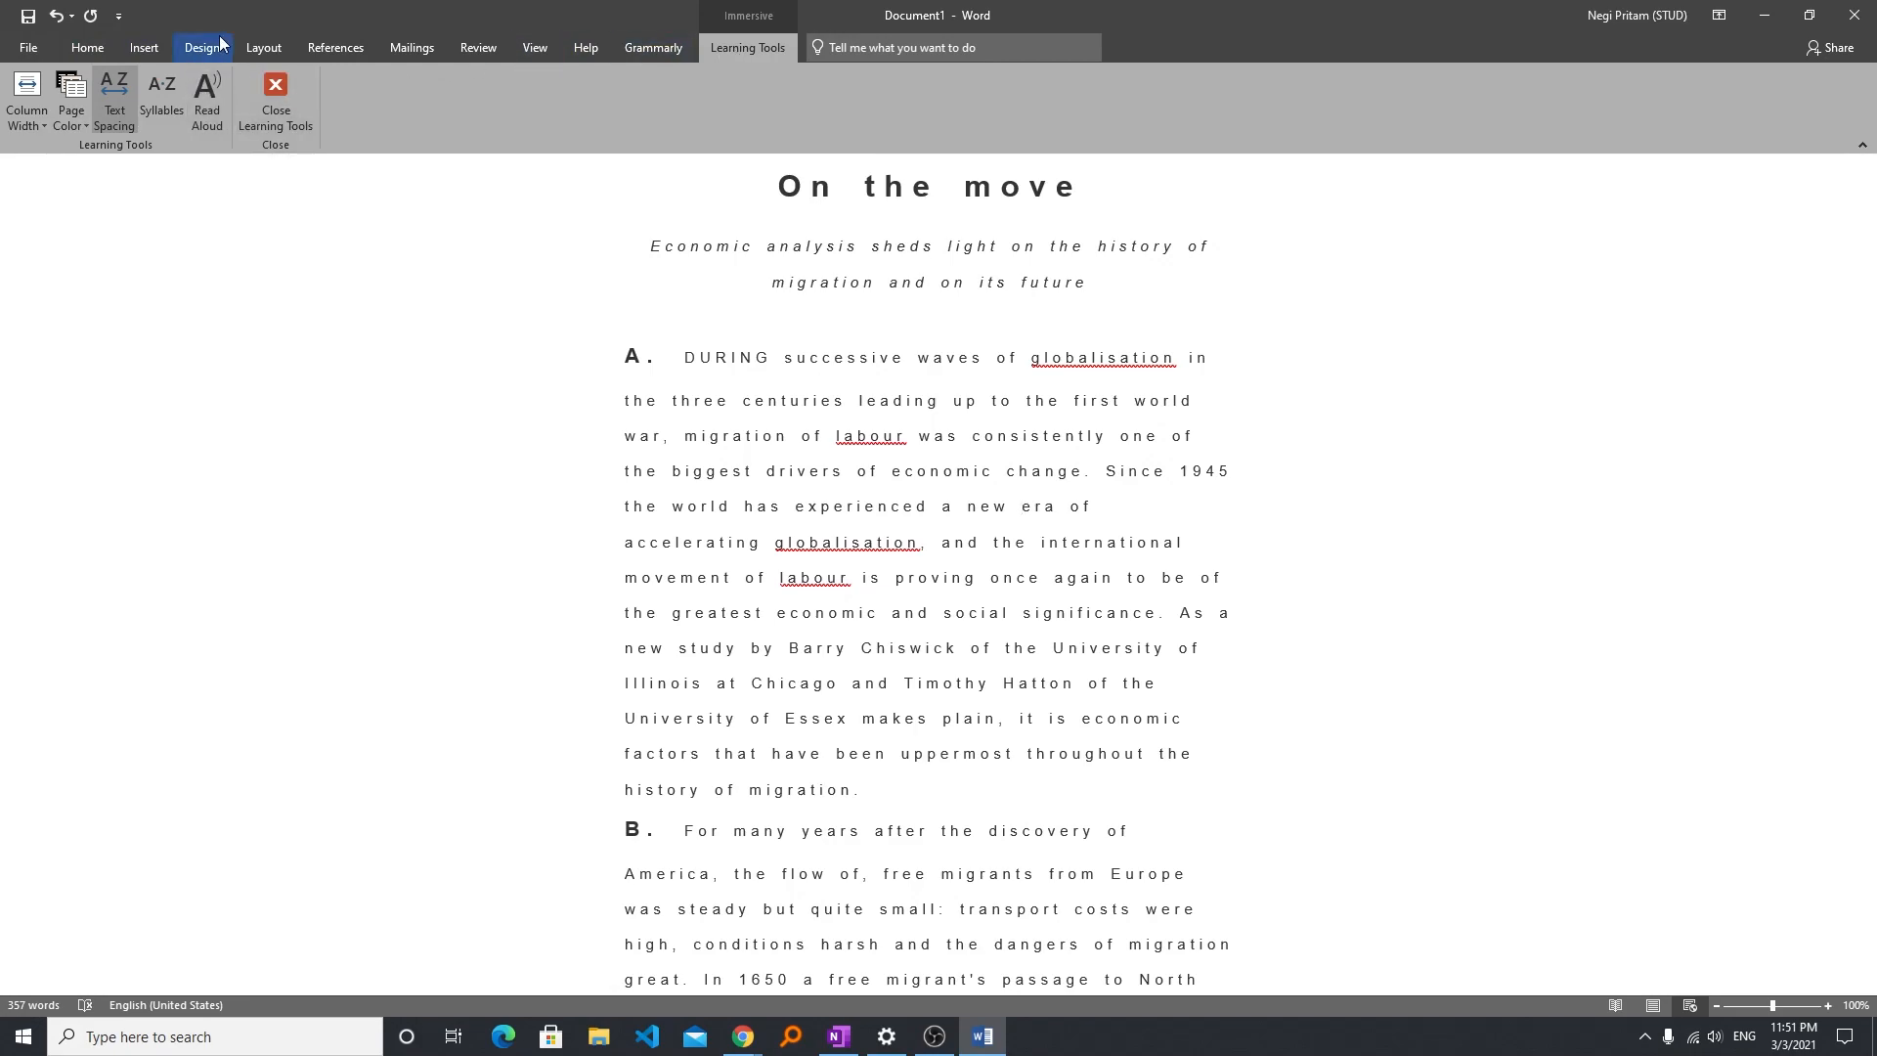
# Switch Word's 'On the move' article into the Learning Tools reading view.
pyautogui.click(206, 102)
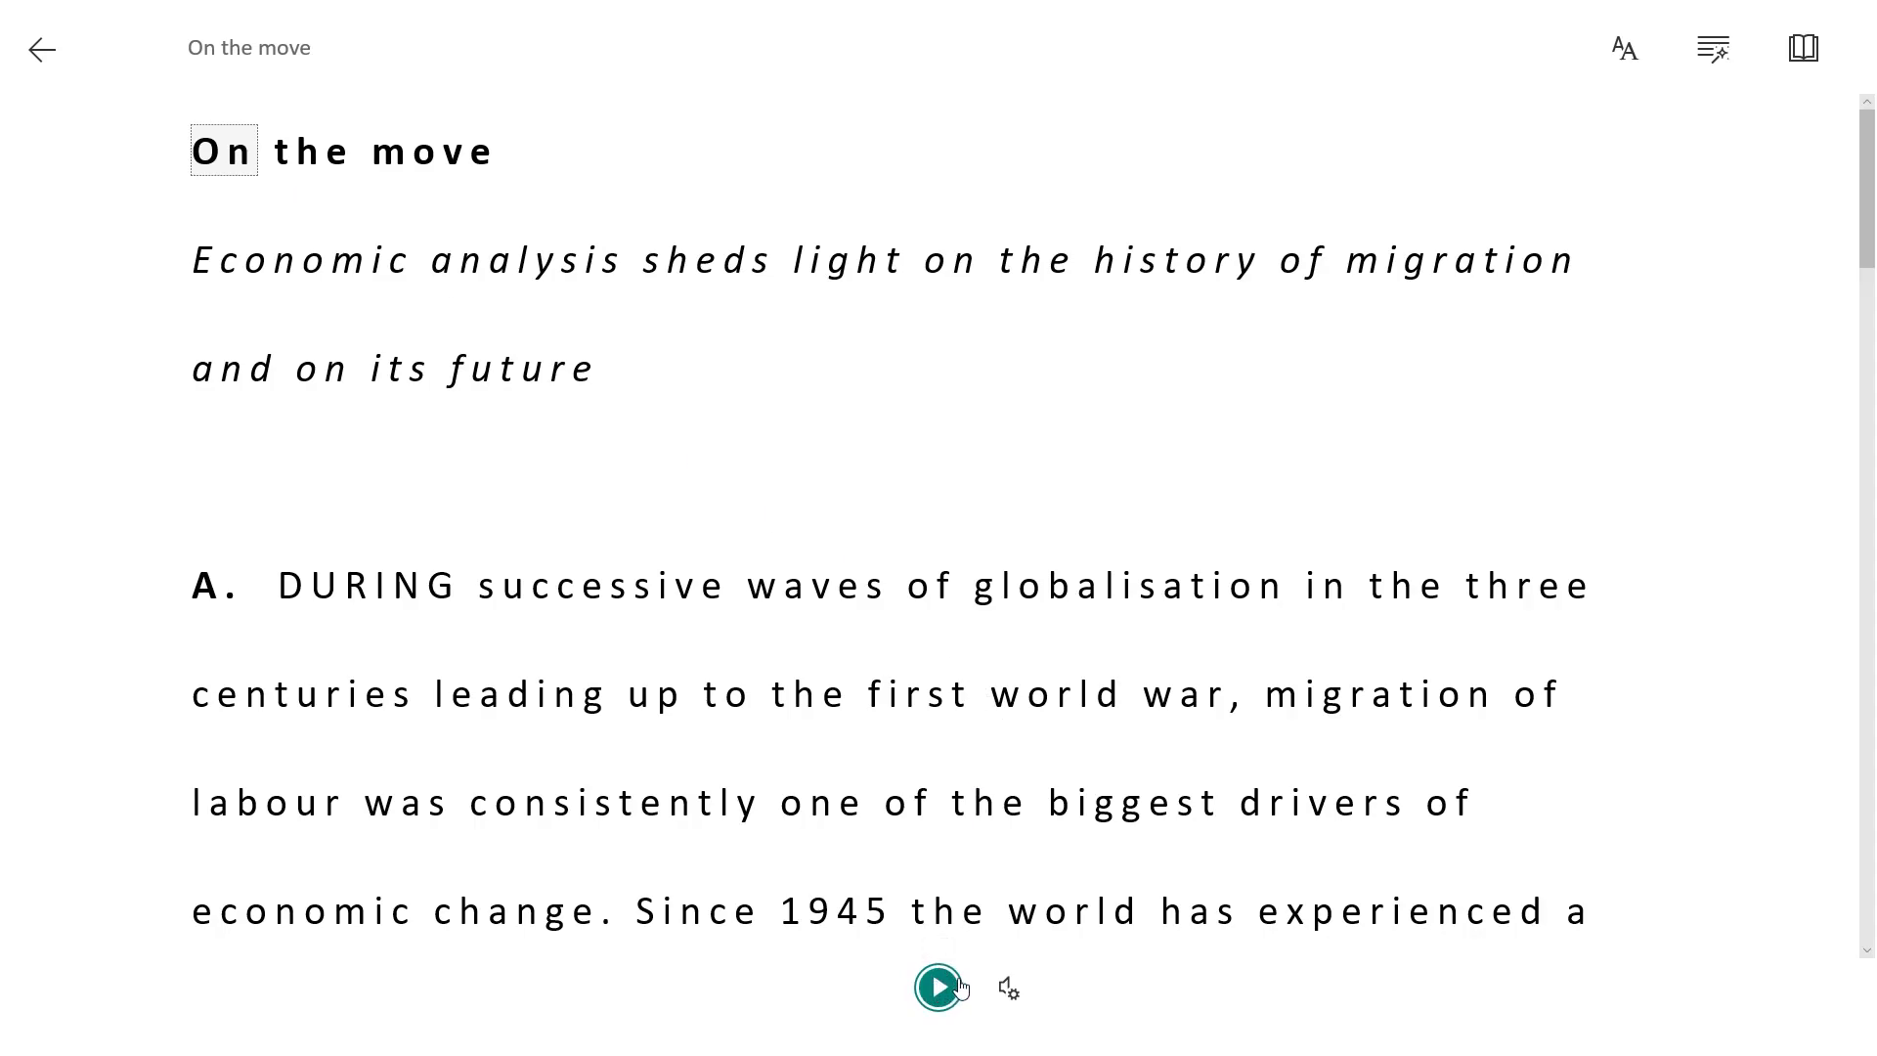
# Confirm male voice at 0.75 speed, read the article's opening aloud, then stop.
pyautogui.click(1007, 986)
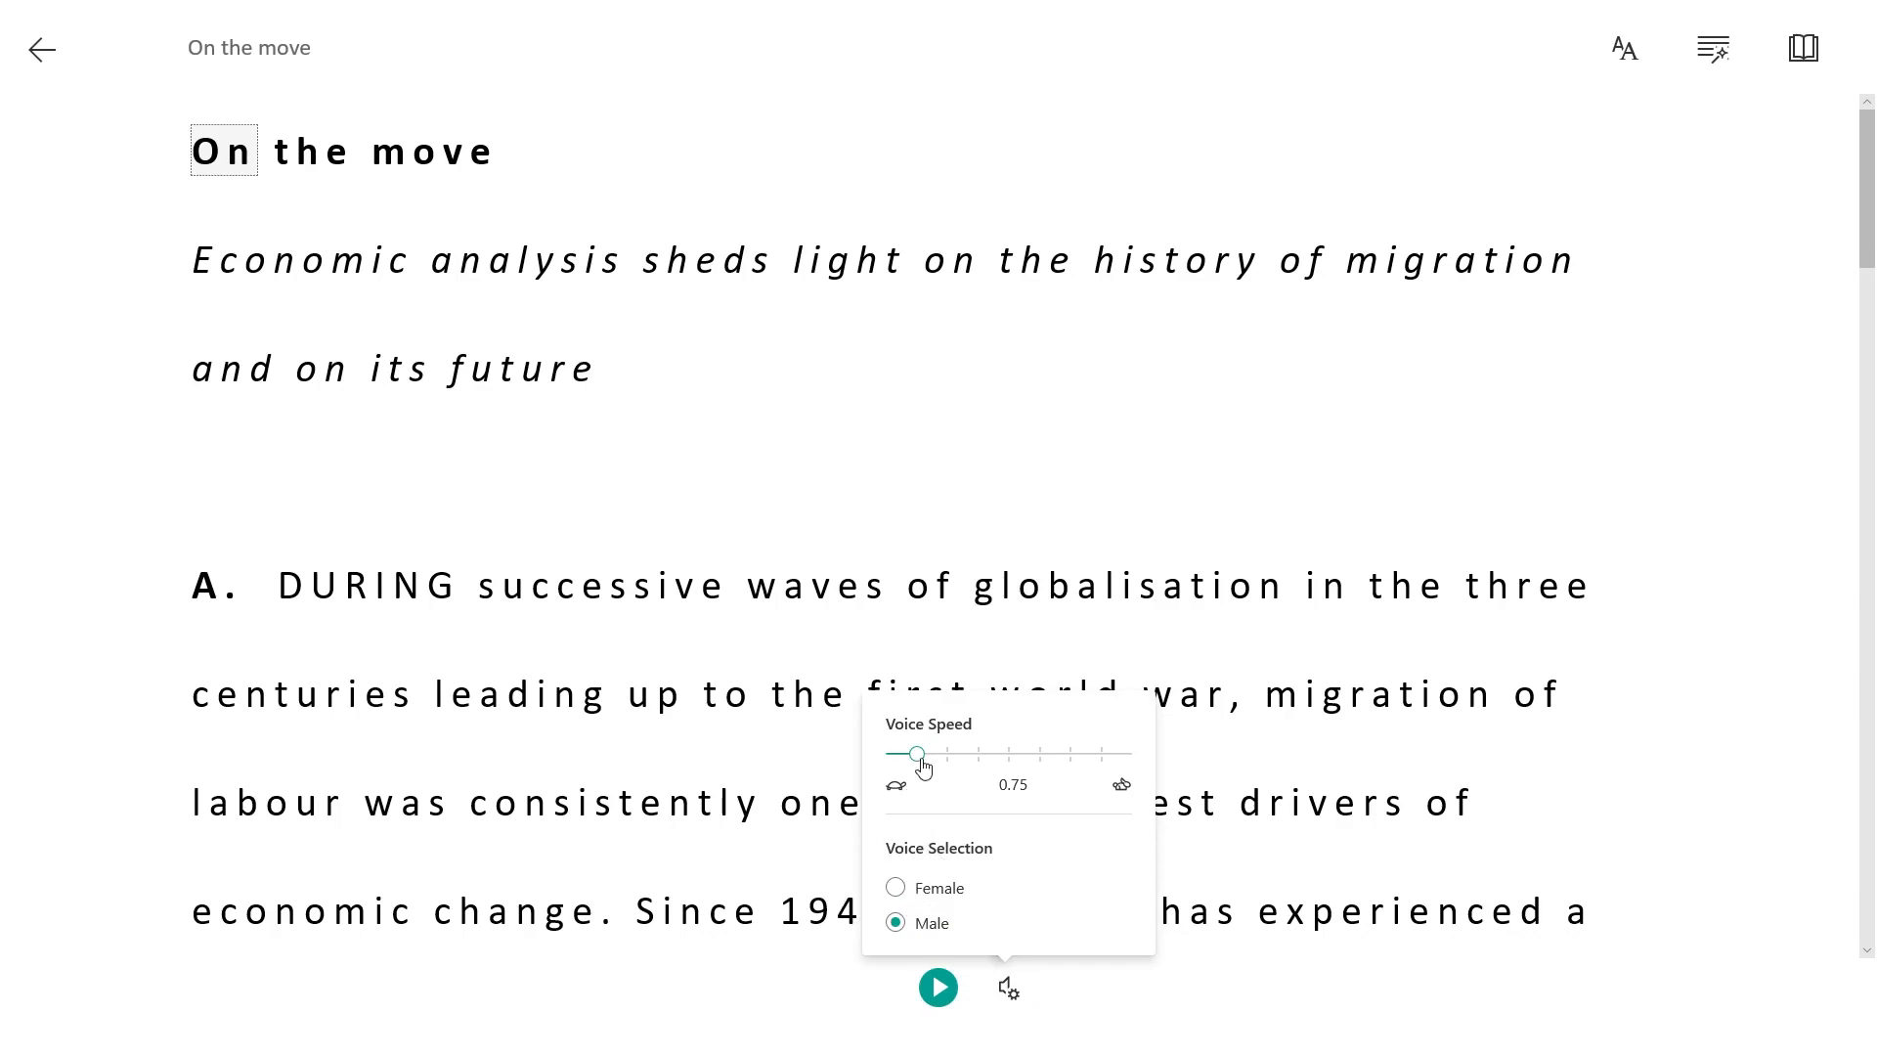
pyautogui.moveTo(953, 759)
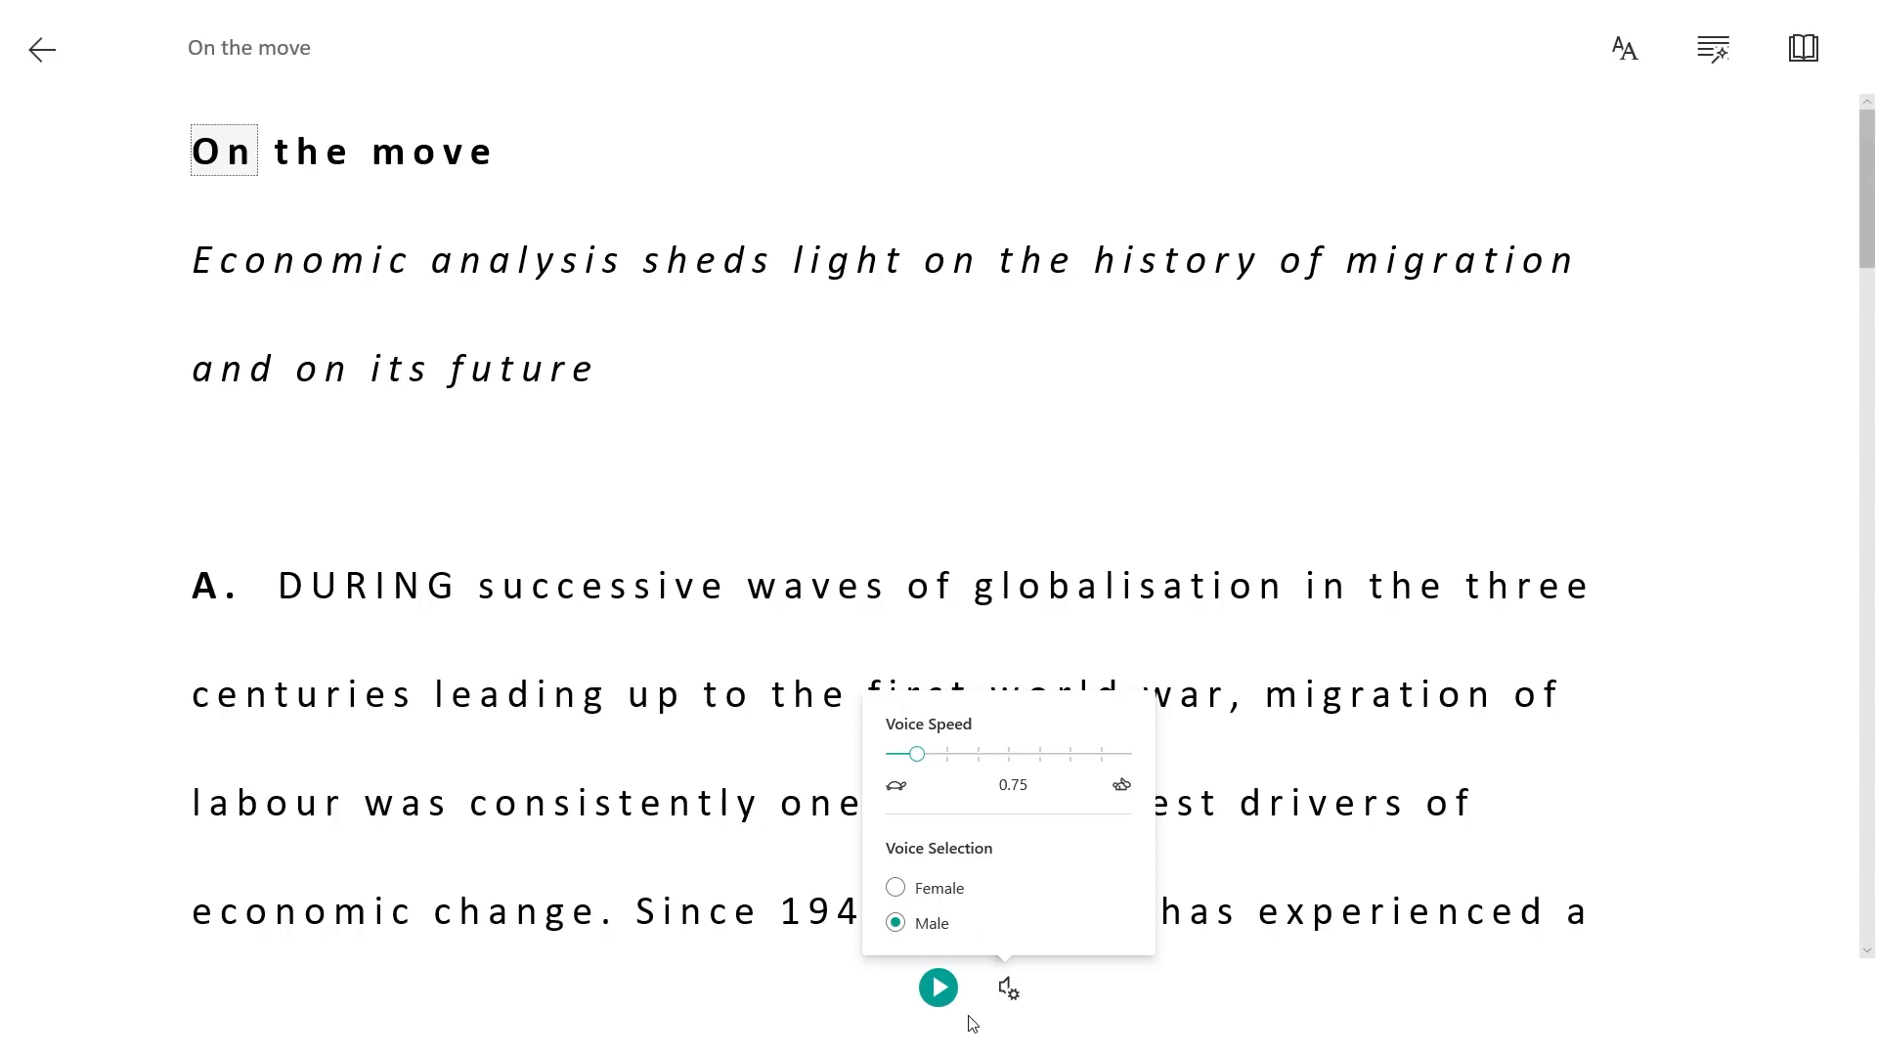
pyautogui.click(937, 985)
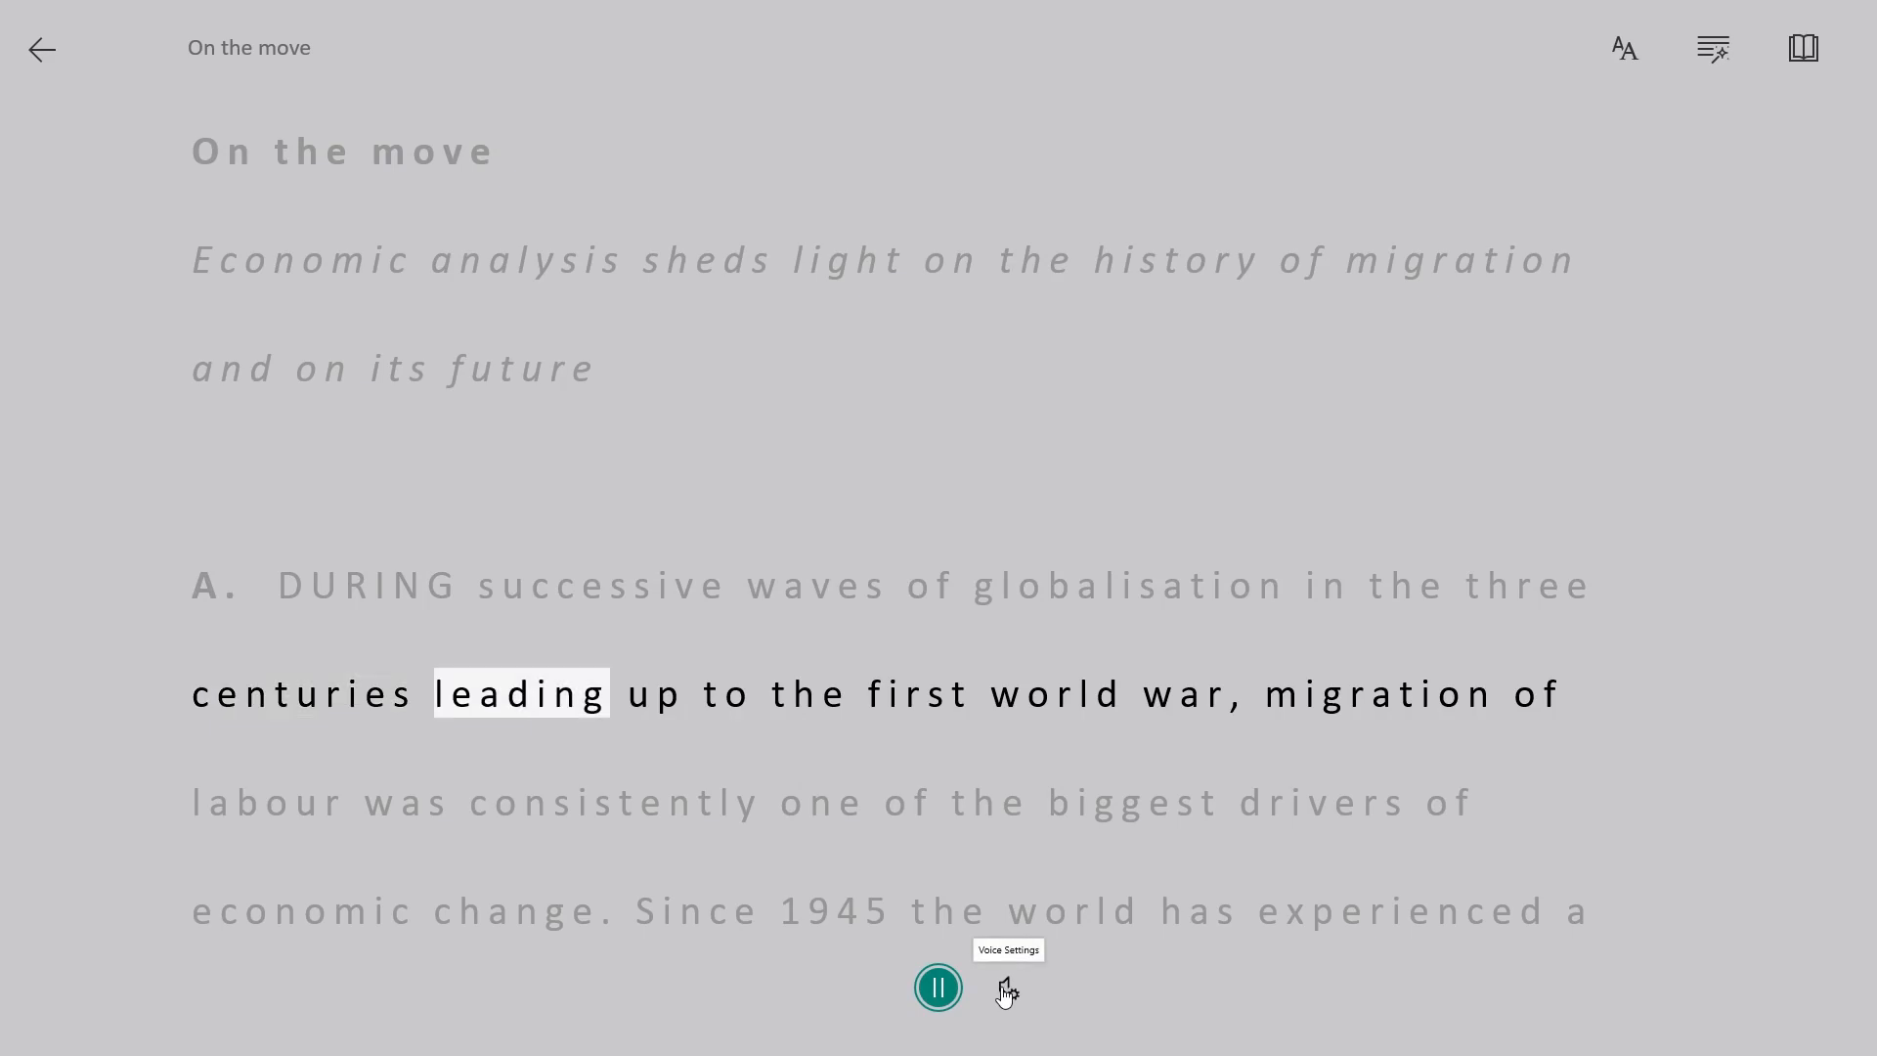
pyautogui.click(937, 987)
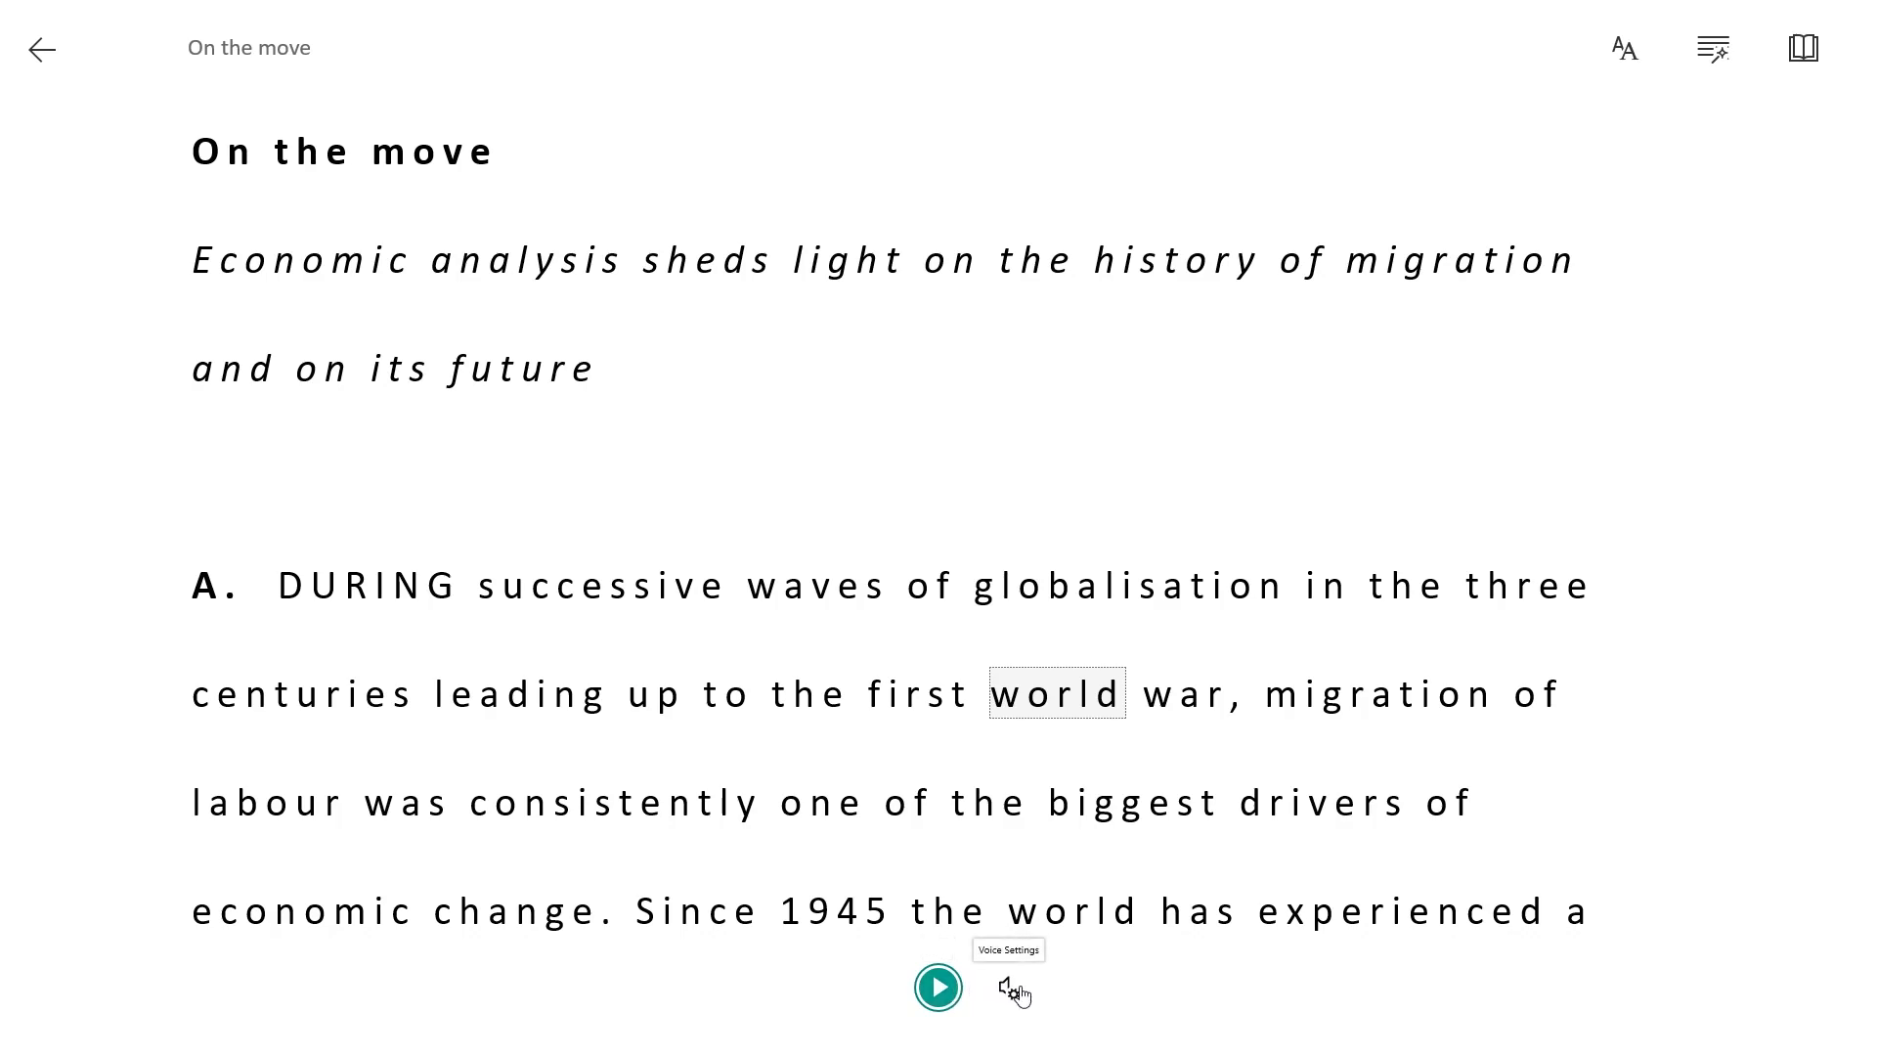
# Raise Voice Speed from 0.75 to 1 and read further into paragraph A before pausing.
pyautogui.click(1009, 987)
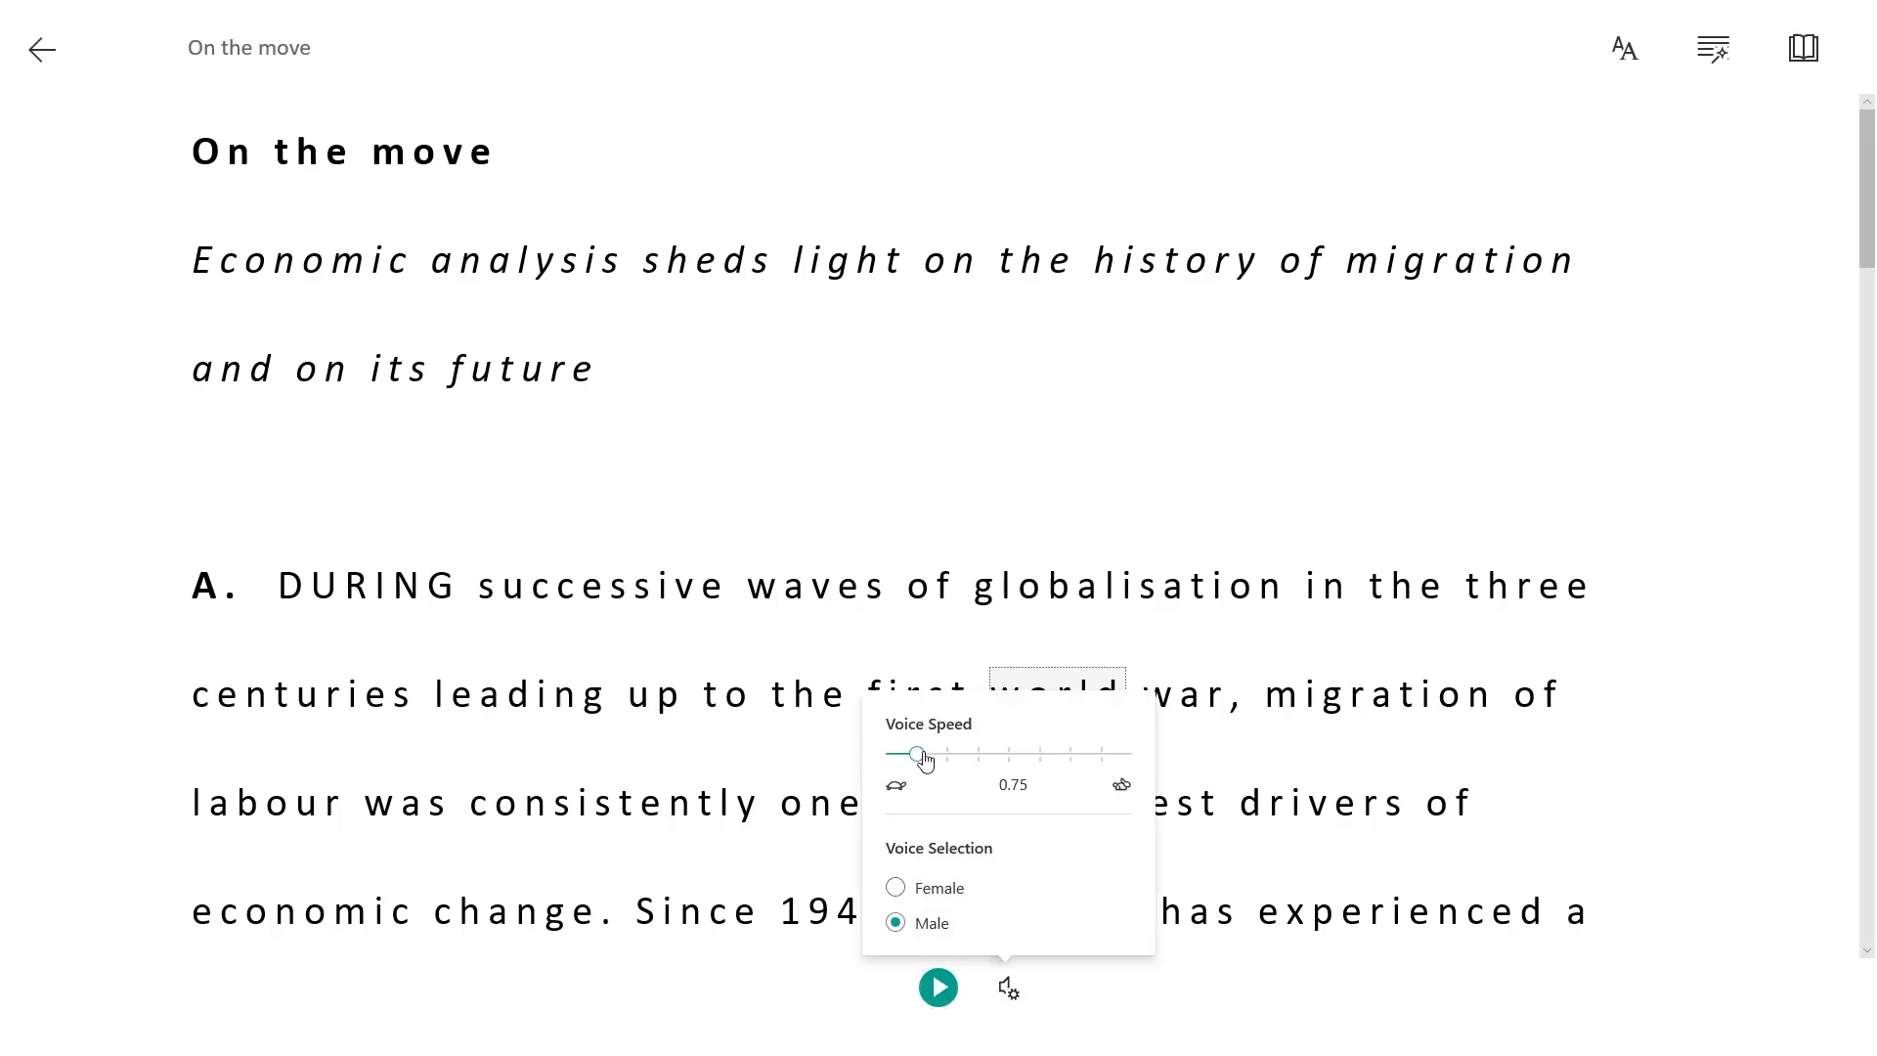
pyautogui.moveTo(919, 754); pyautogui.dragTo(949, 755)
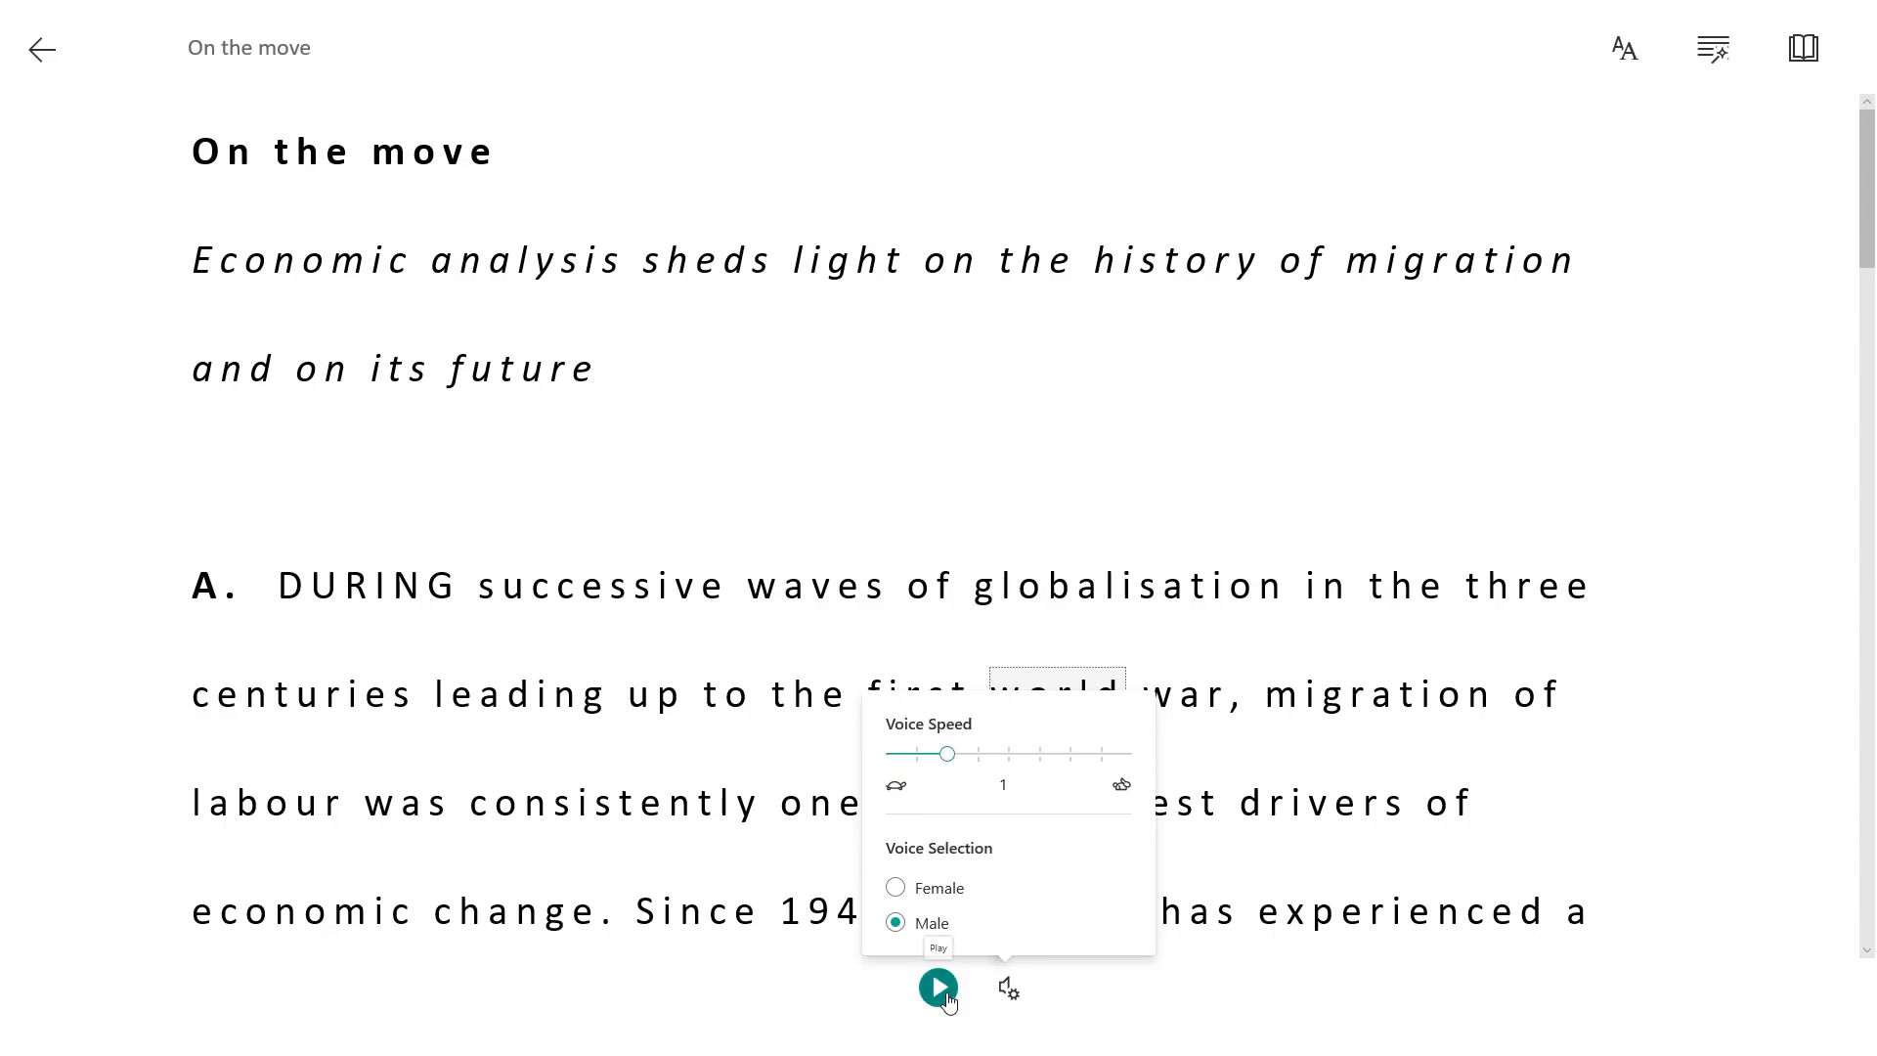
pyautogui.click(939, 986)
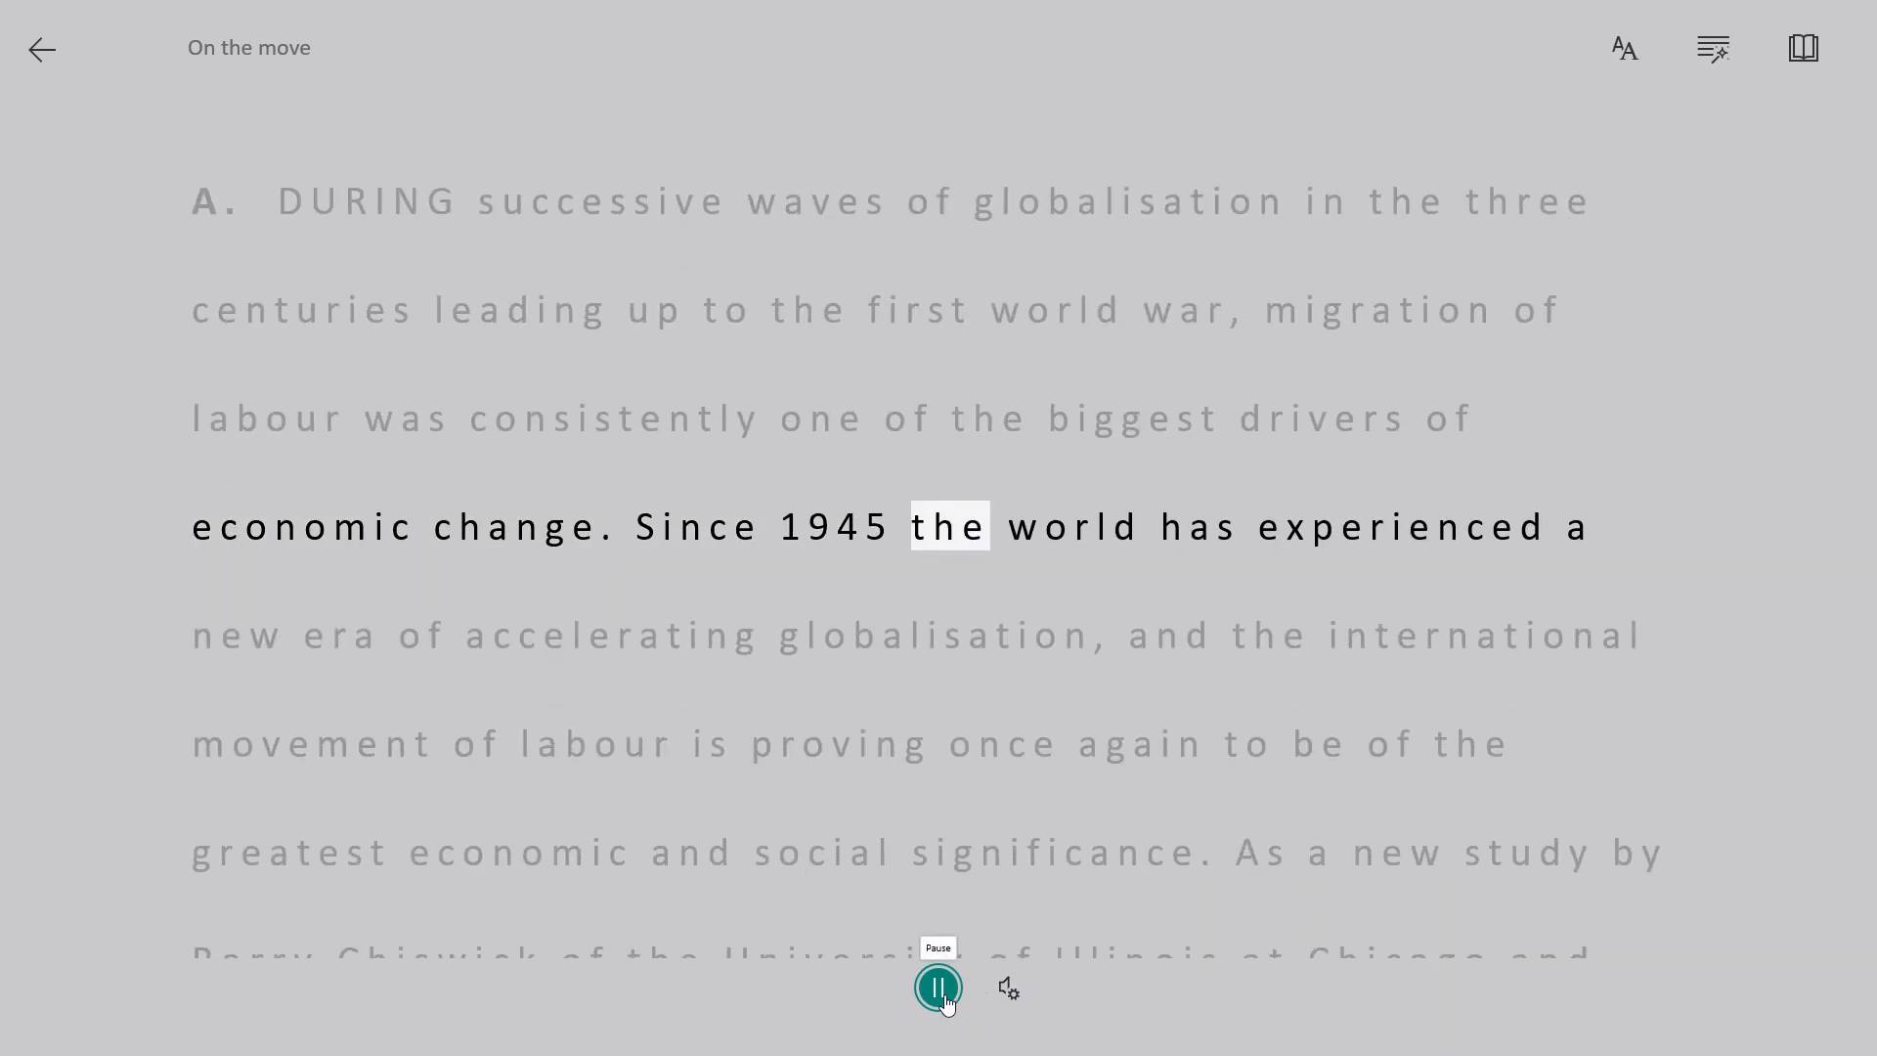
pyautogui.click(938, 986)
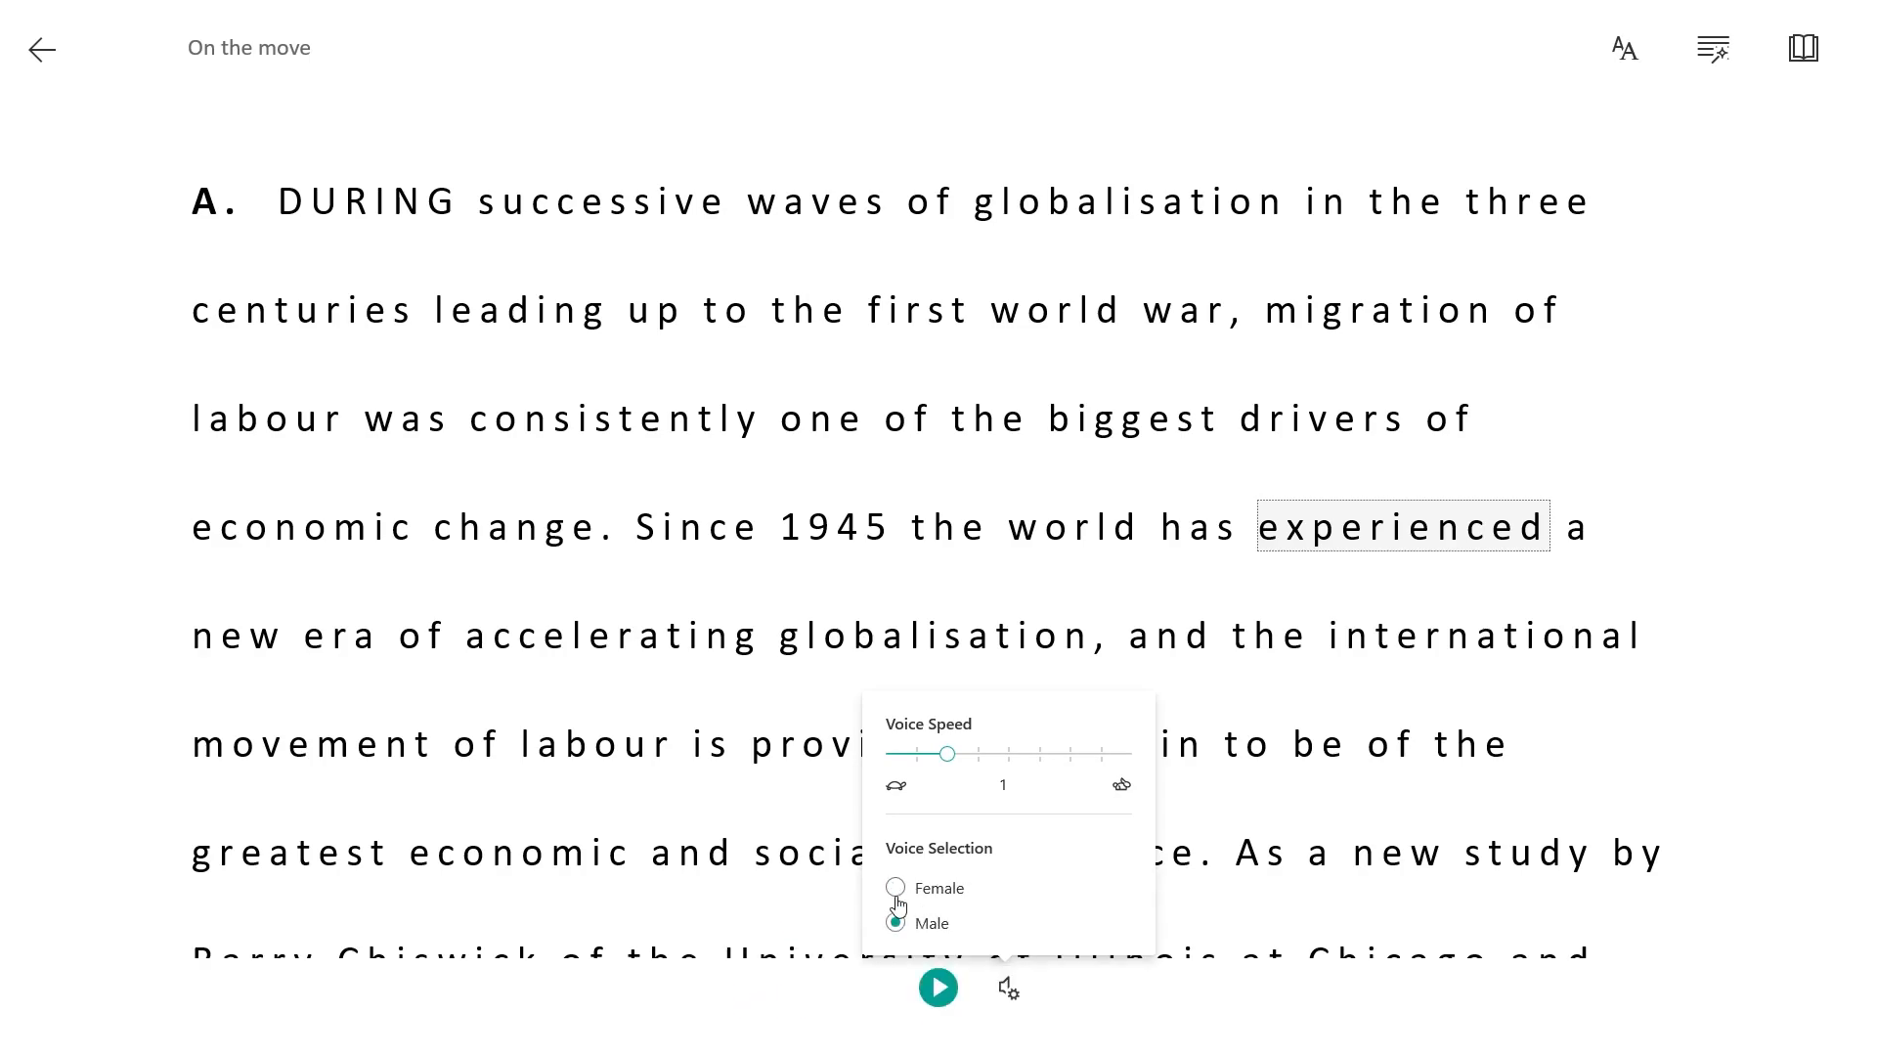
# Switch to the female voice, continue reading paragraph A, and adjust Voice Speed back to 0.75.
pyautogui.click(896, 887)
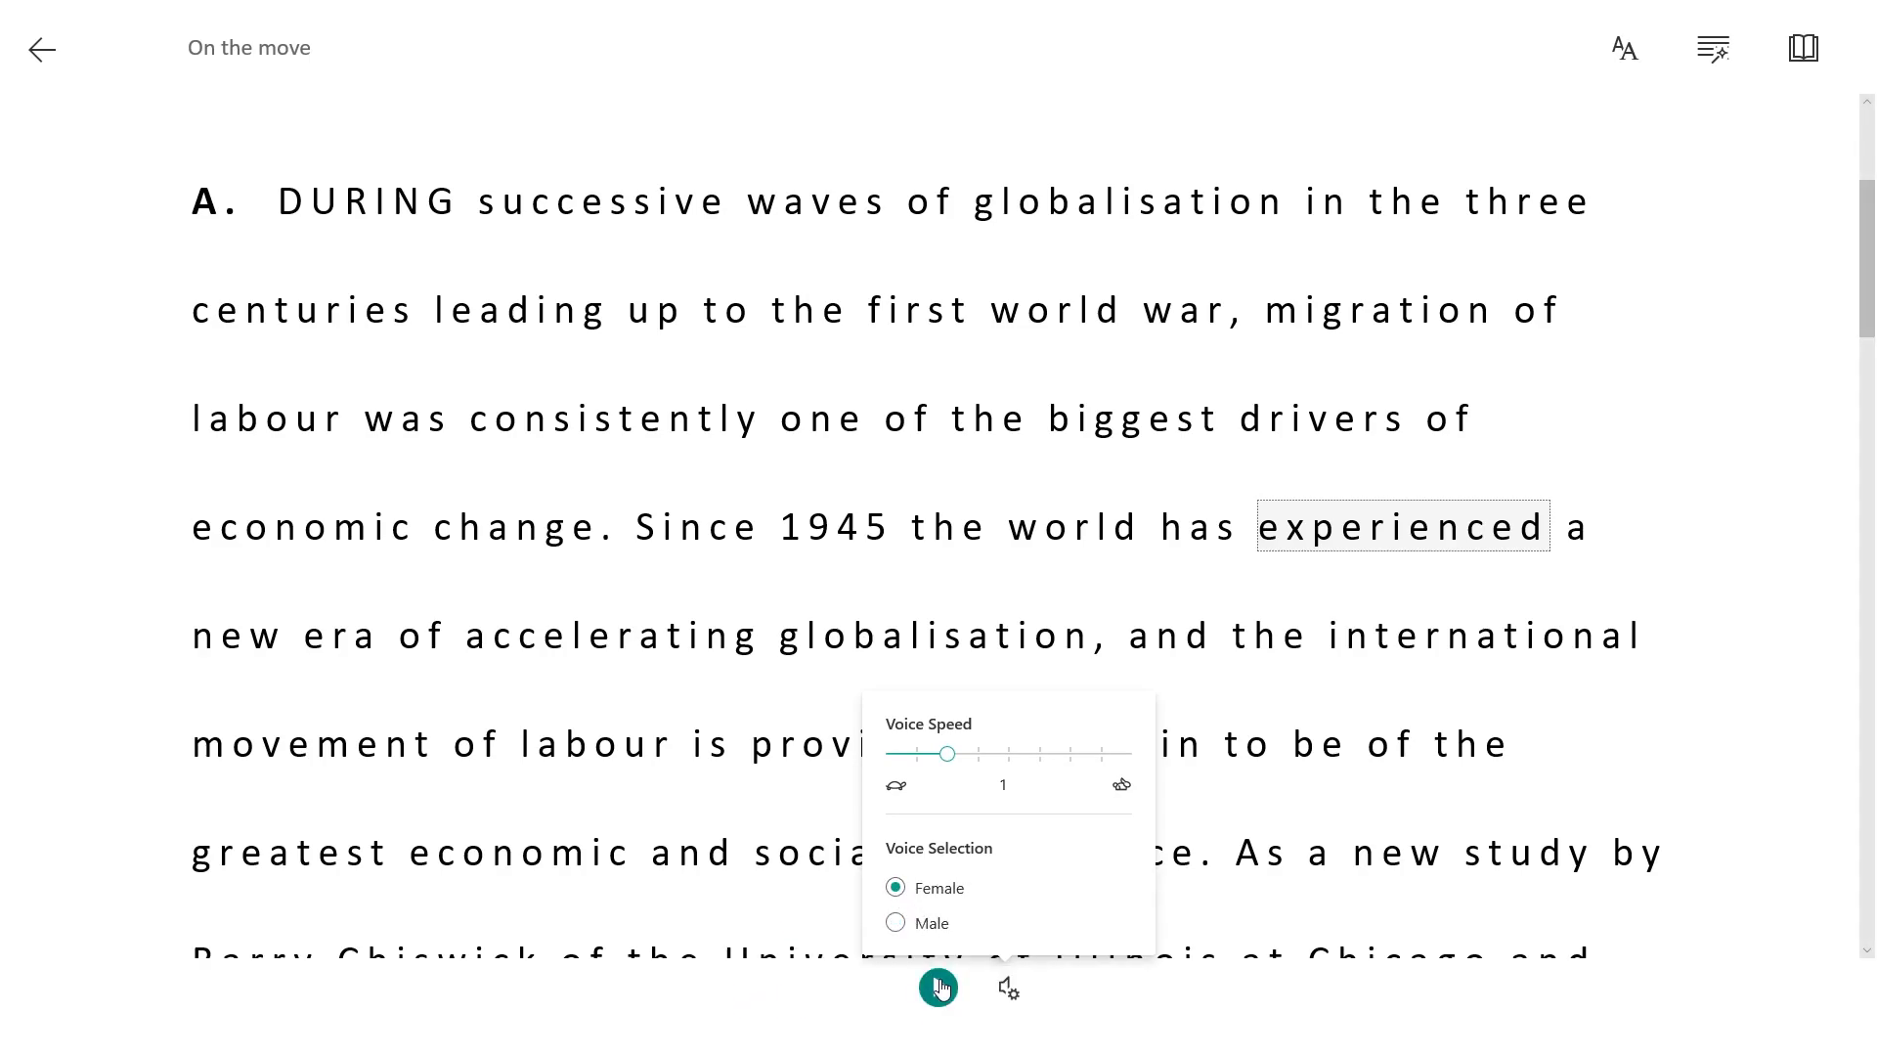
pyautogui.click(937, 987)
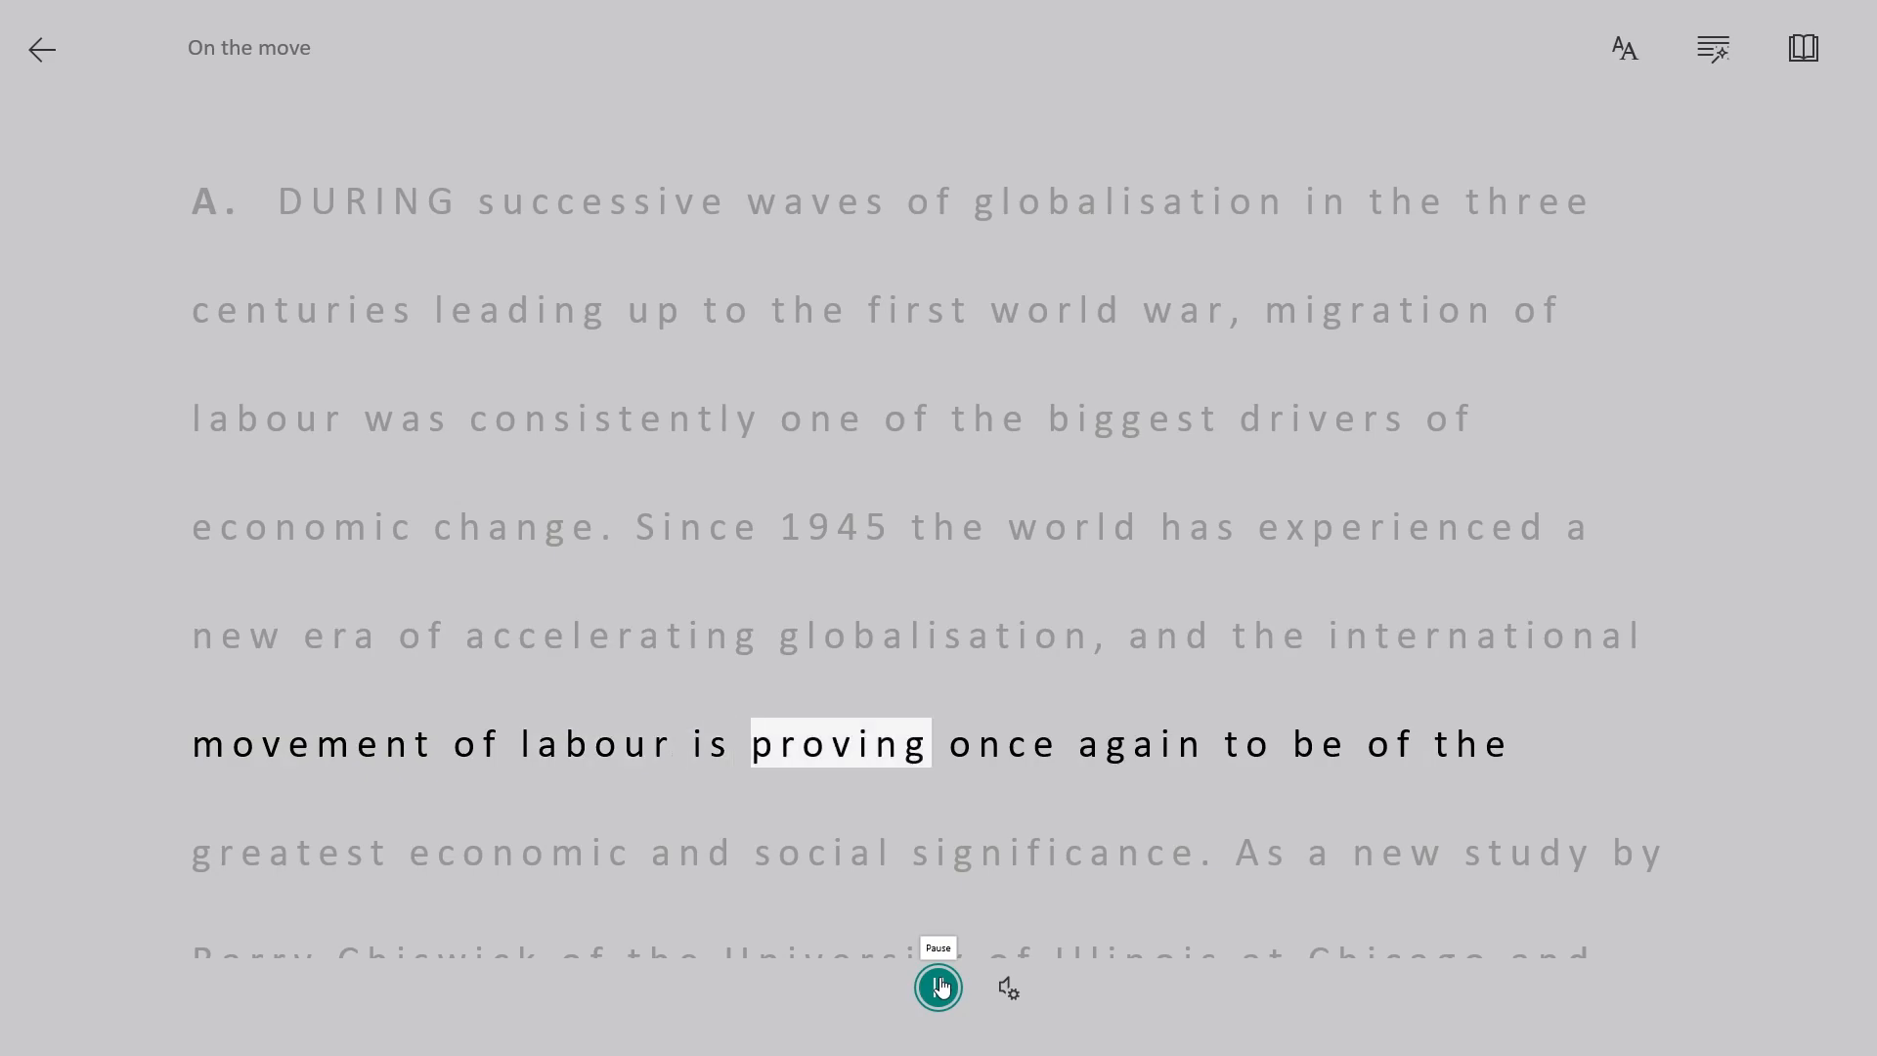
pyautogui.click(1007, 988)
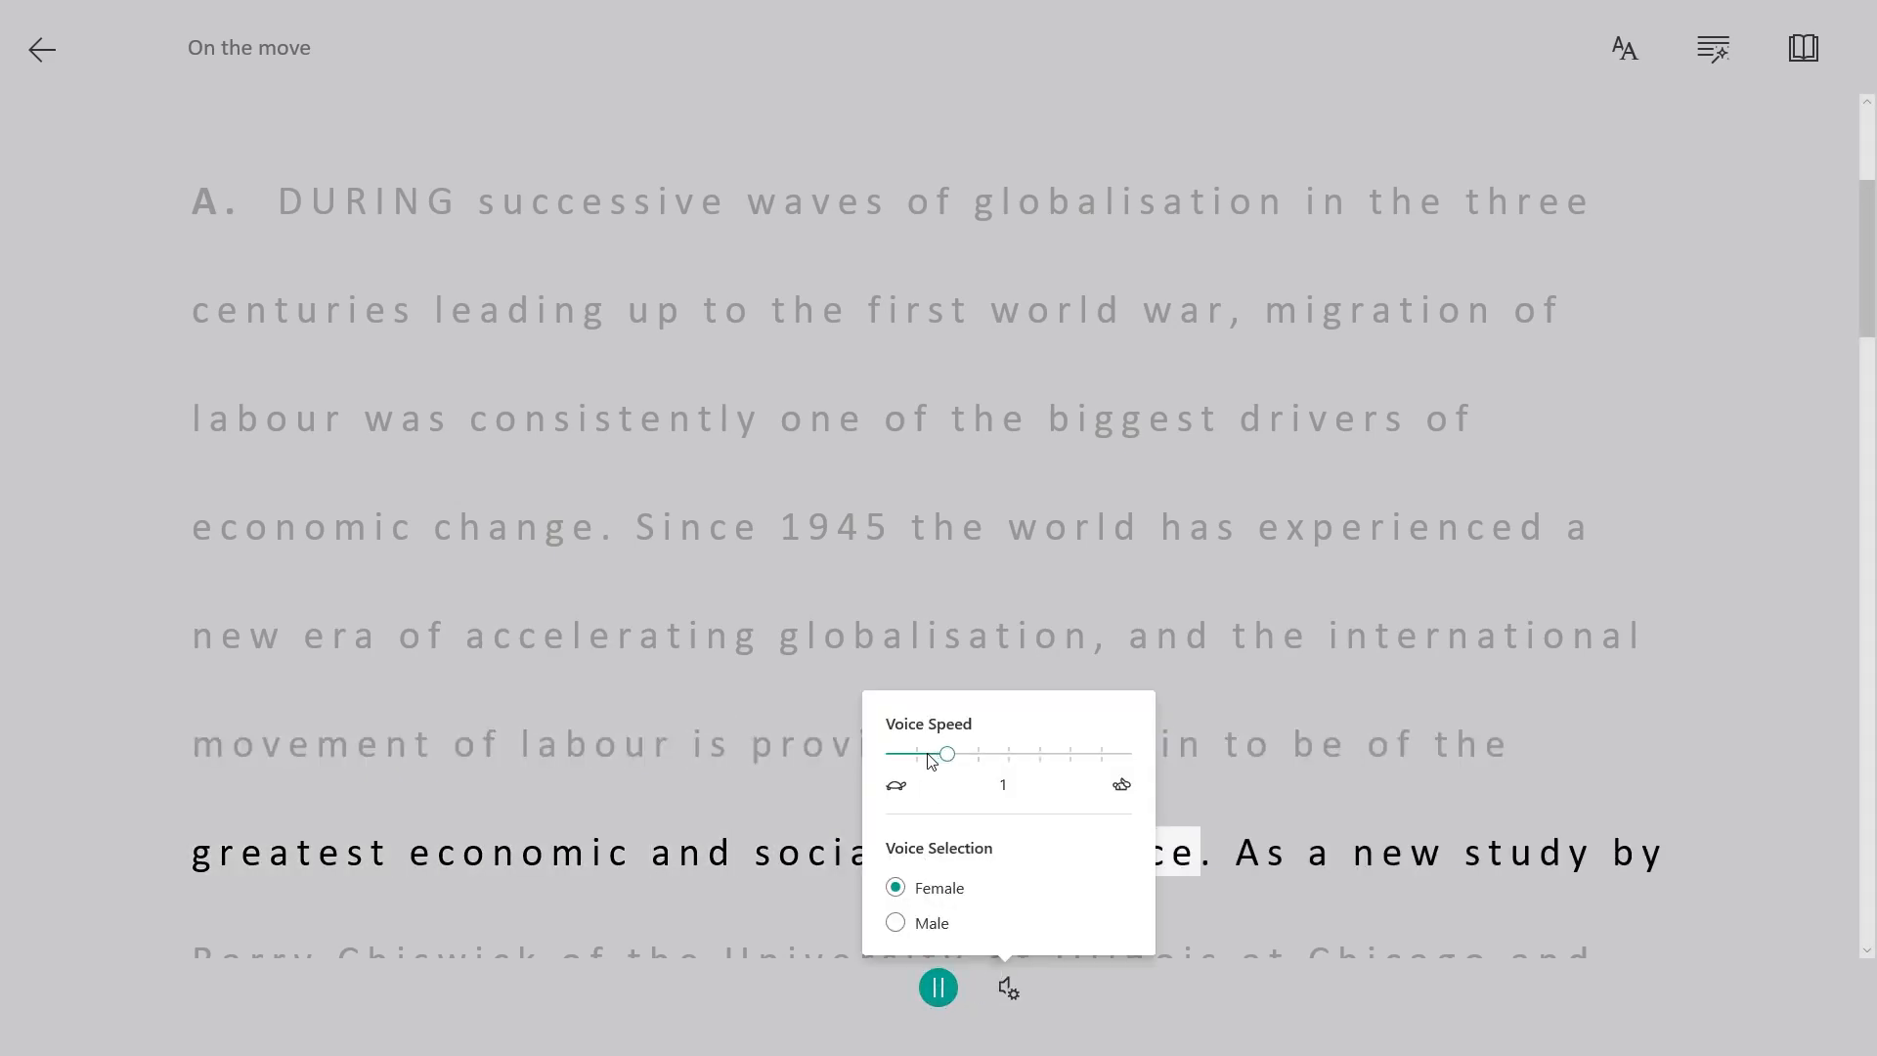
pyautogui.moveTo(947, 753); pyautogui.dragTo(915, 753)
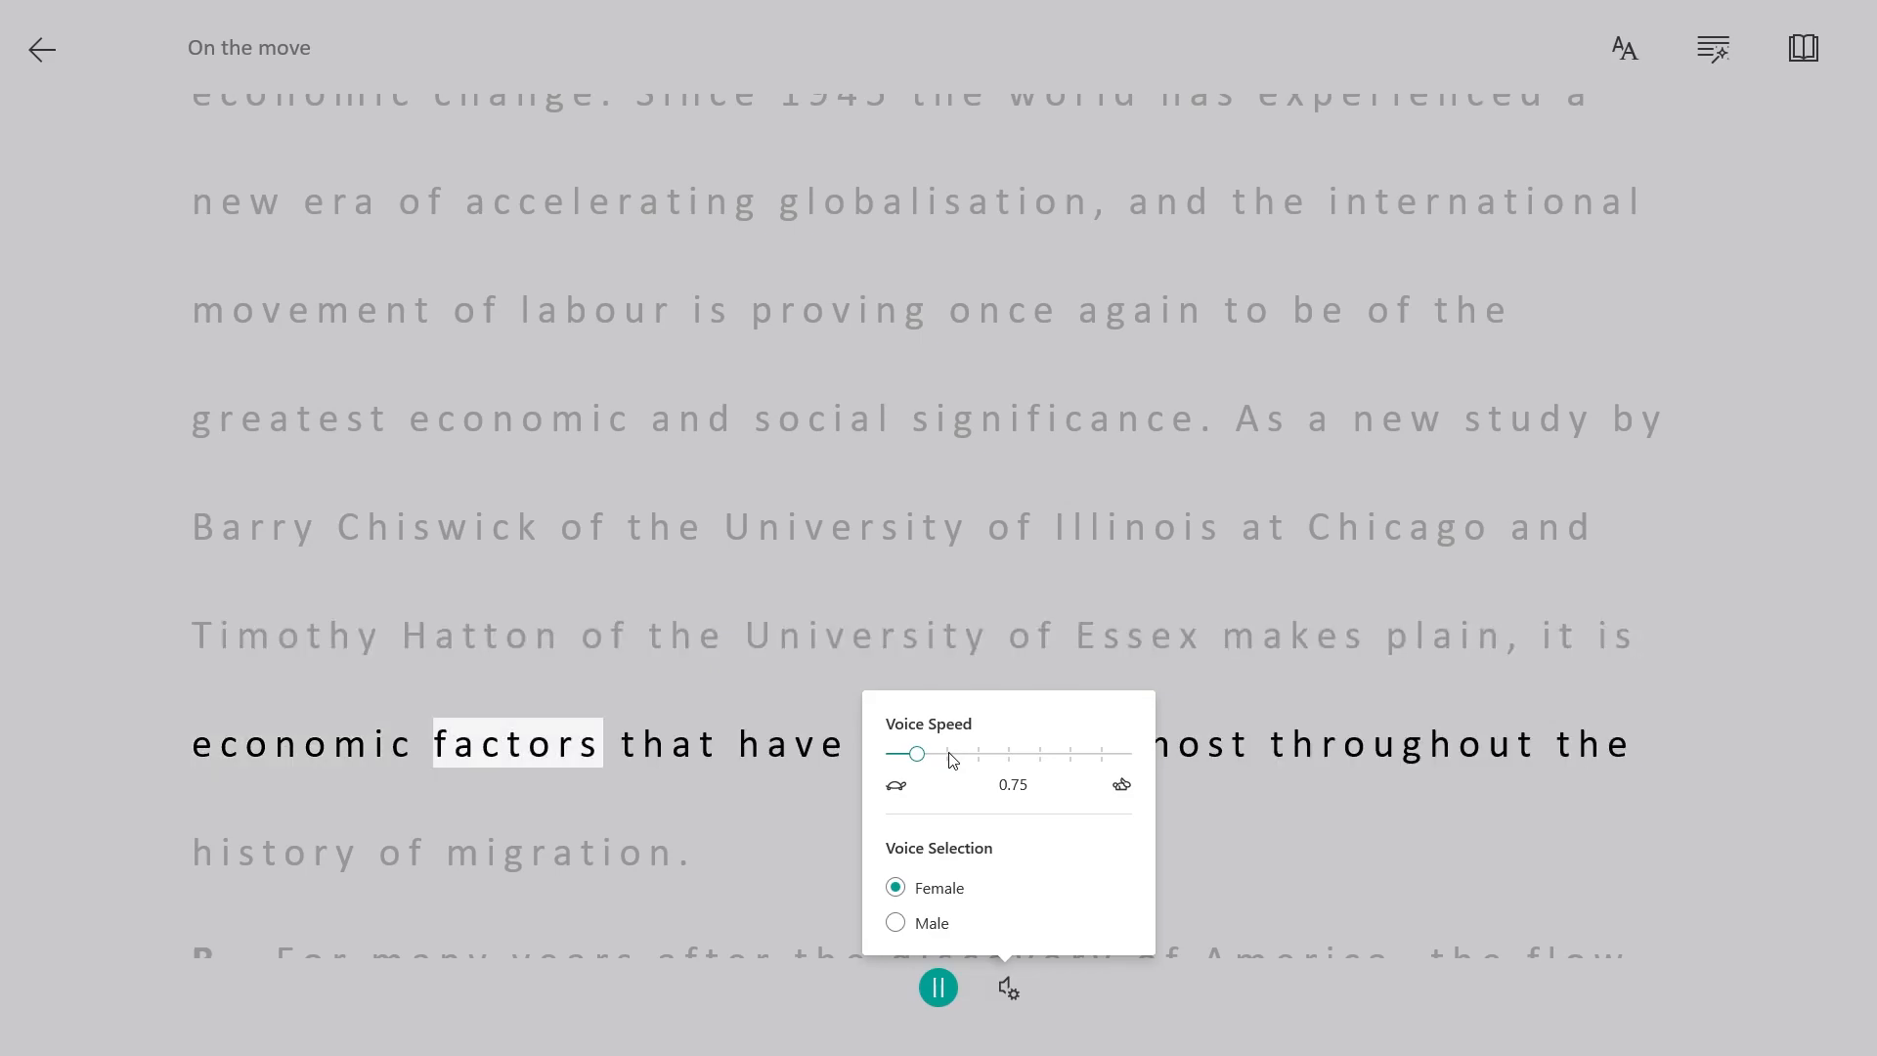
pyautogui.moveTo(914, 755); pyautogui.dragTo(948, 755)
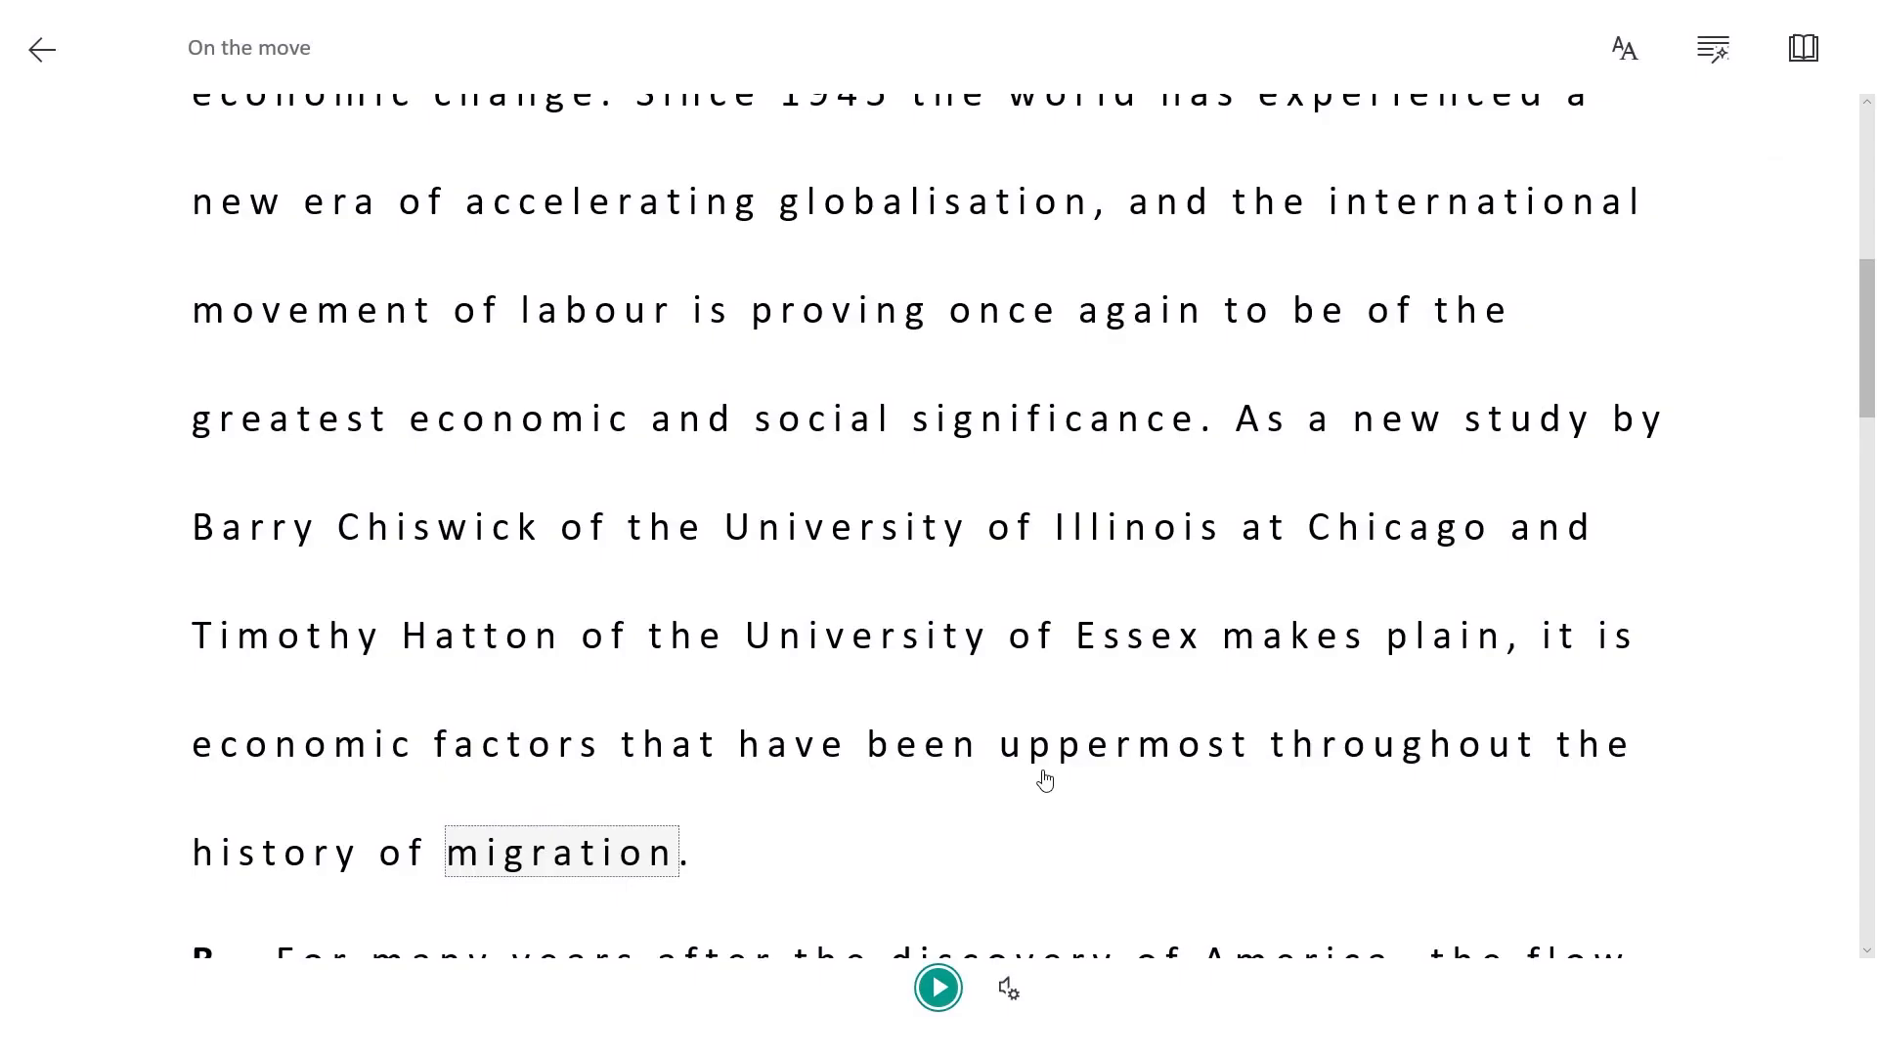
pyautogui.moveTo(242, 135)
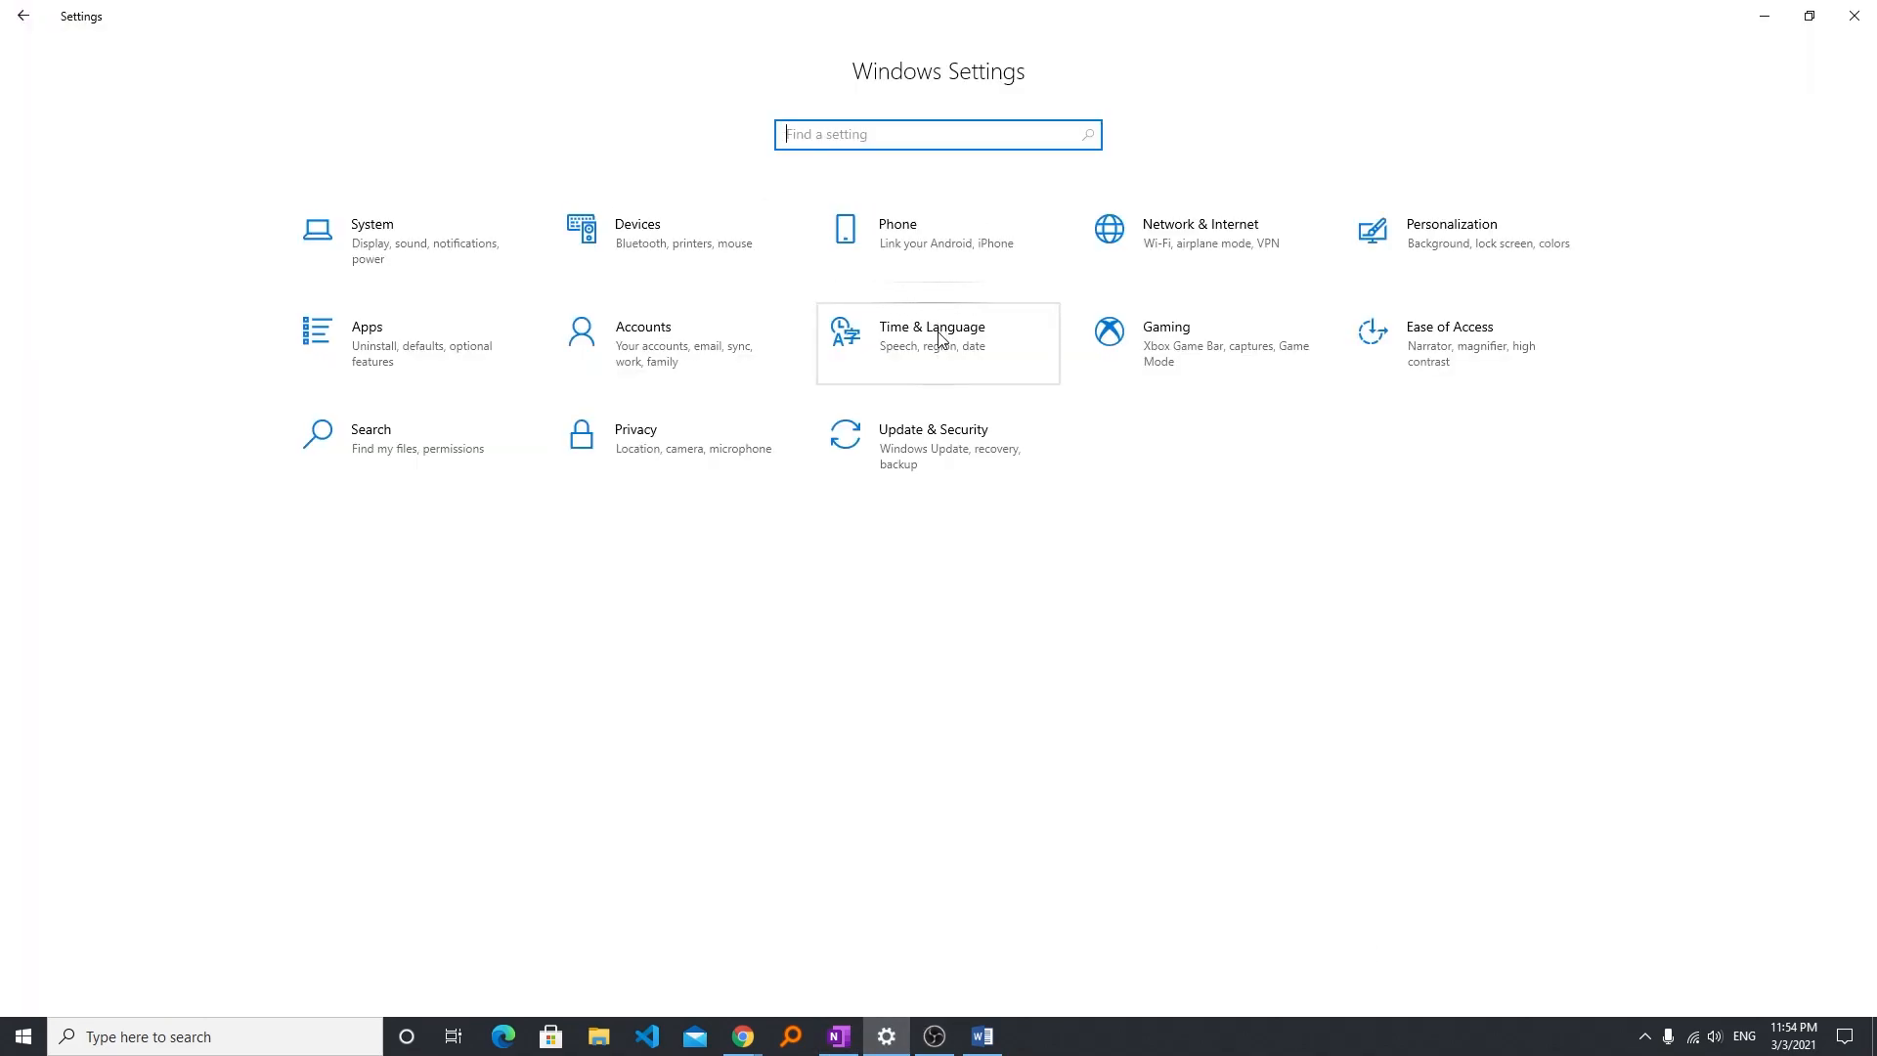
# Reach the Language page under Time & Language showing the preferred languages list.
pyautogui.click(937, 342)
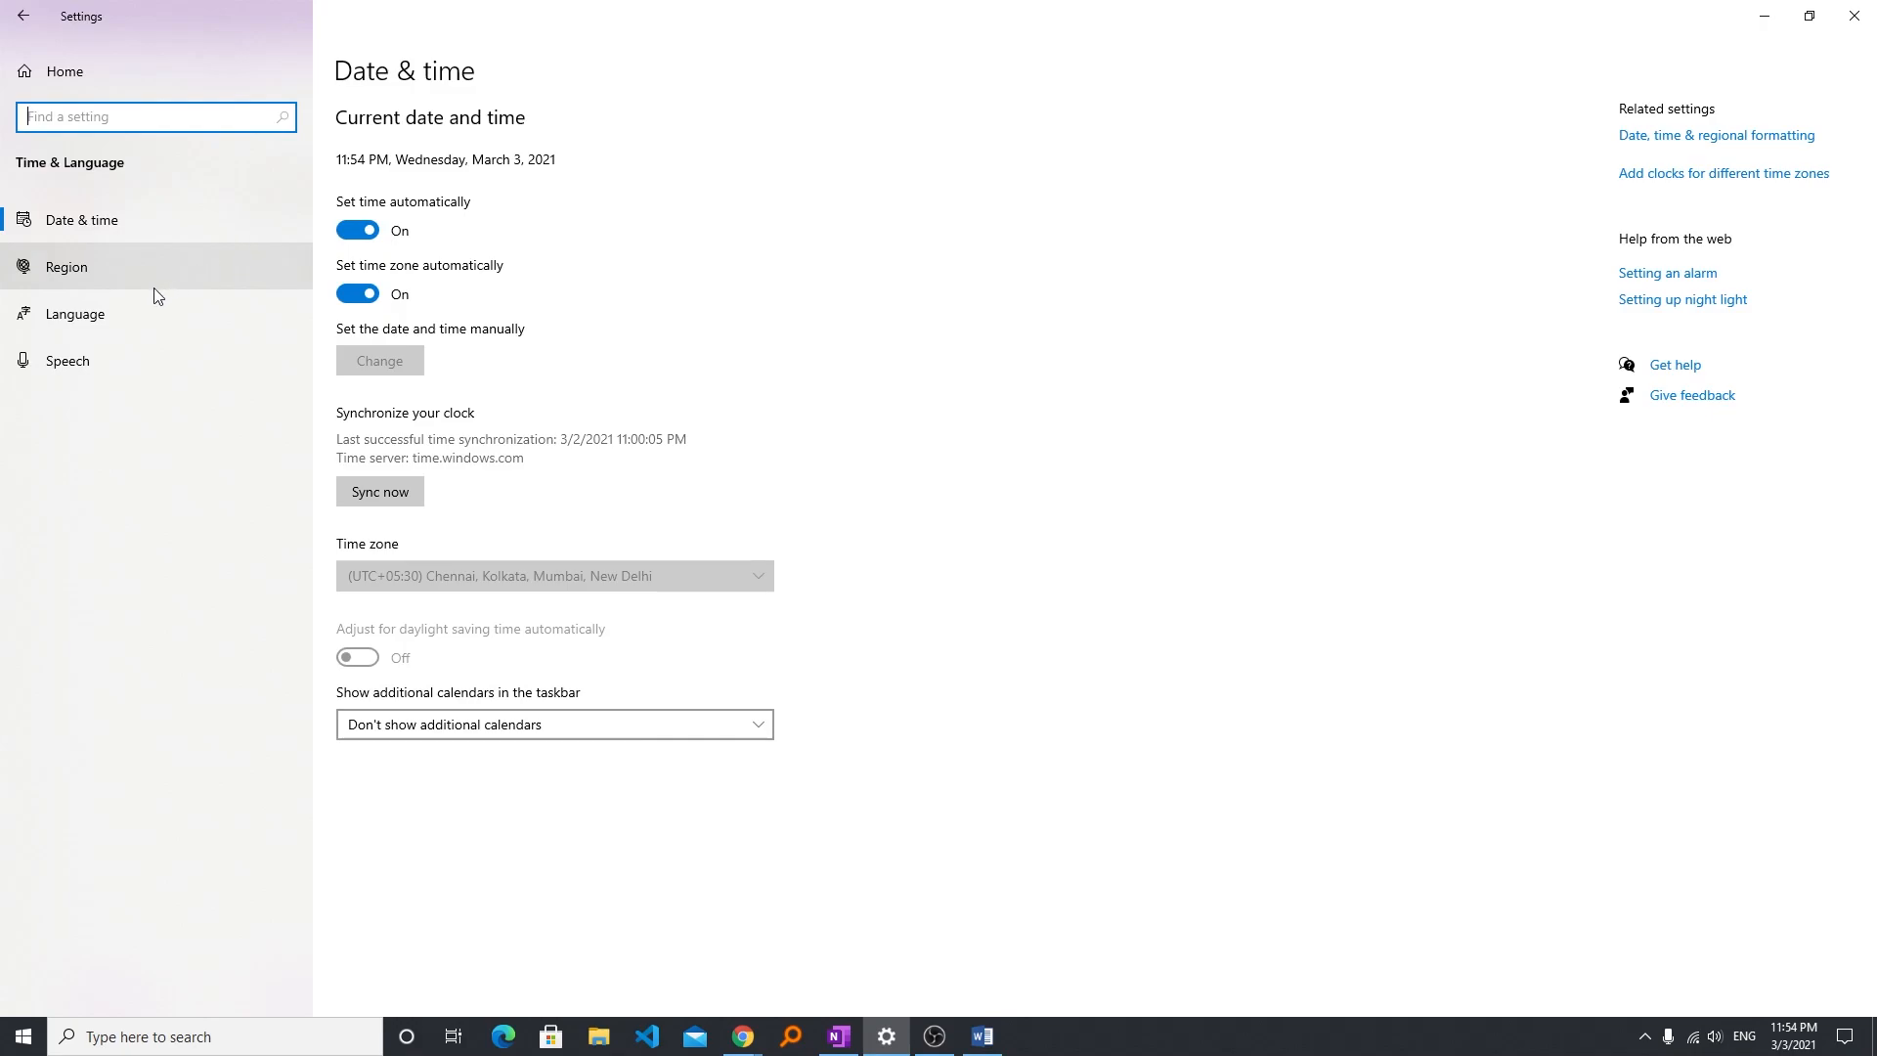
pyautogui.click(74, 313)
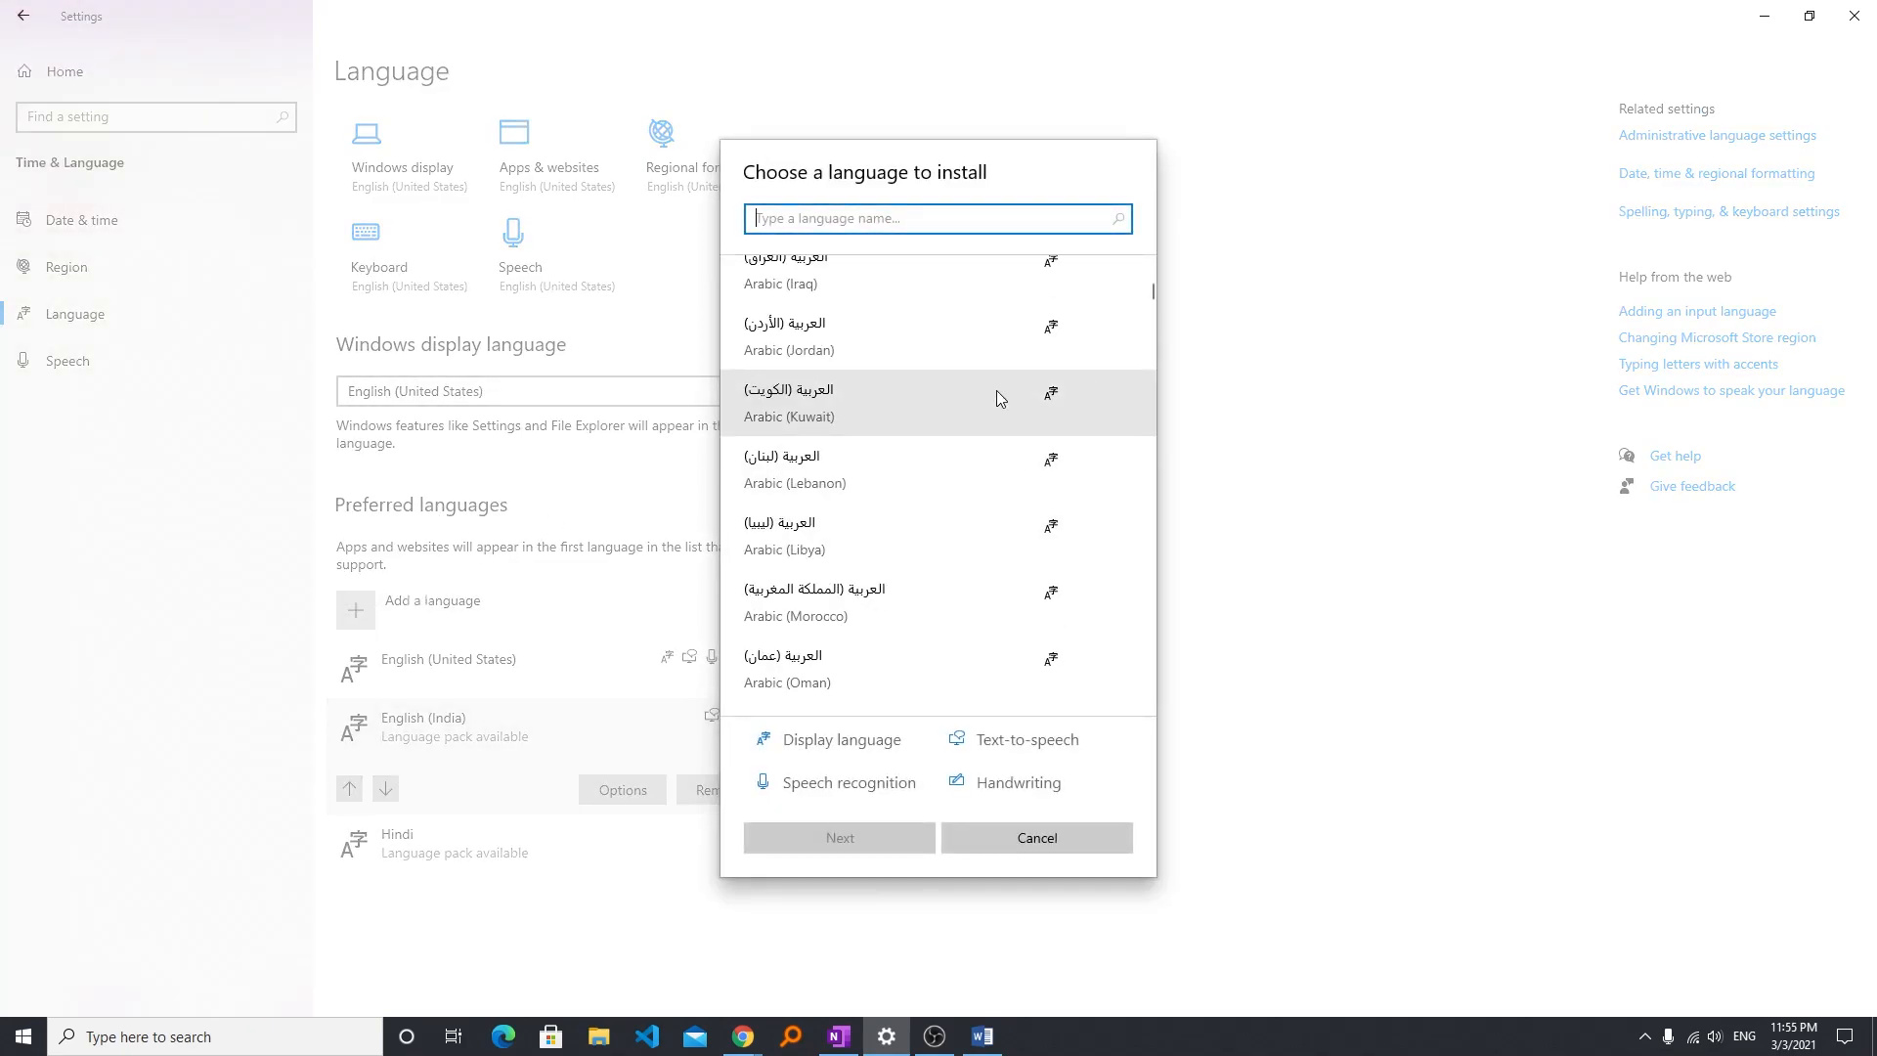
pyautogui.scroll(-3)
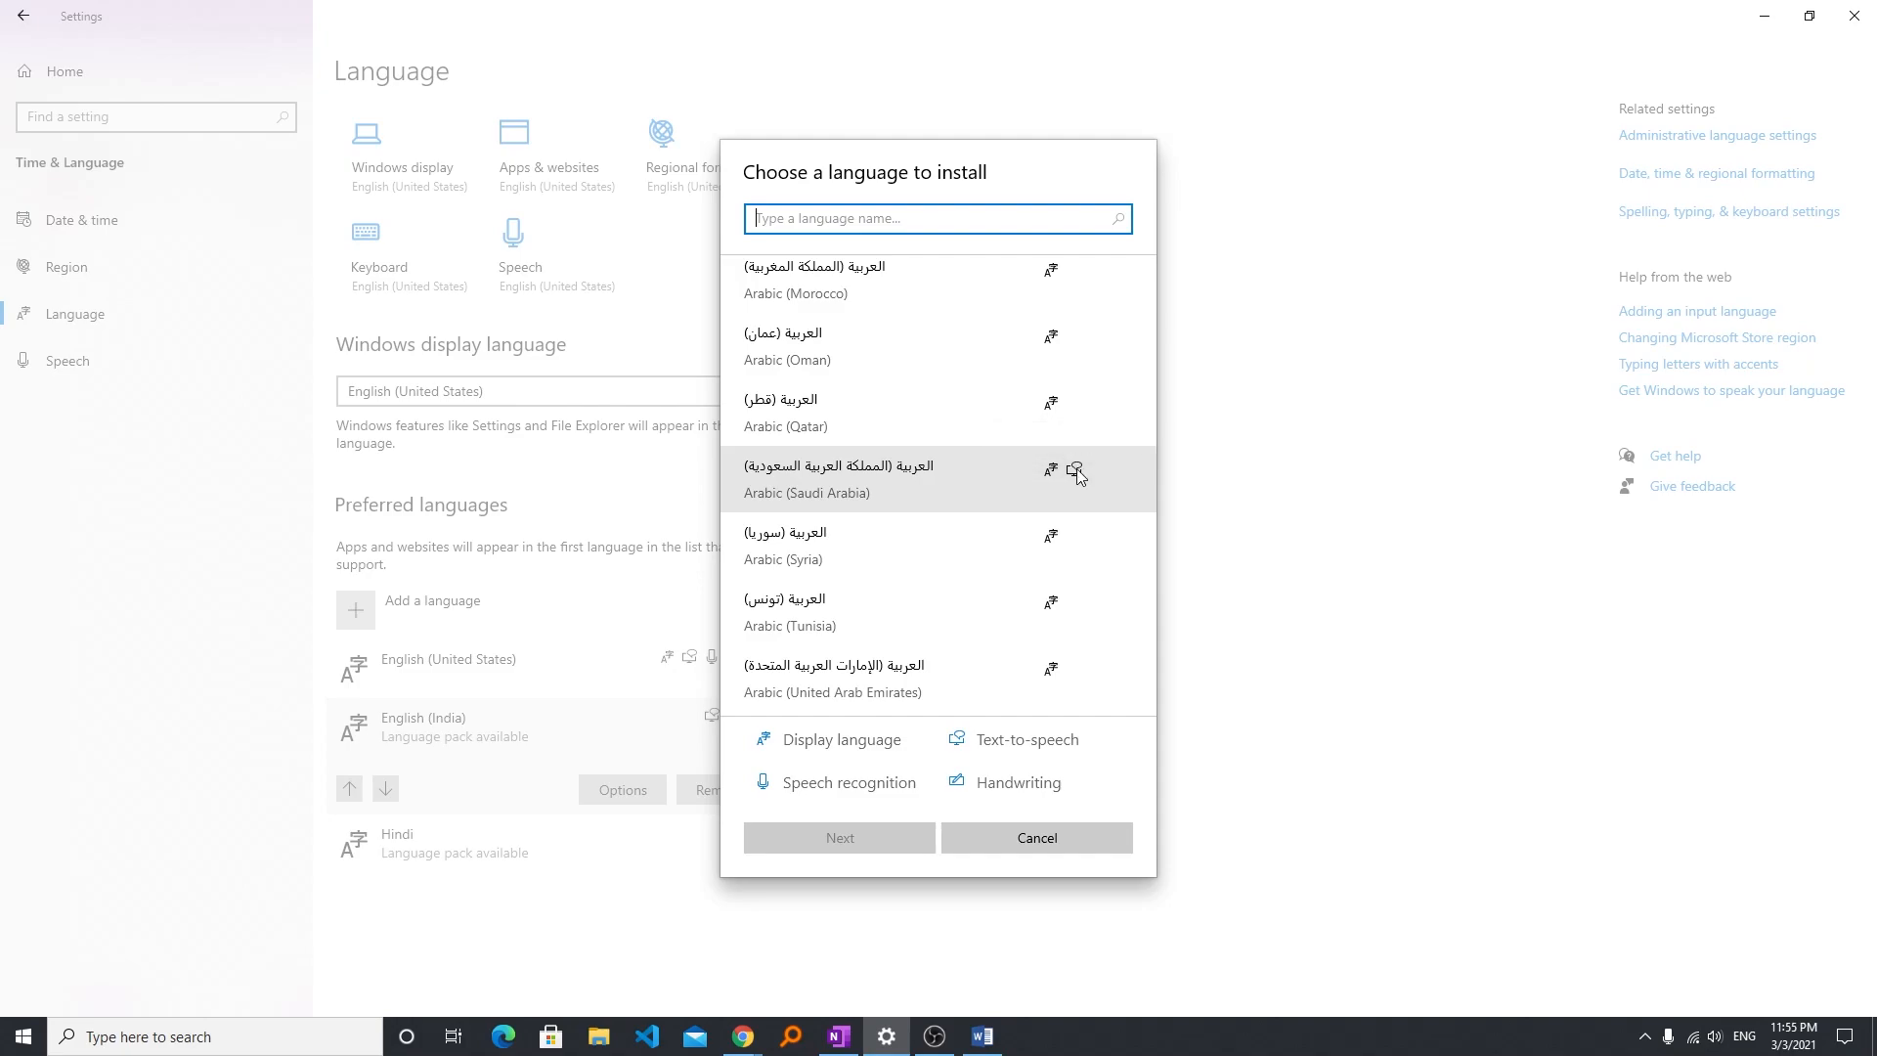
pyautogui.scroll(-3)
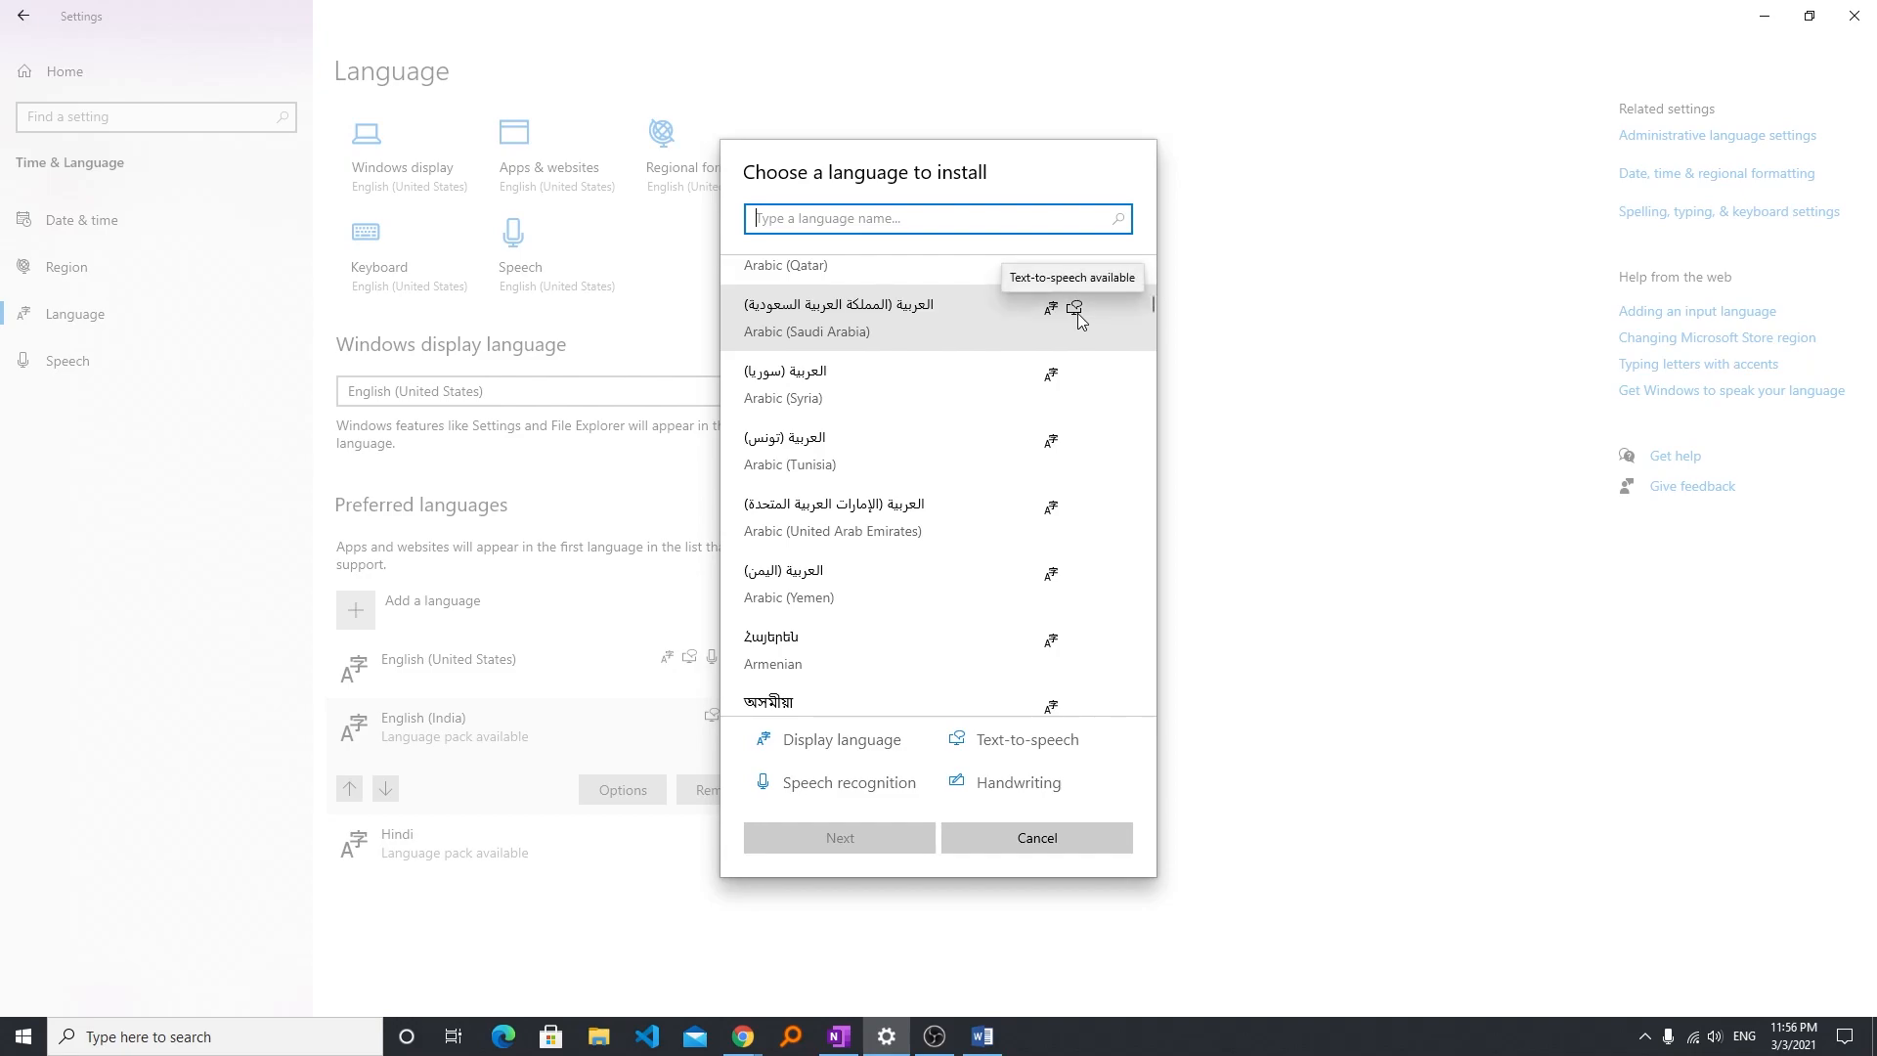
pyautogui.scroll(-3)
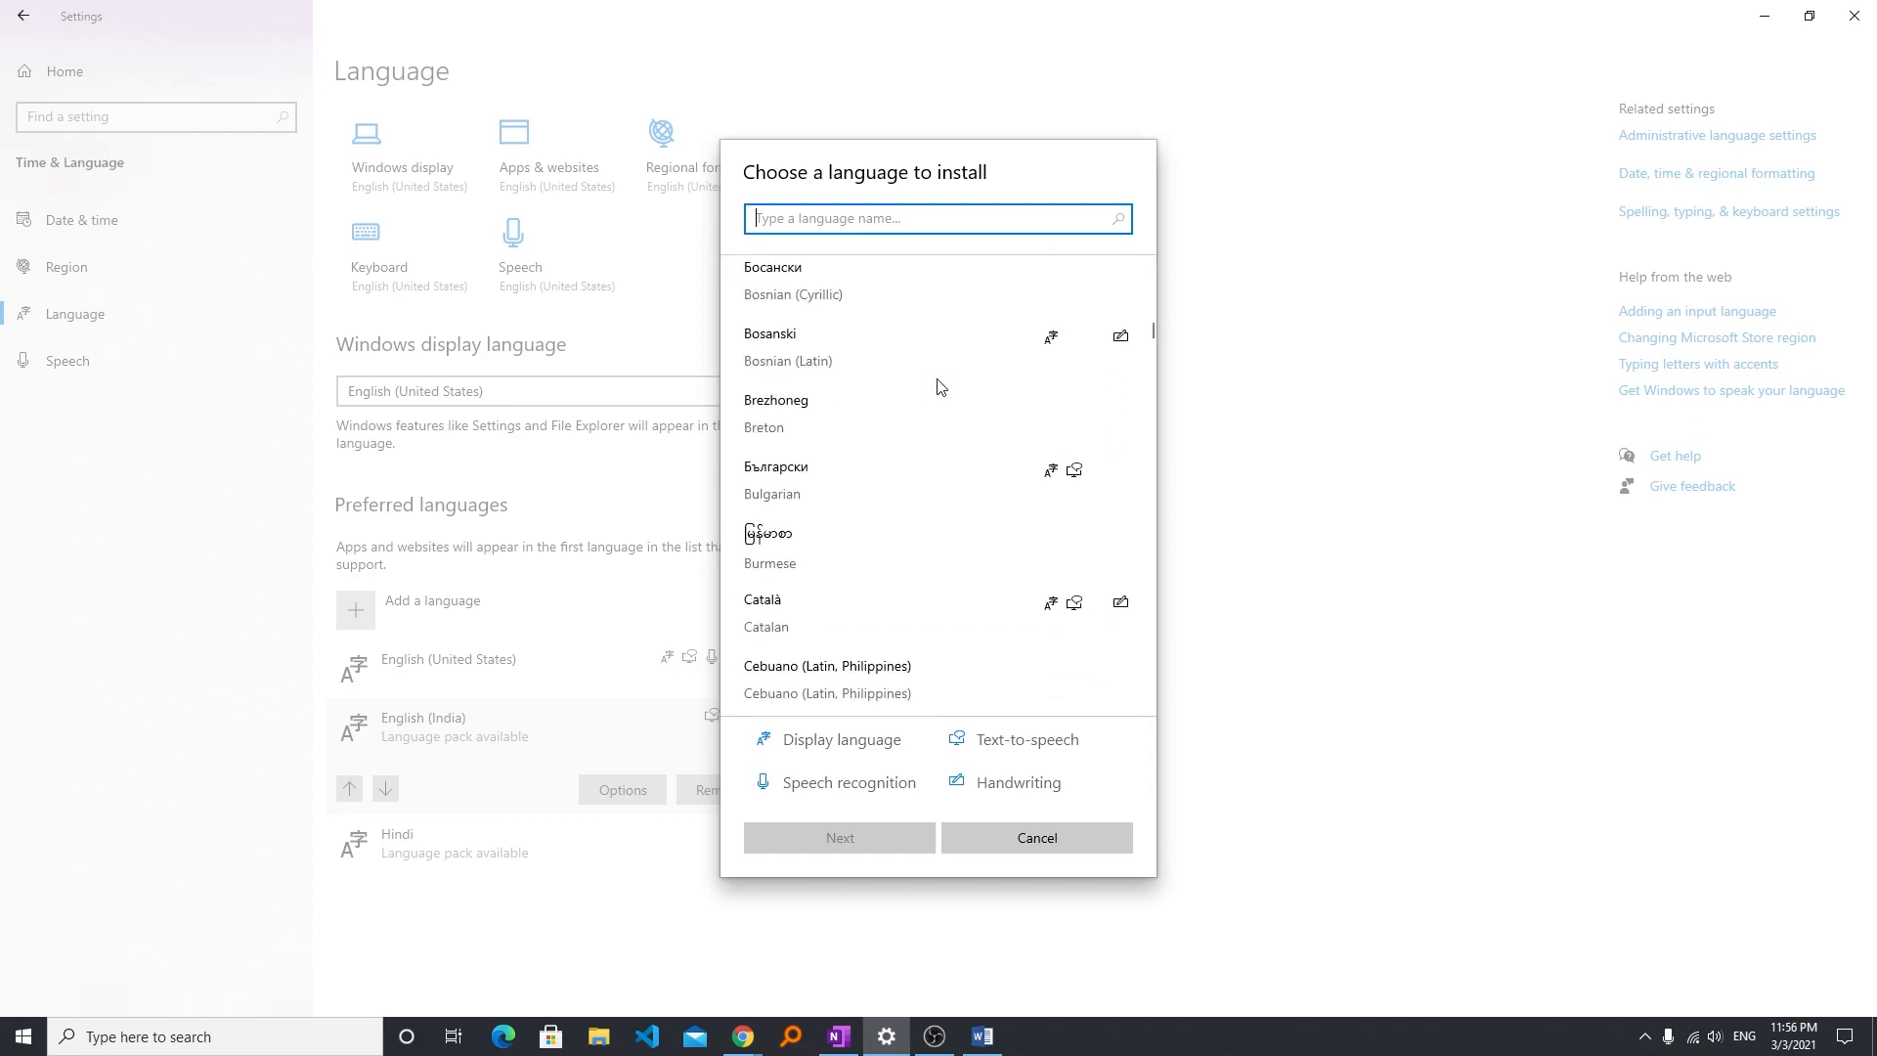
pyautogui.scroll(-3)
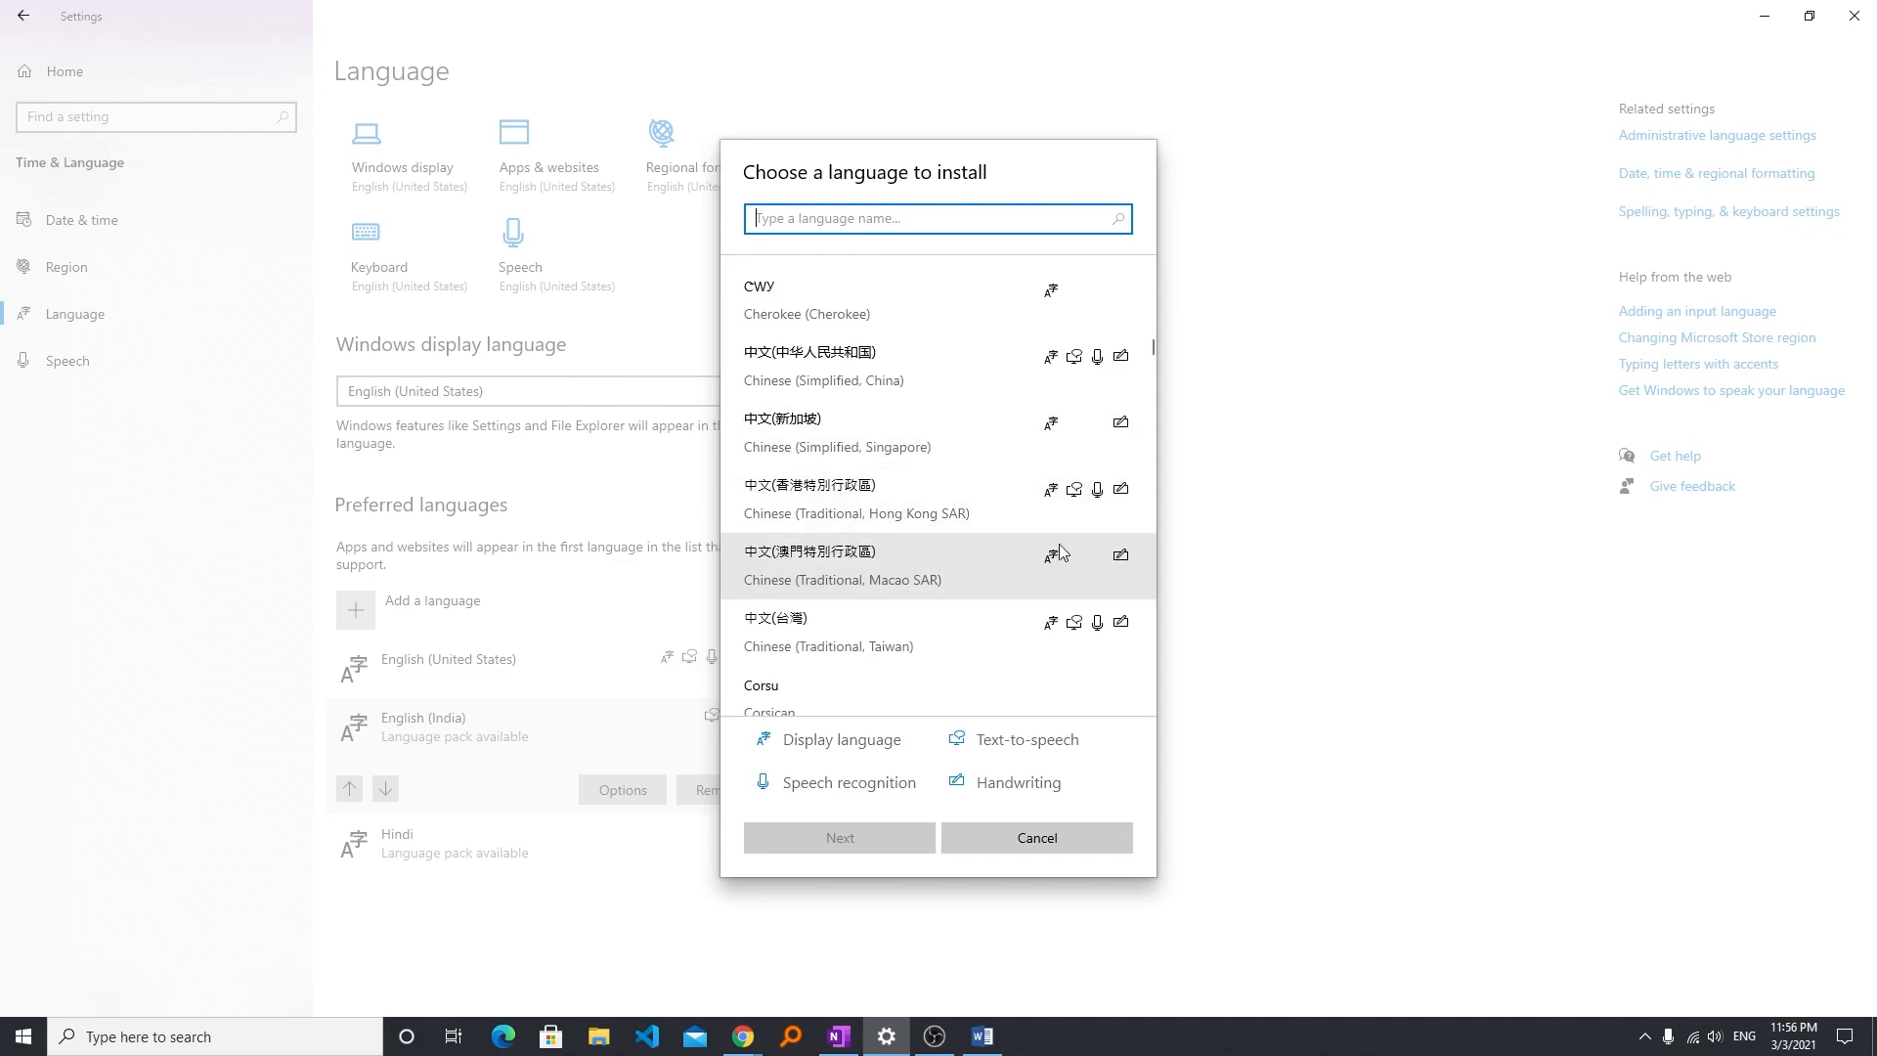
pyautogui.moveTo(1073, 497)
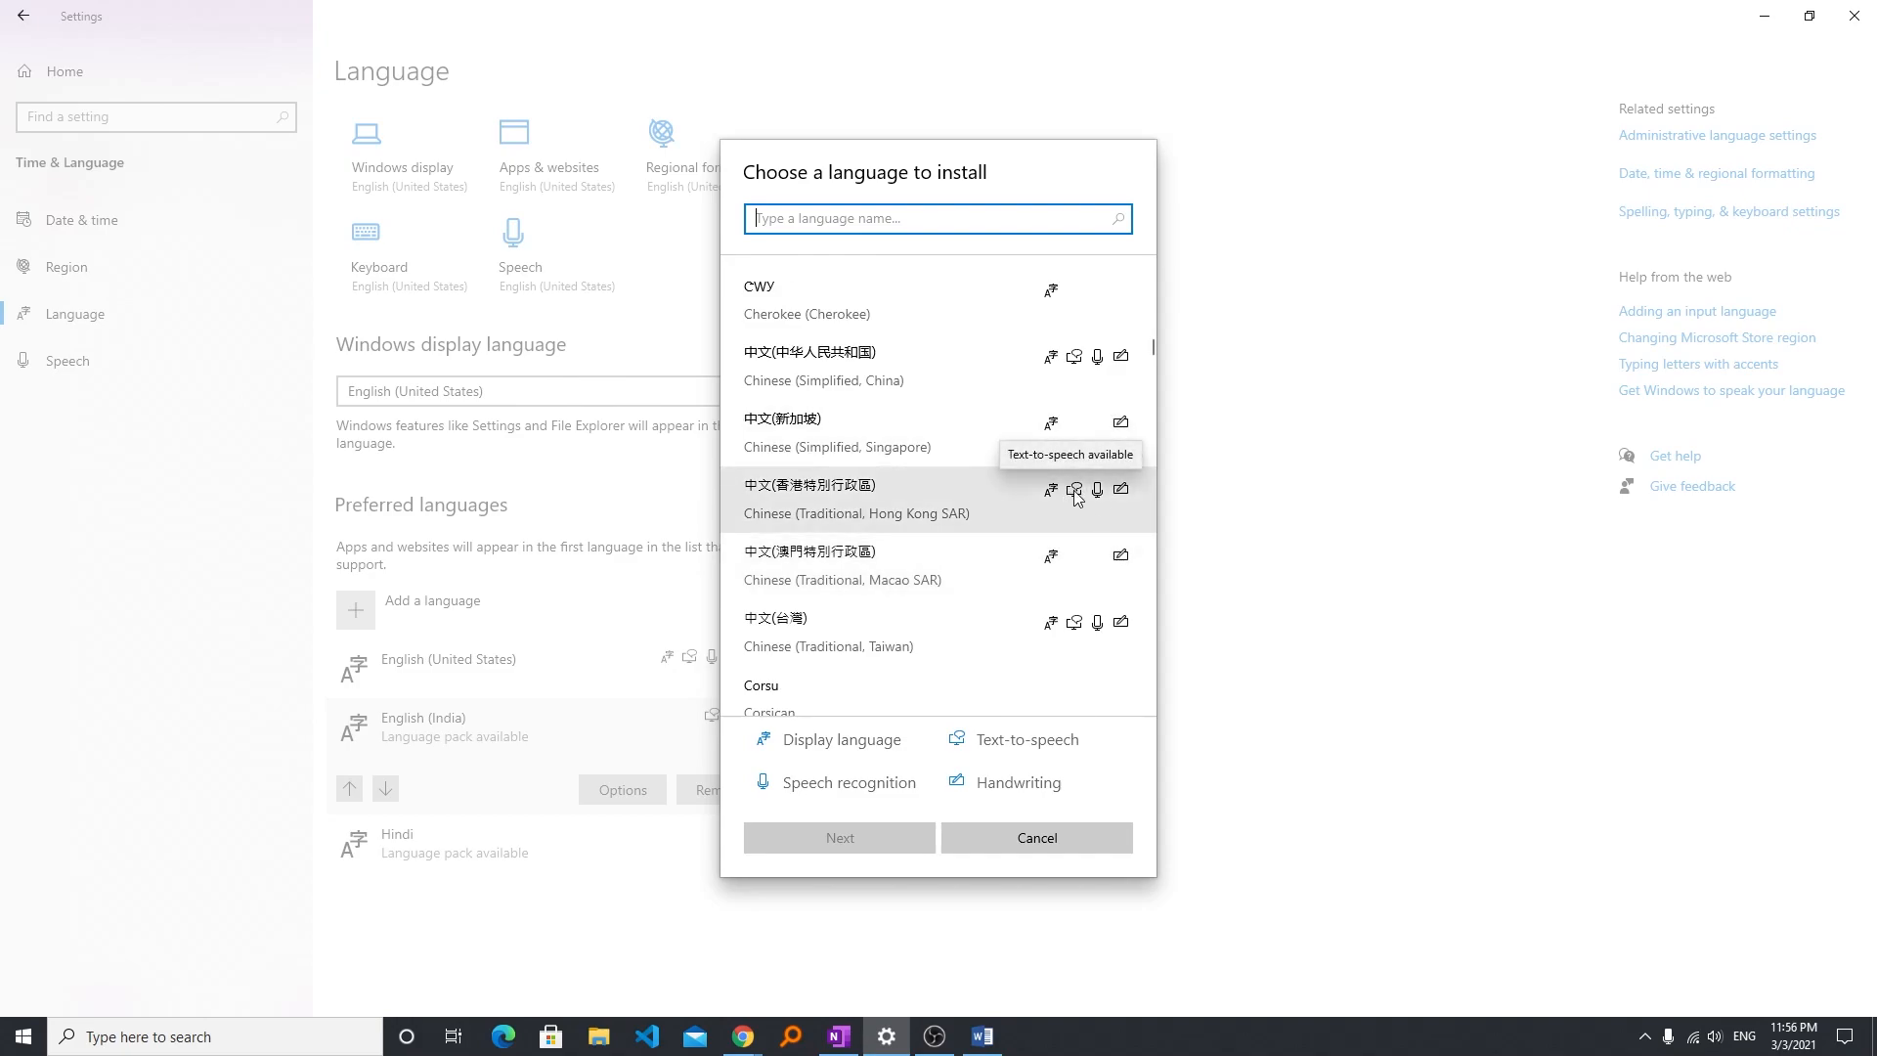
pyautogui.scroll(-3)
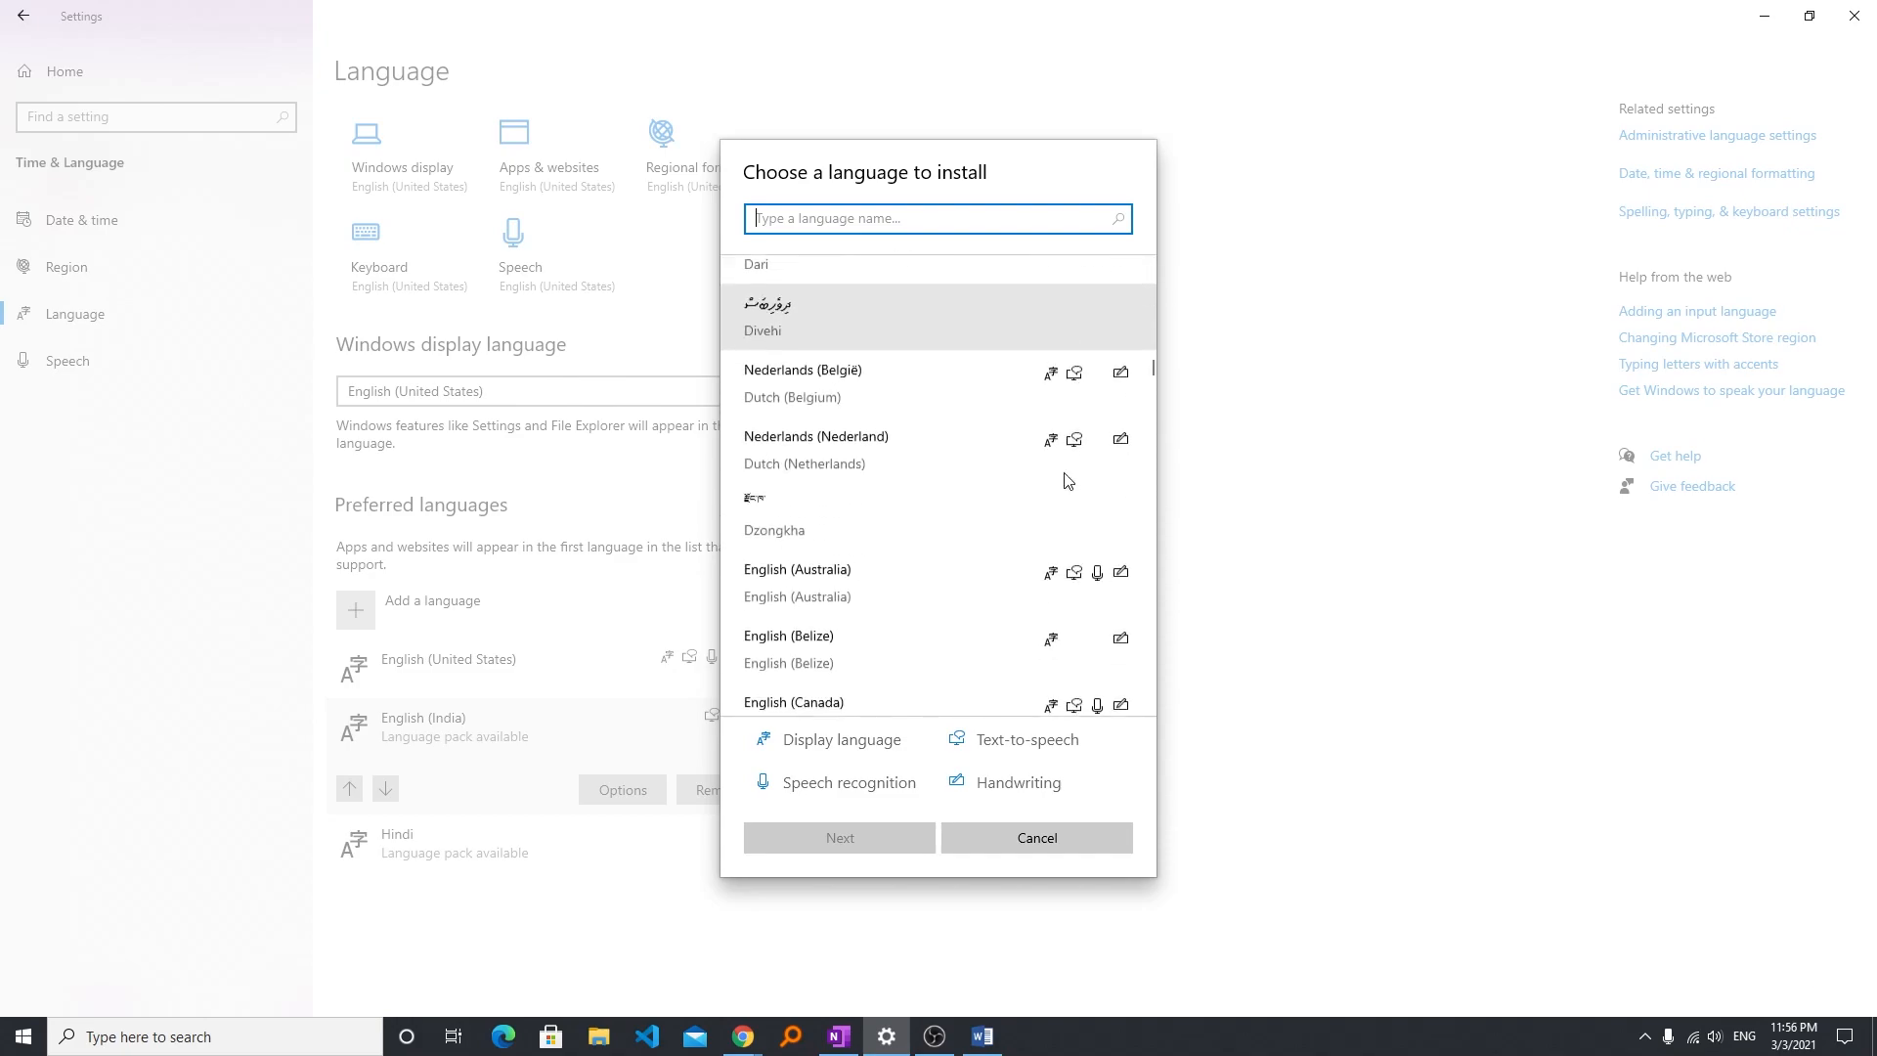
pyautogui.scroll(-3)
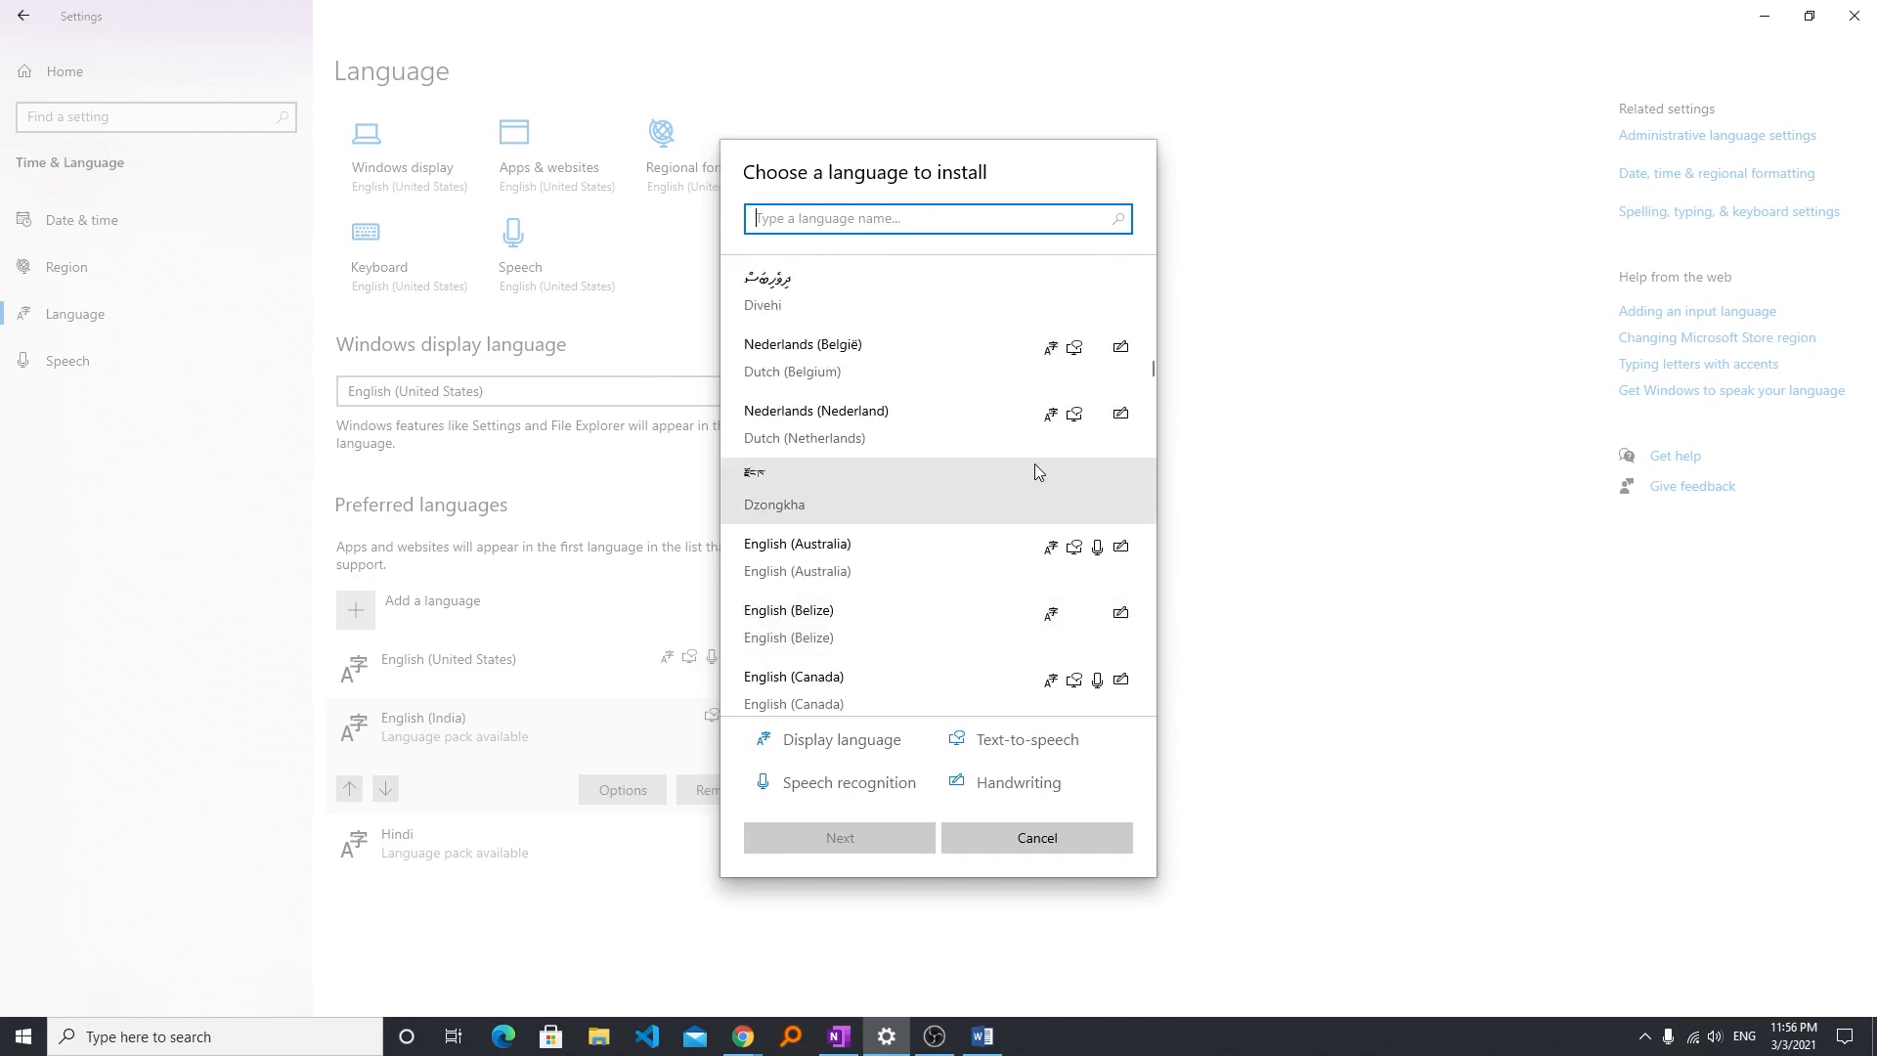
pyautogui.scroll(-3)
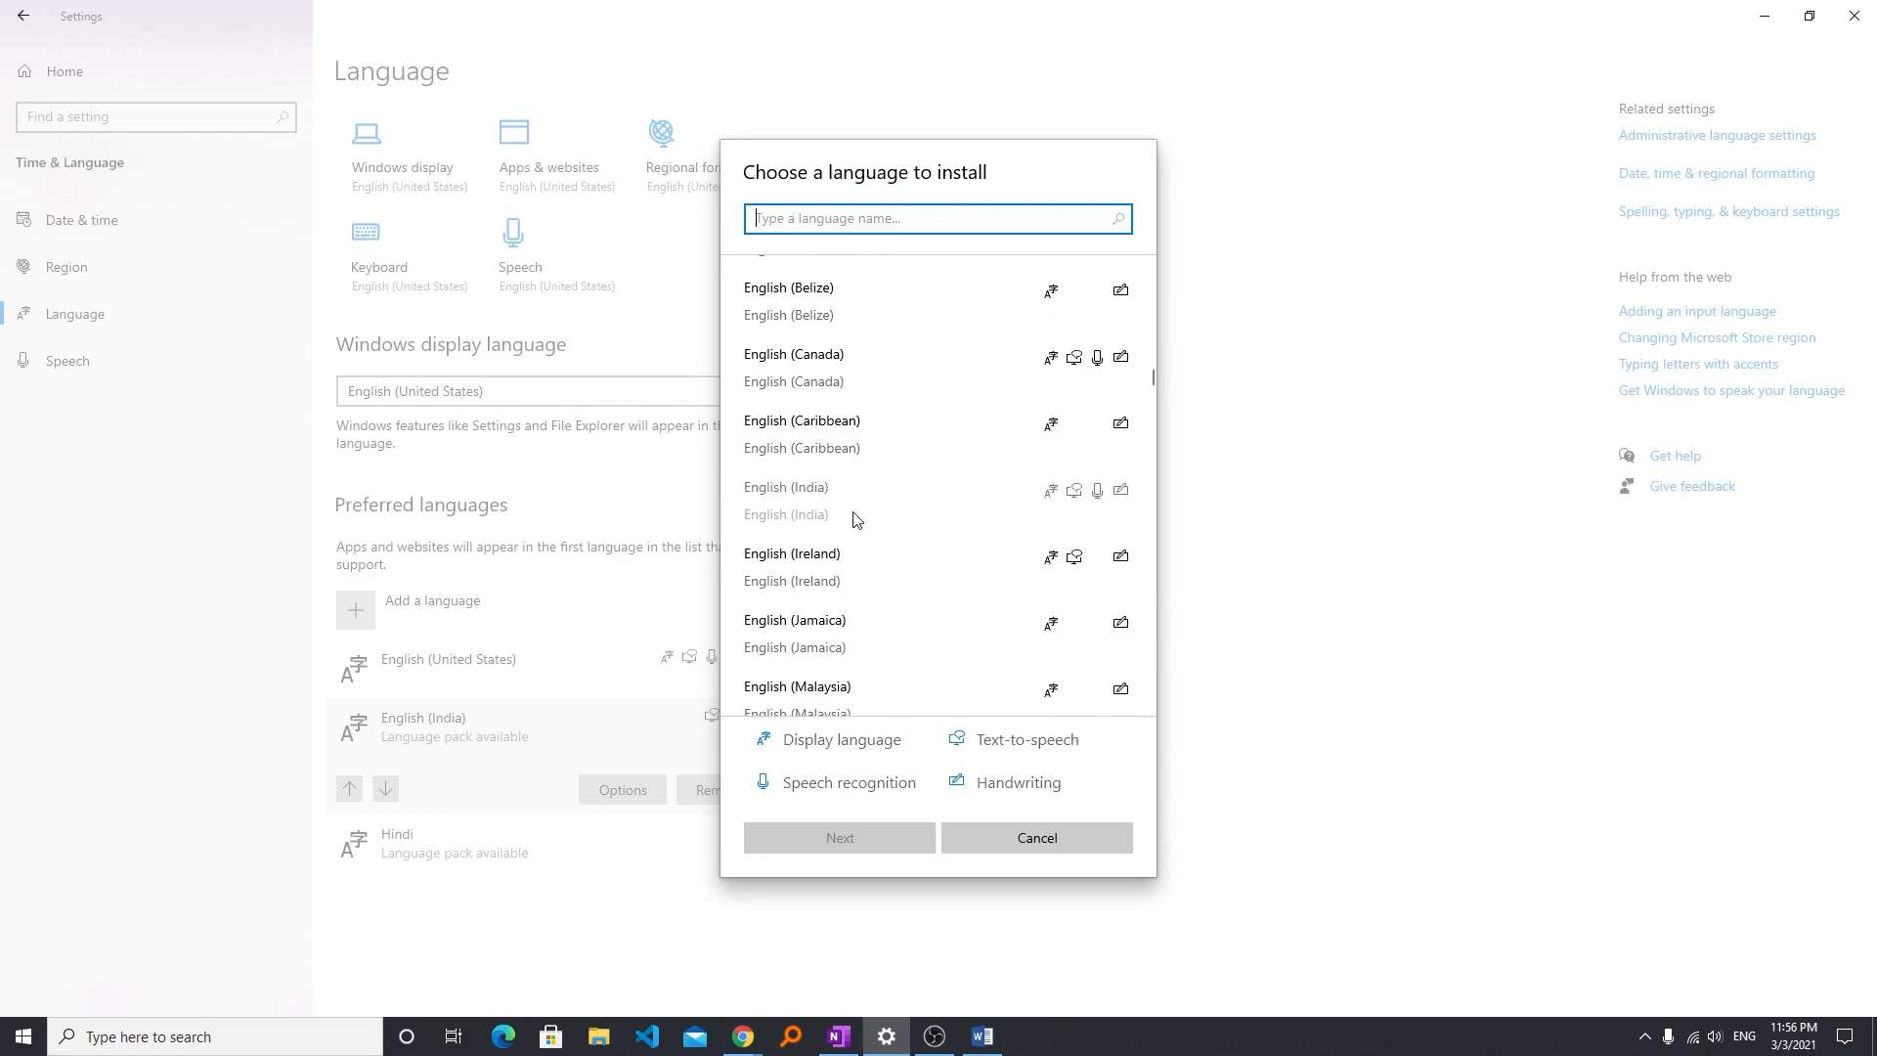
pyautogui.moveTo(1058, 490)
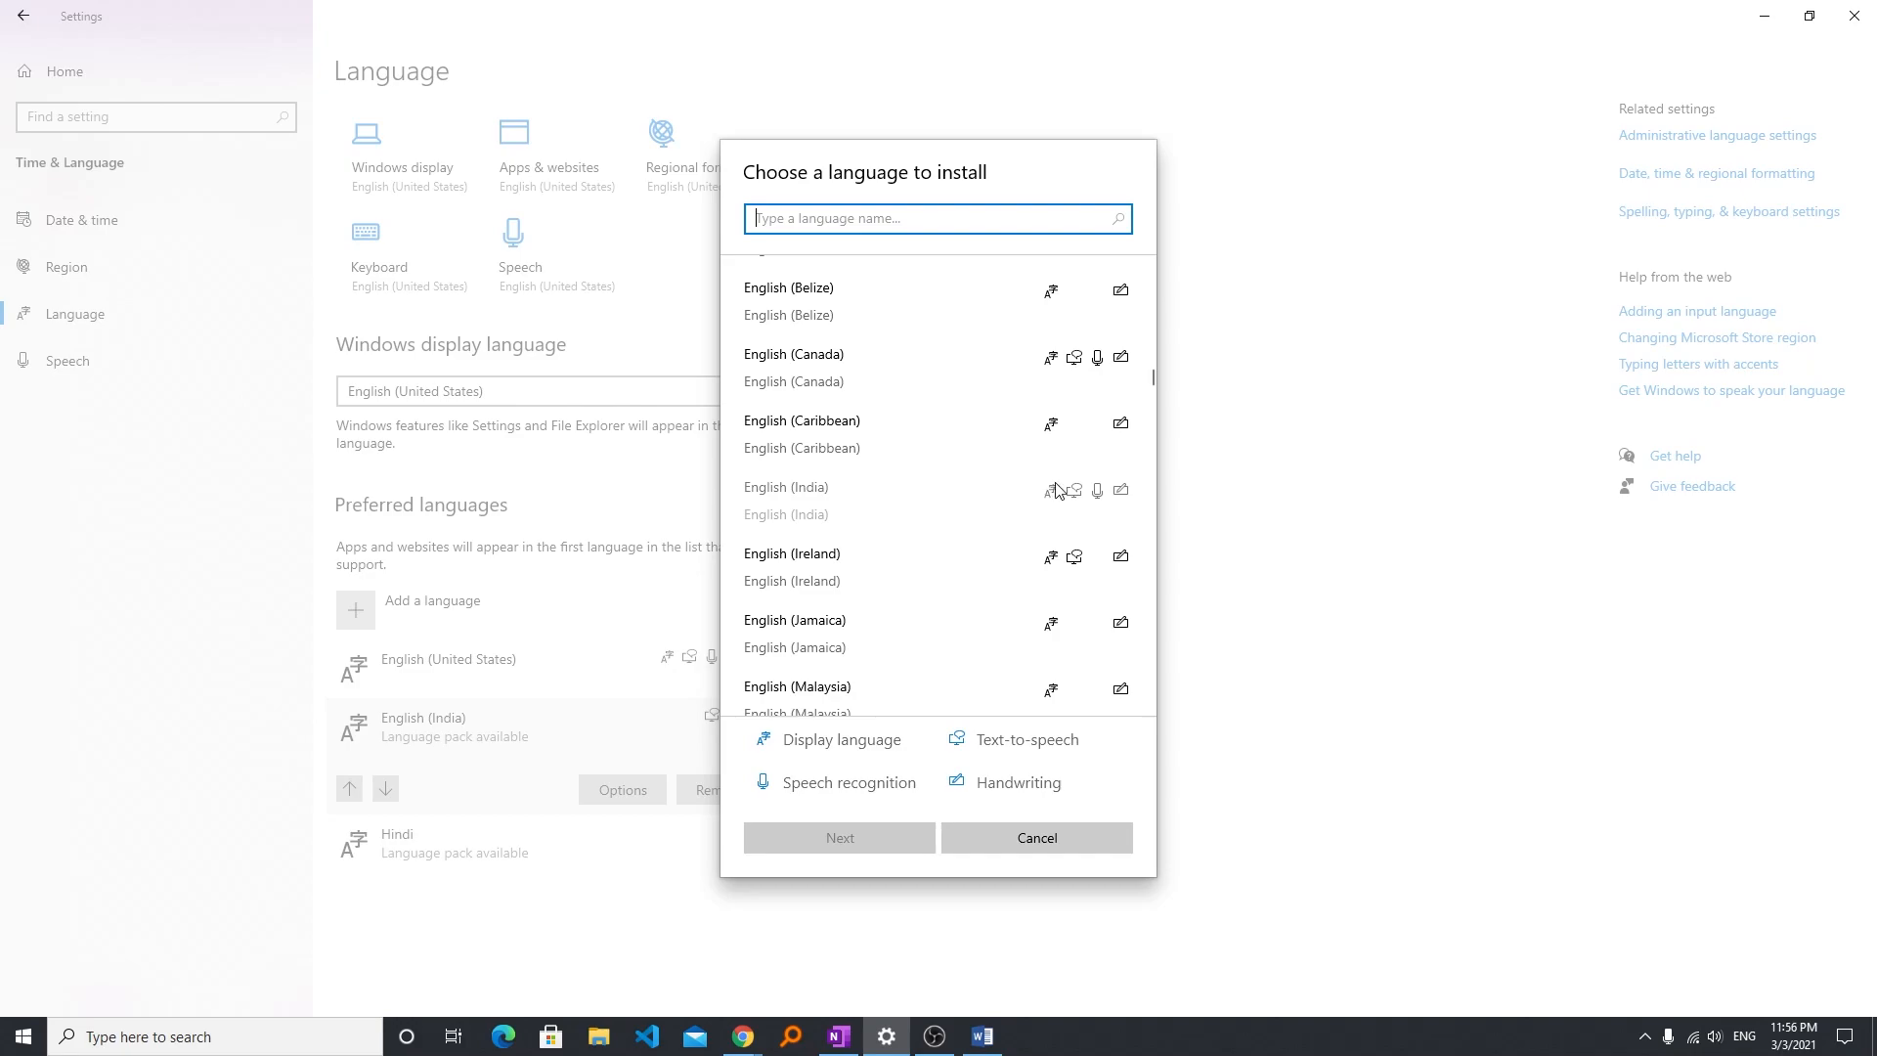
pyautogui.moveTo(1023, 573)
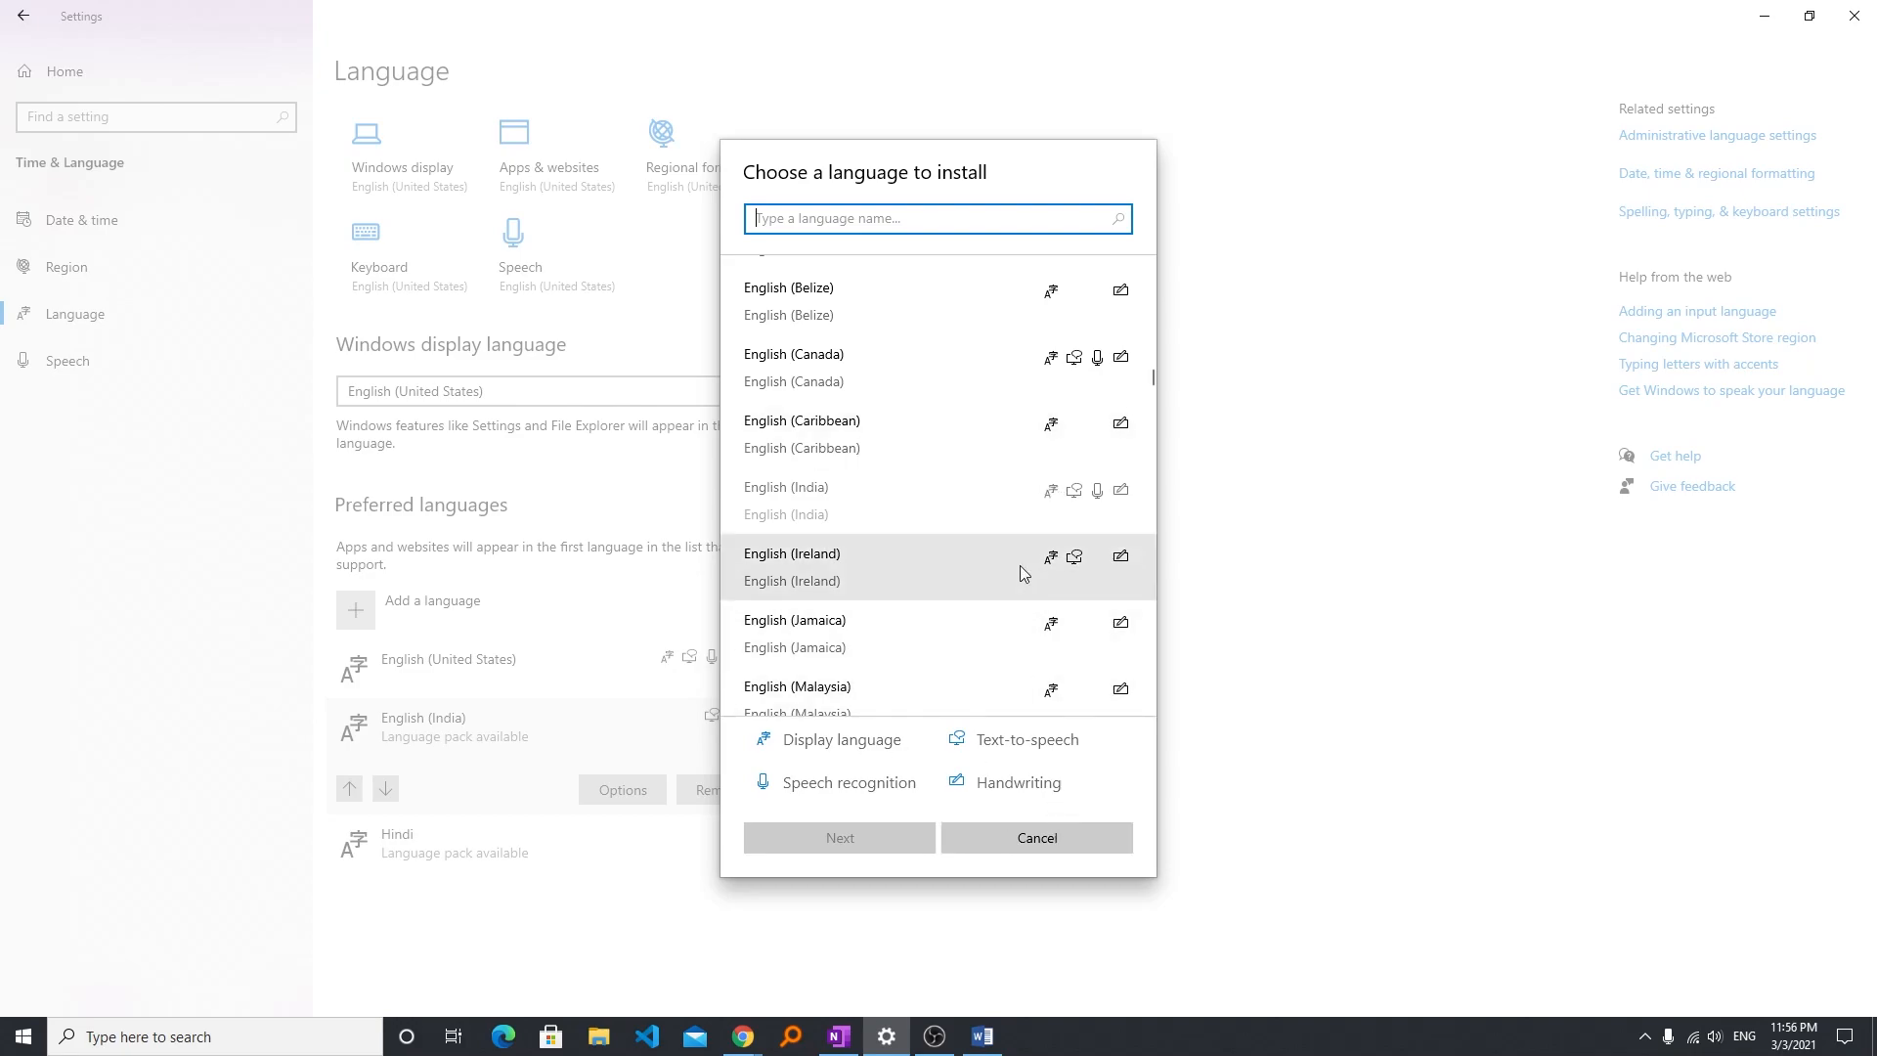
pyautogui.scroll(-3)
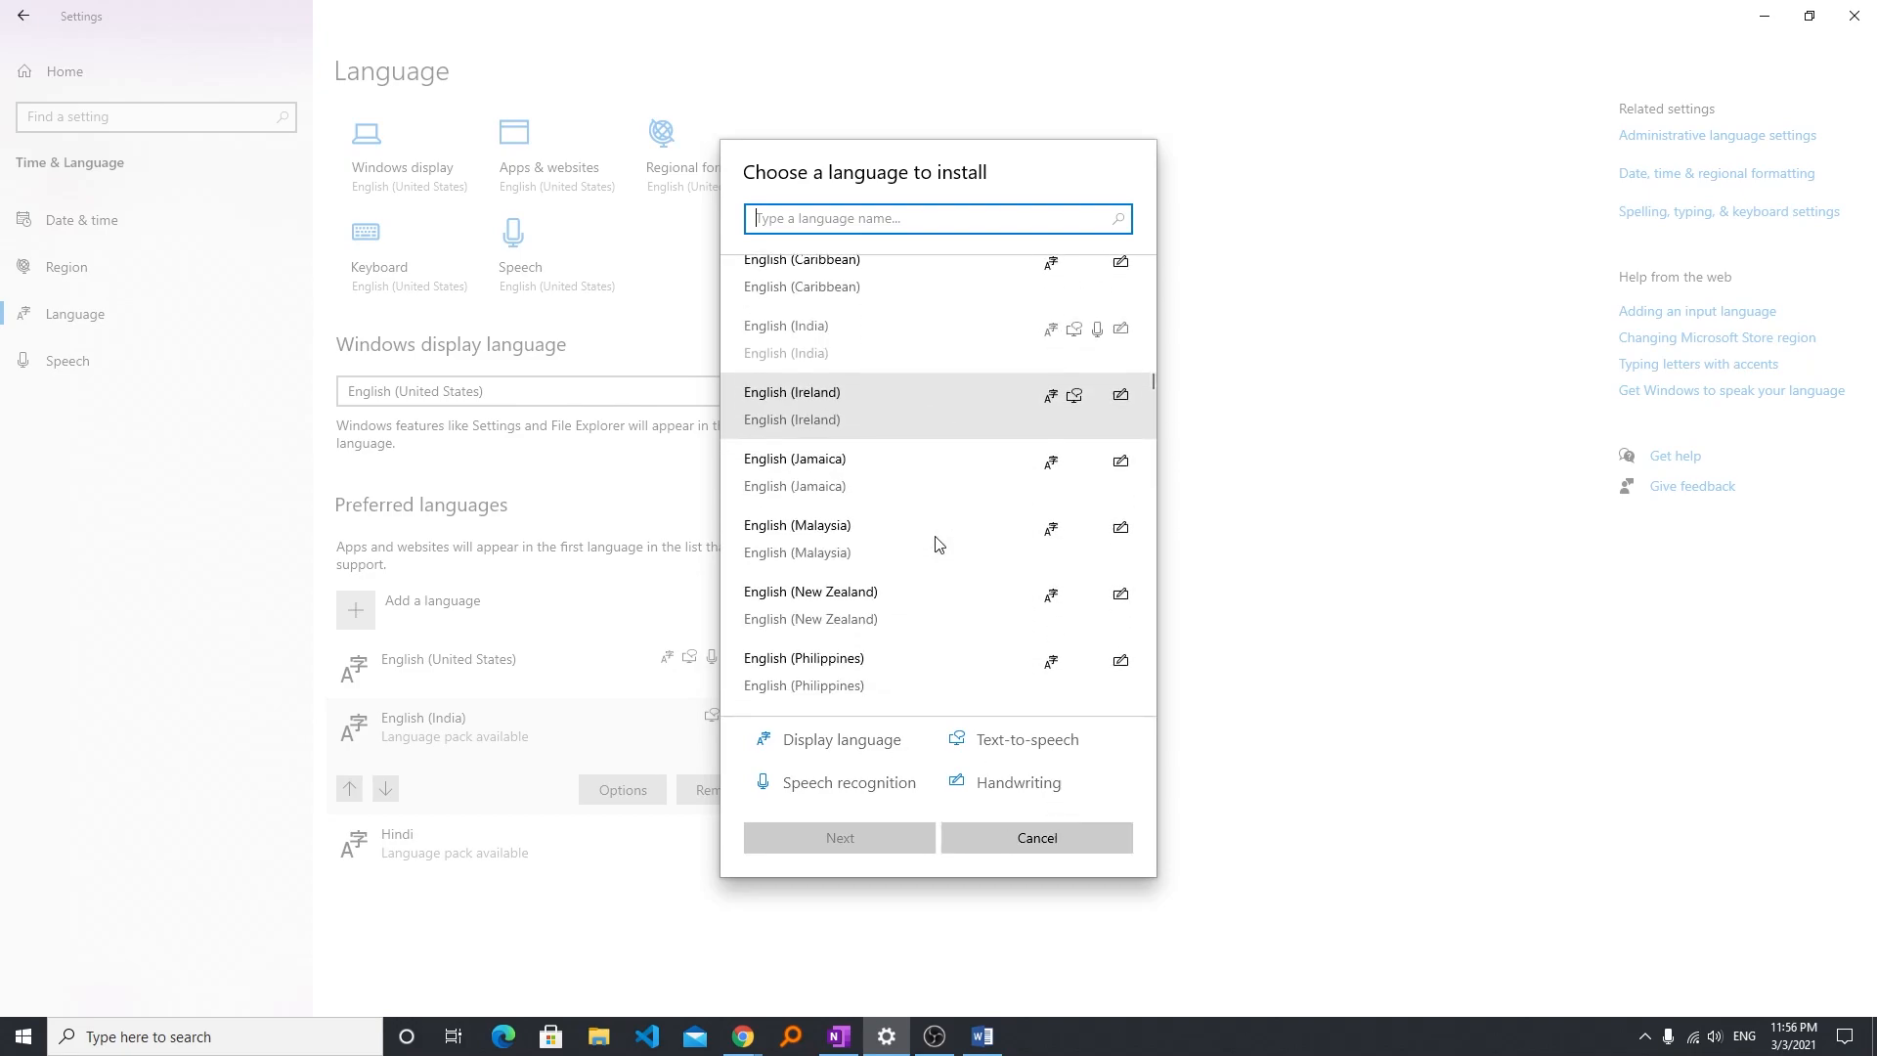
pyautogui.scroll(-3)
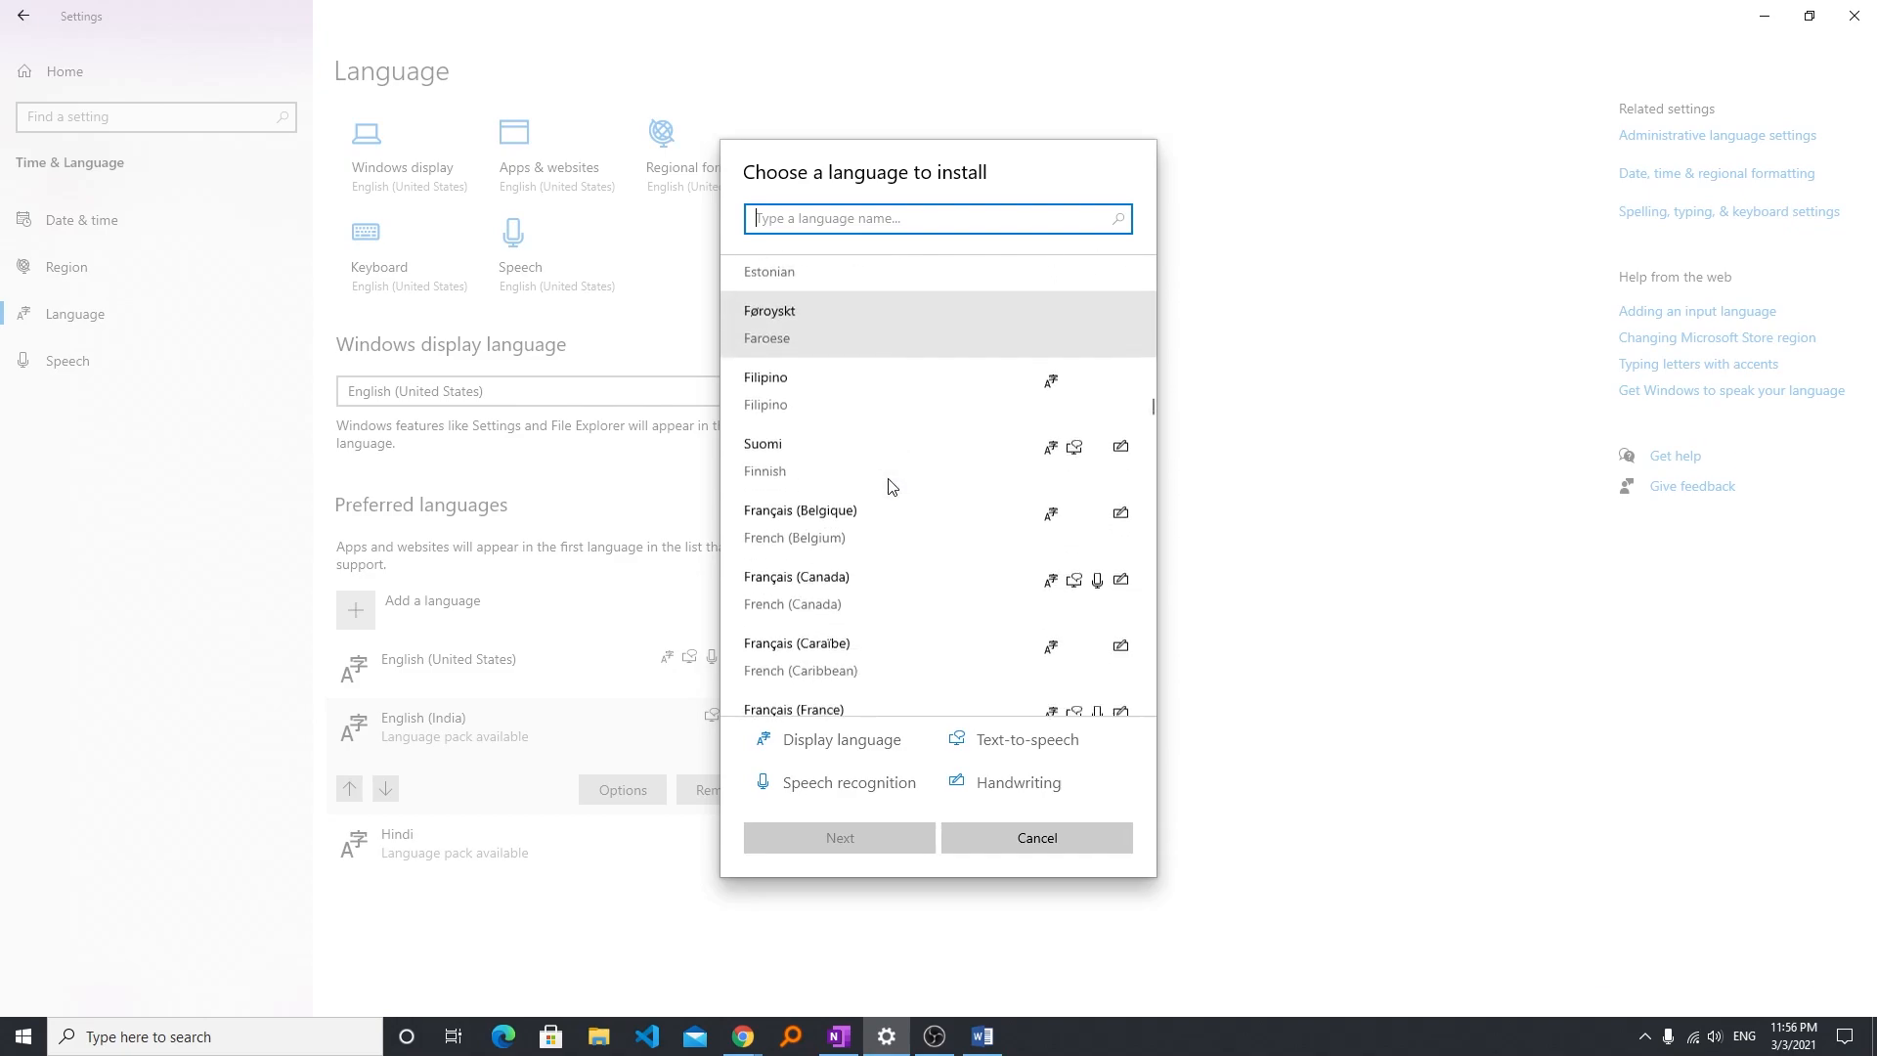
pyautogui.scroll(-3)
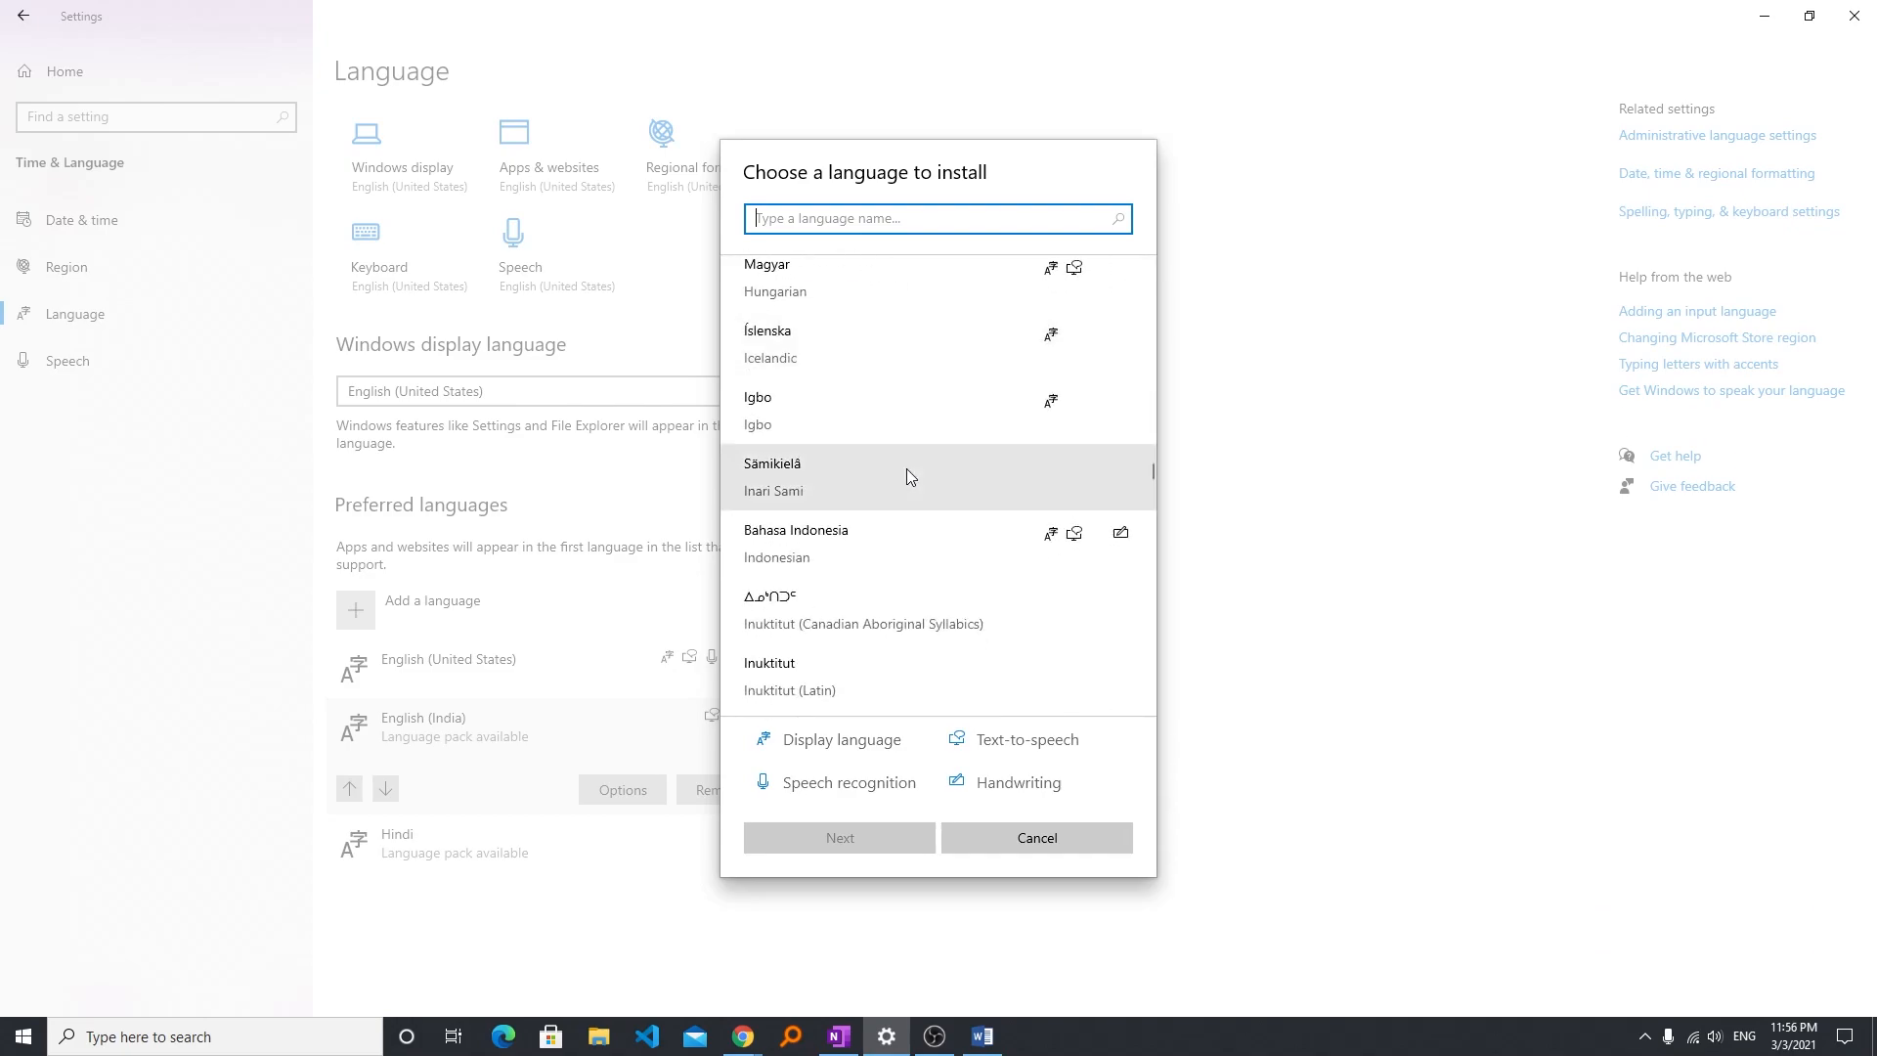
pyautogui.click(1036, 837)
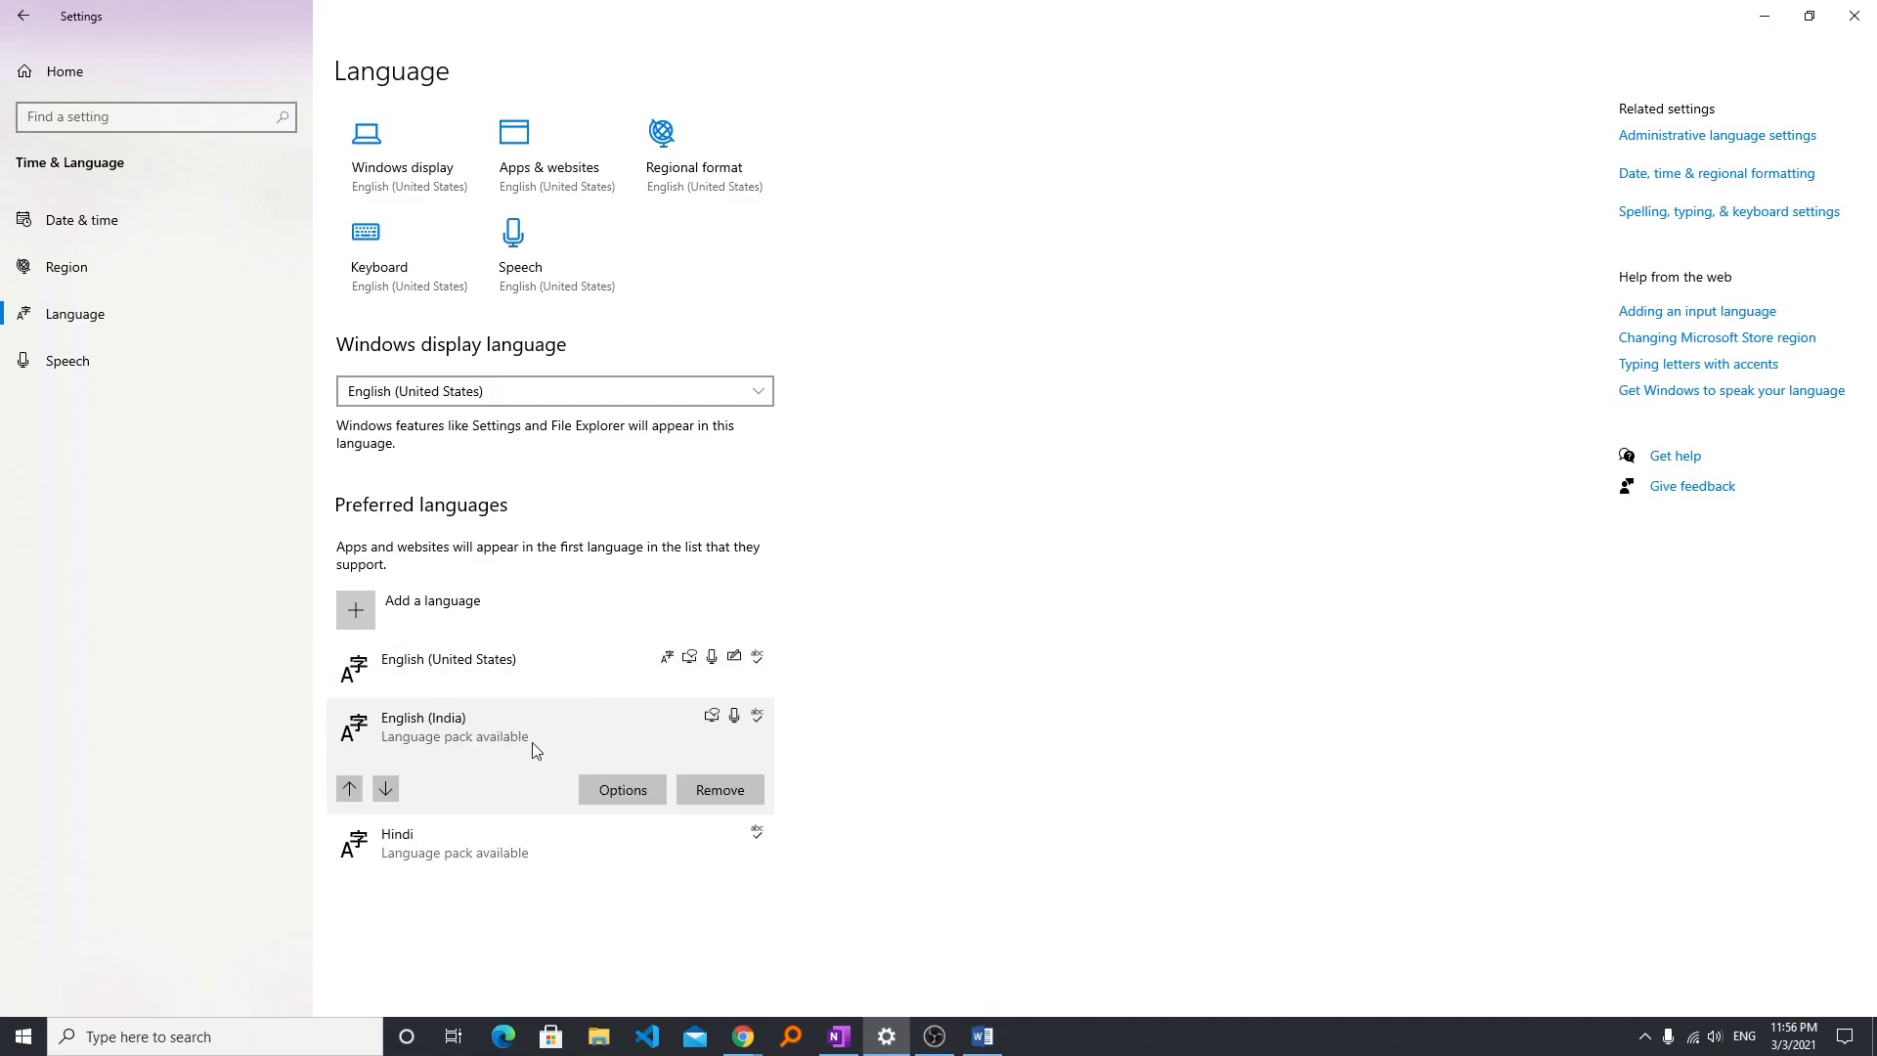
pyautogui.moveTo(1279, 620)
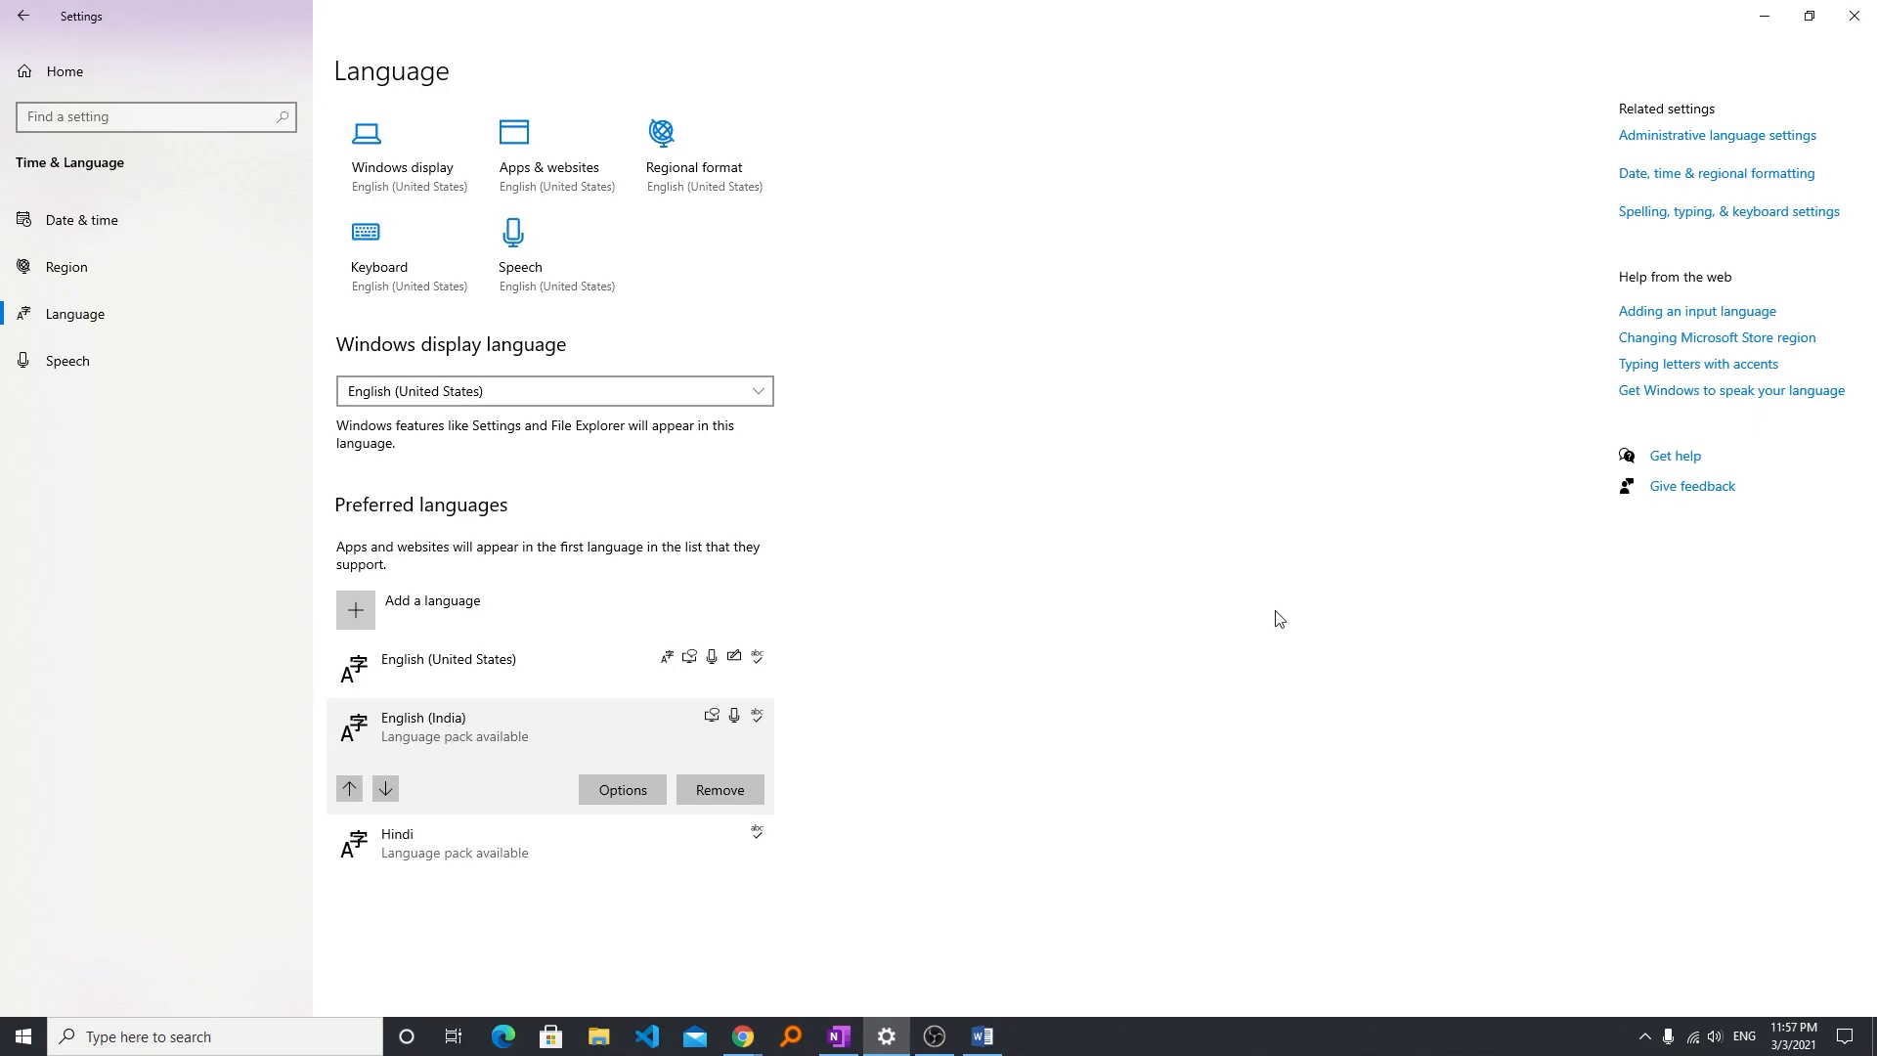
pyautogui.moveTo(724, 633)
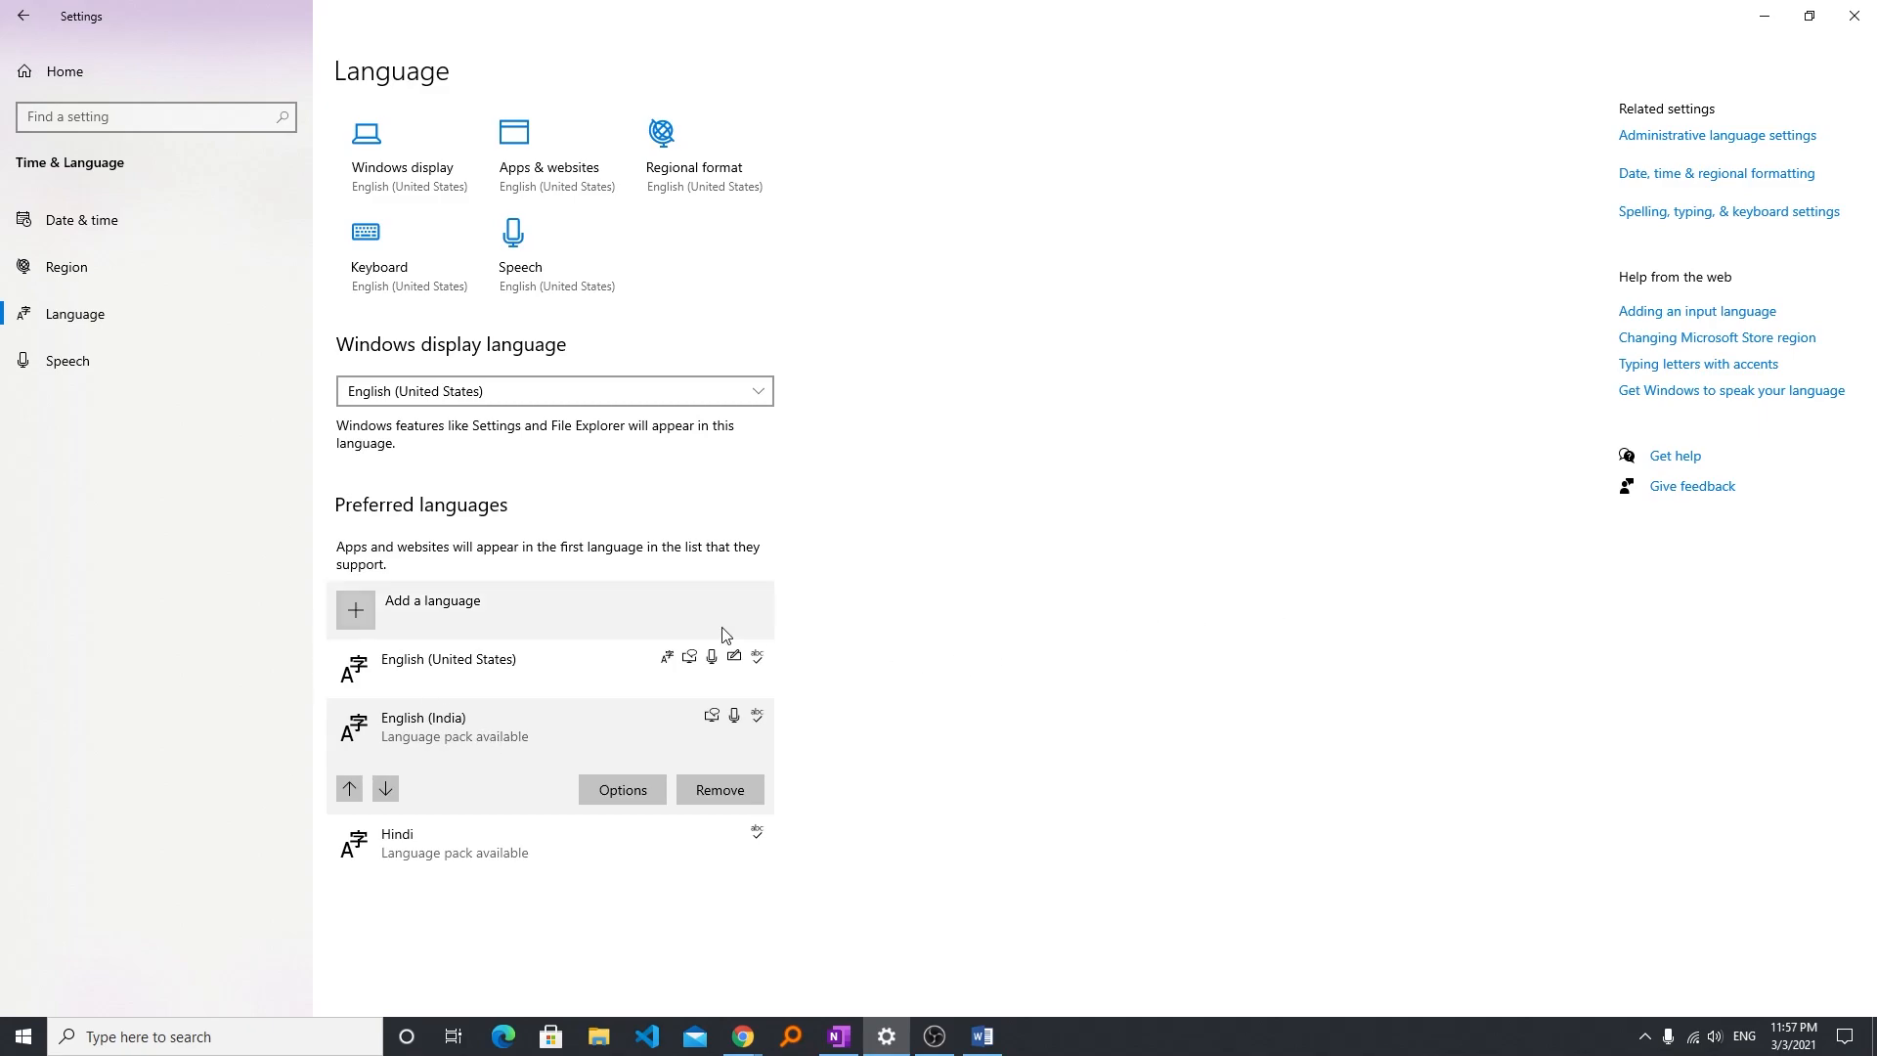
pyautogui.moveTo(610, 665)
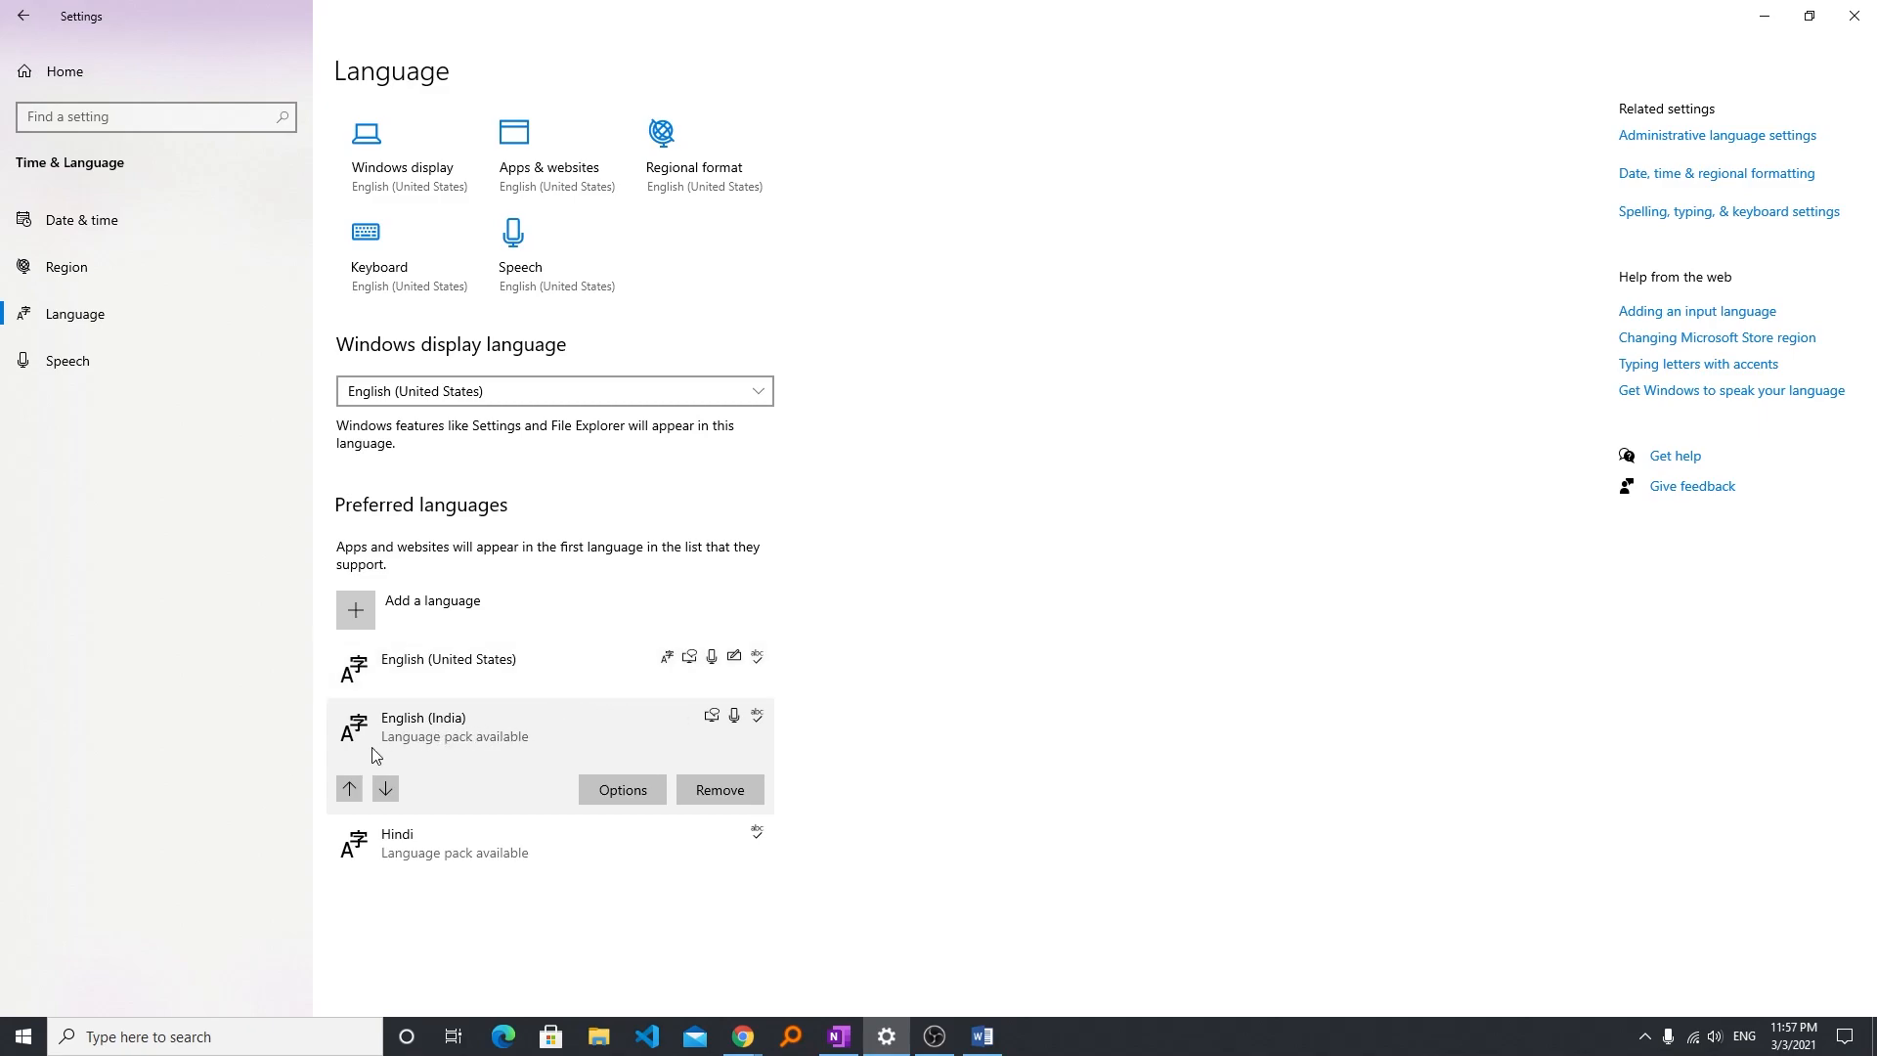
pyautogui.moveTo(376, 766)
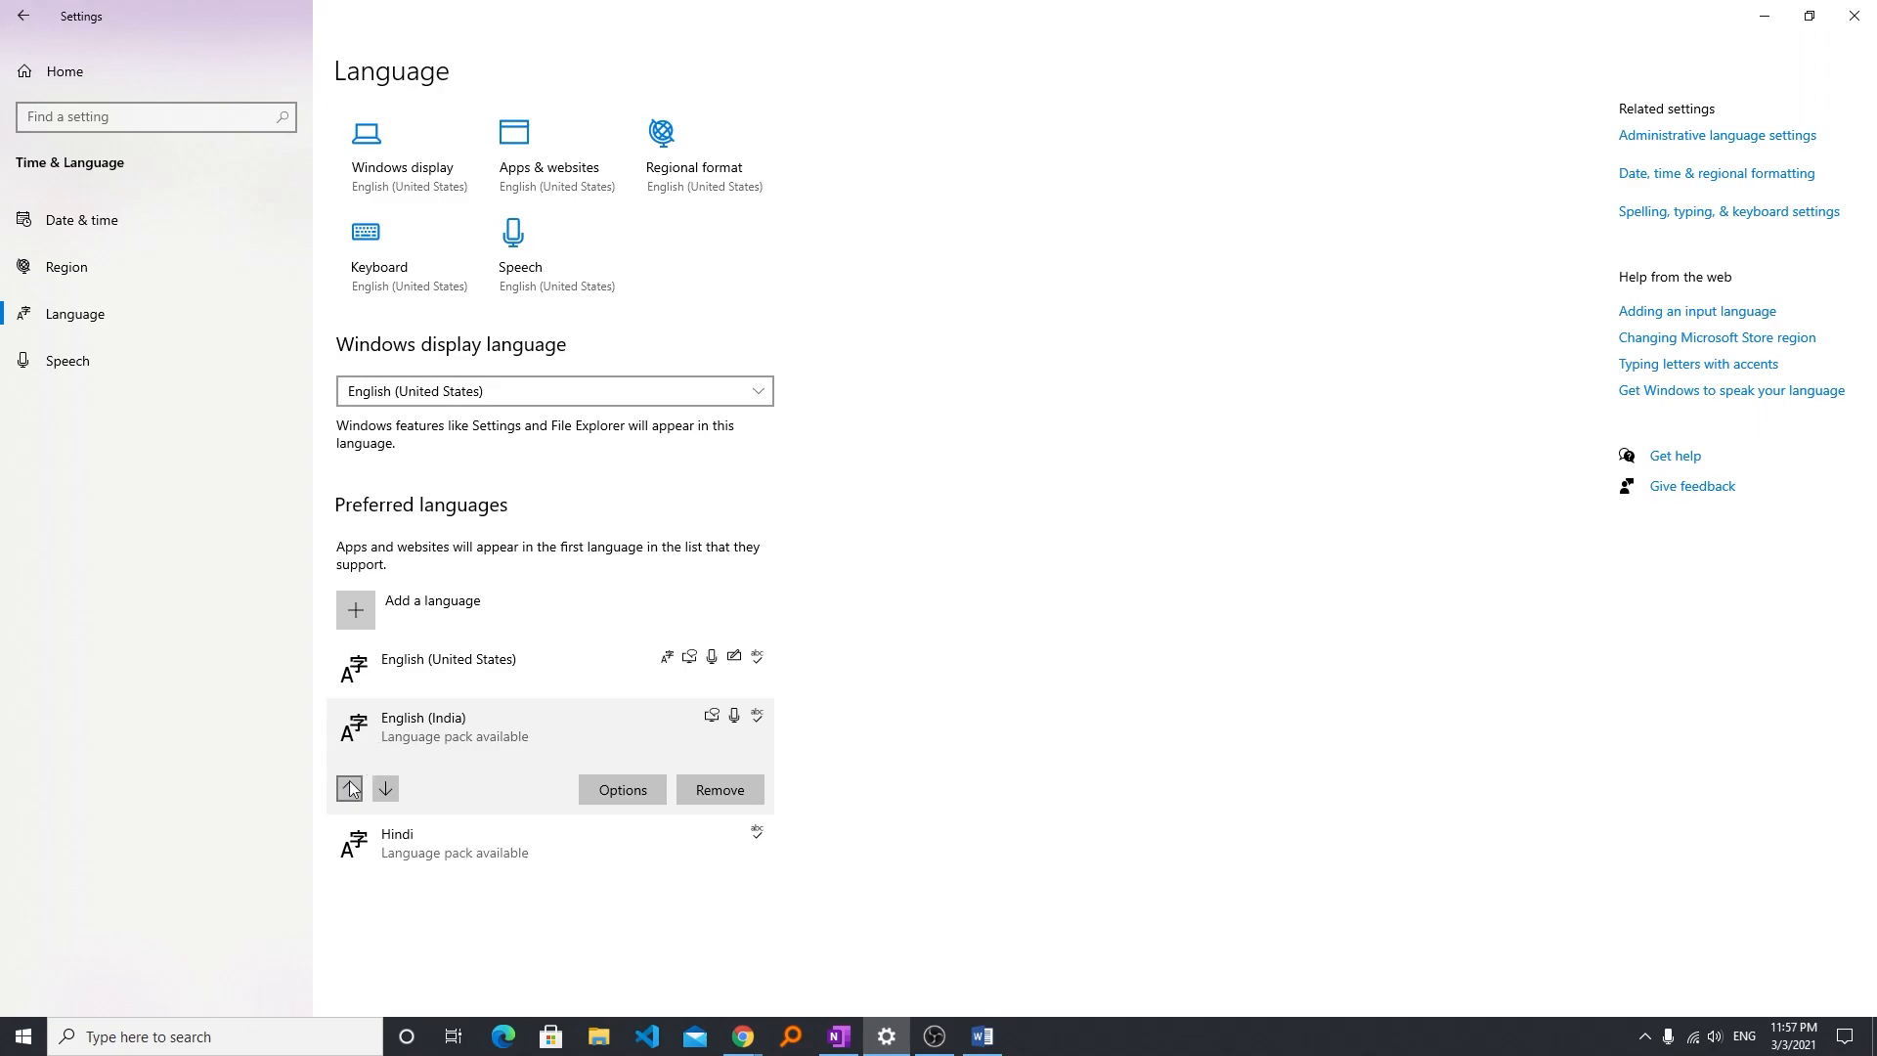
# Move English (India) above English (United States) and expand the English (United States) entry.
pyautogui.click(350, 788)
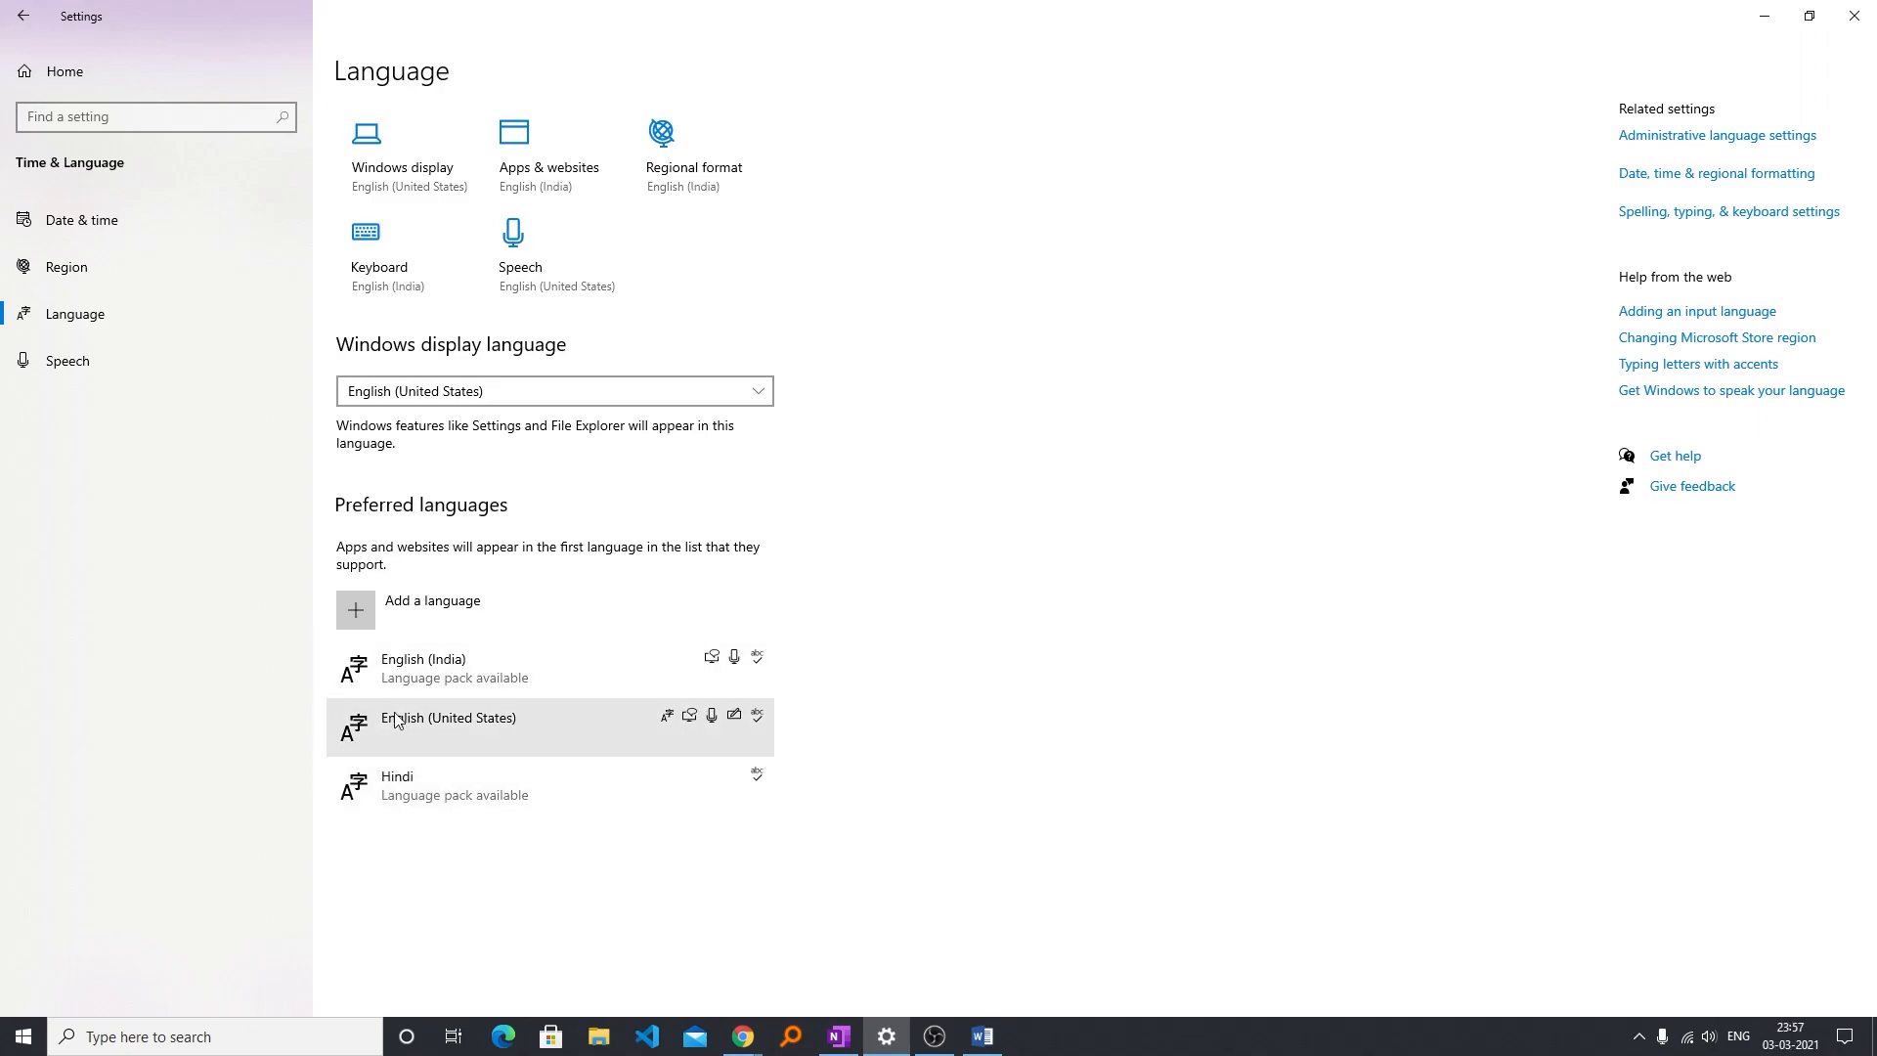
pyautogui.click(448, 717)
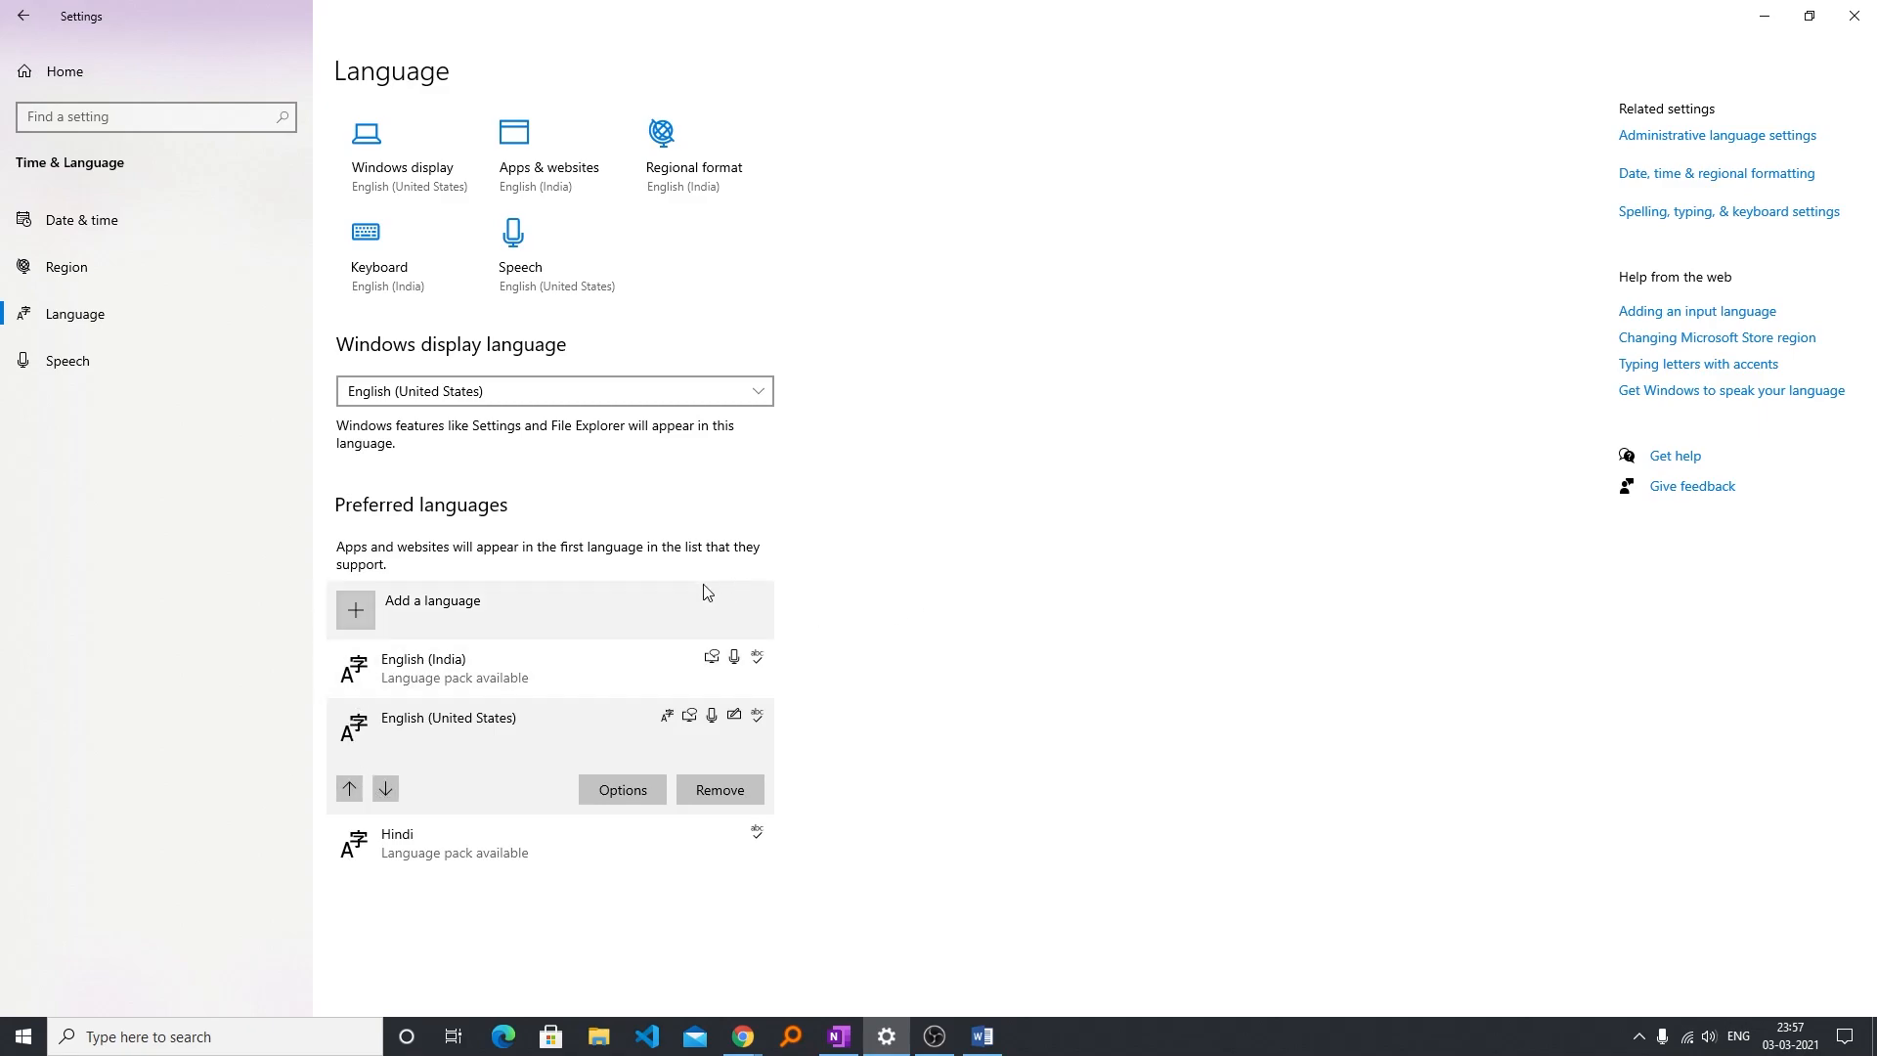
pyautogui.moveTo(841, 657)
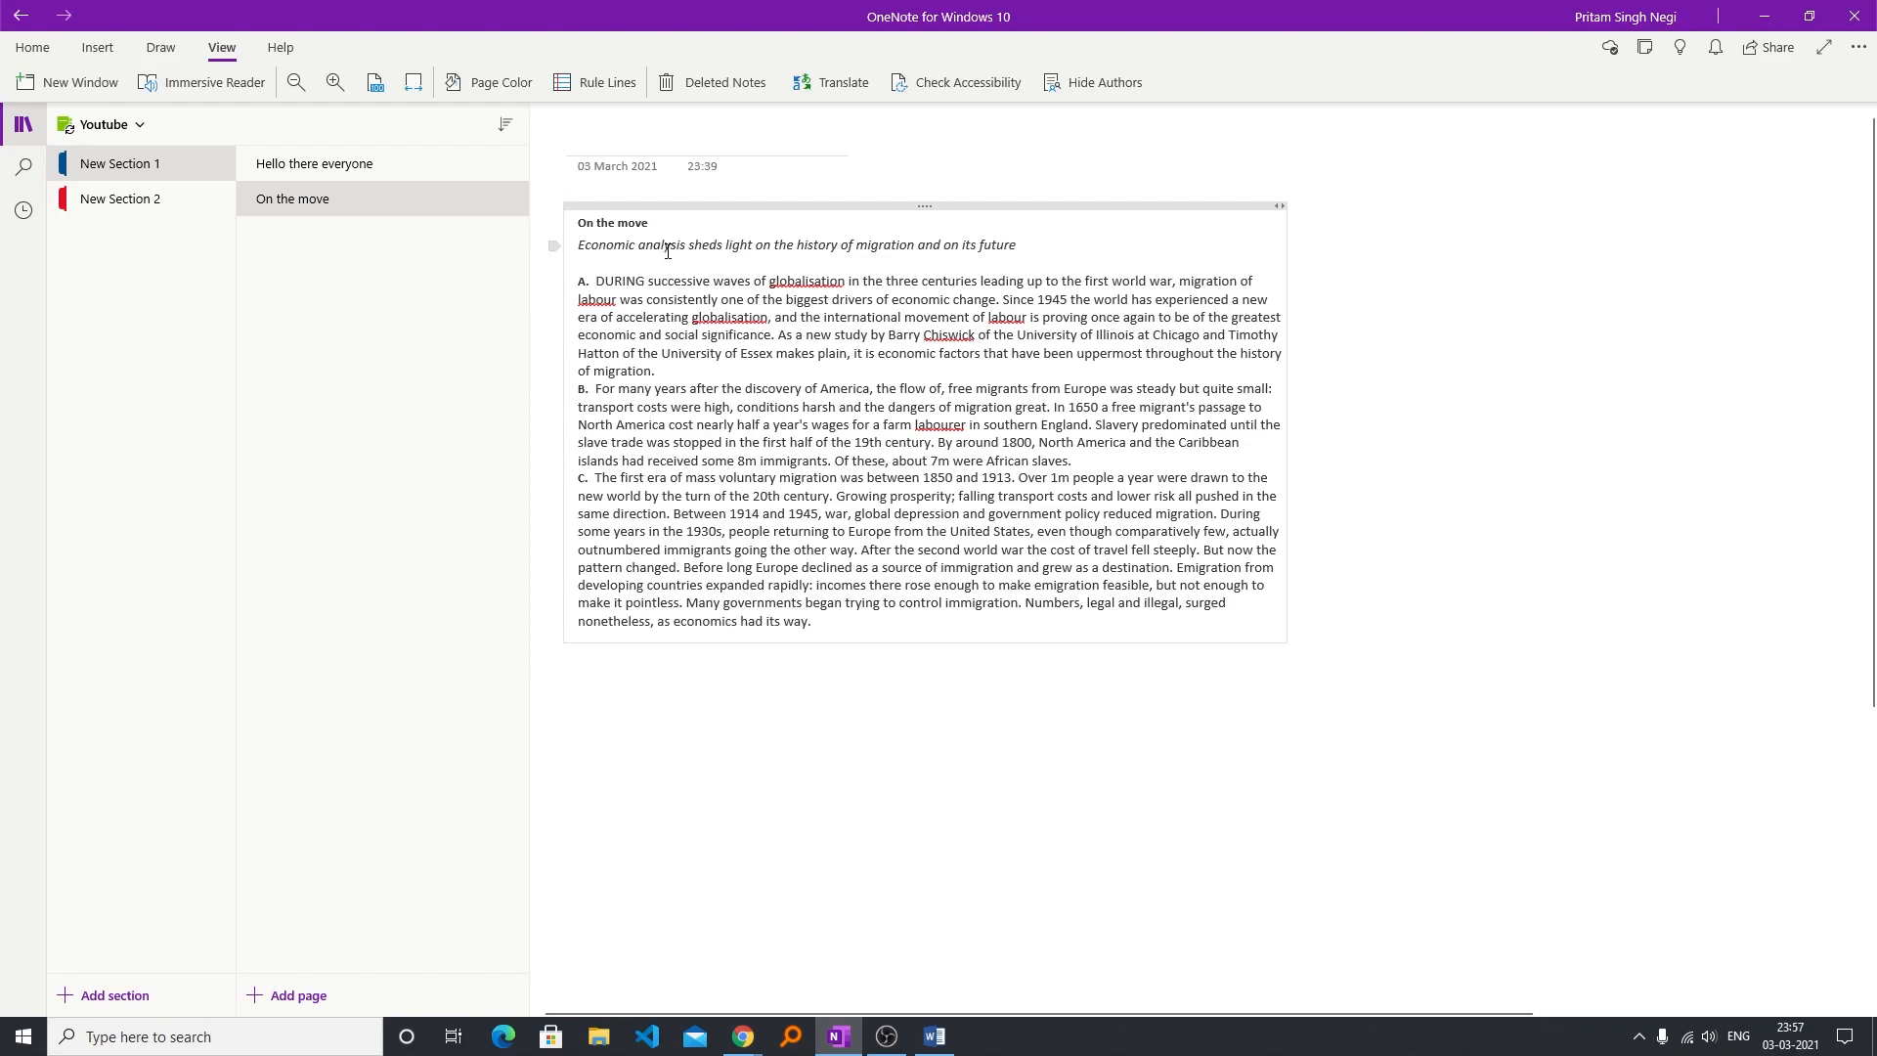
# Start Immersive Reader on 'On the move', begin reading aloud and slow Voice Speed to 0.75.
pyautogui.click(201, 82)
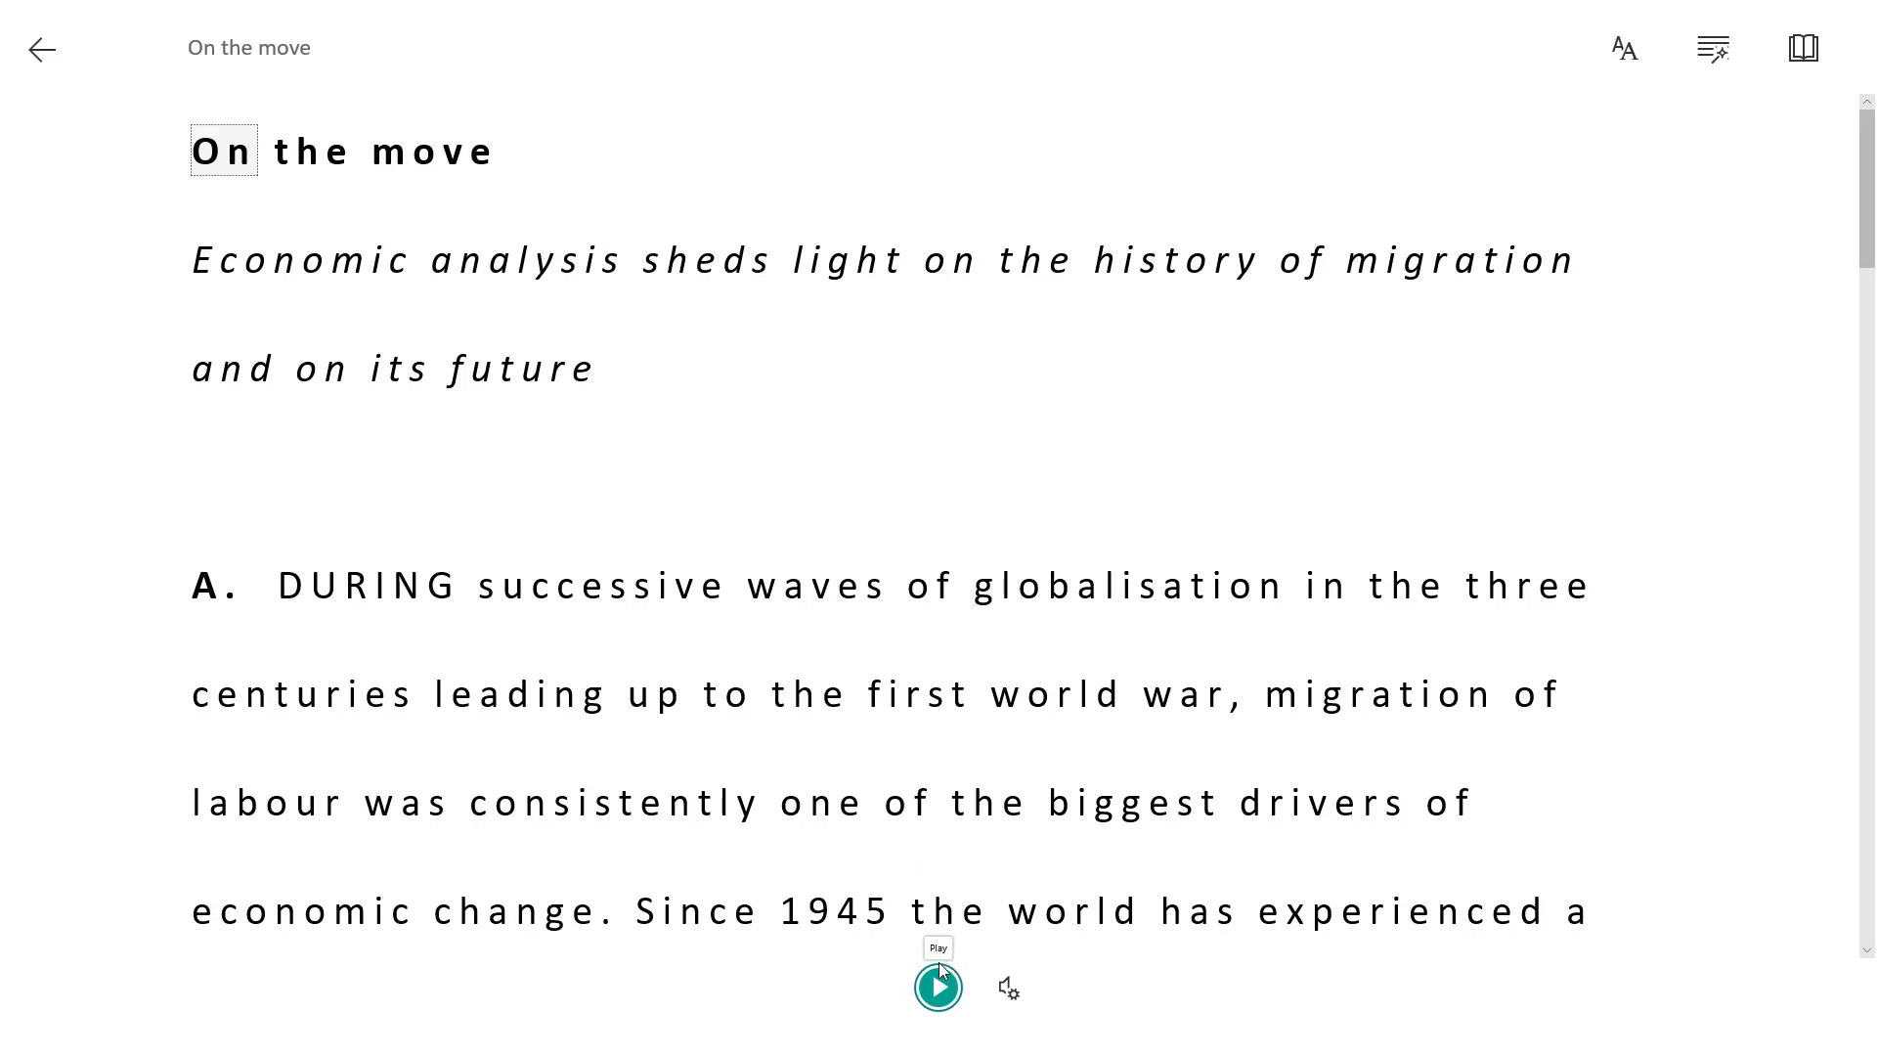
pyautogui.click(936, 990)
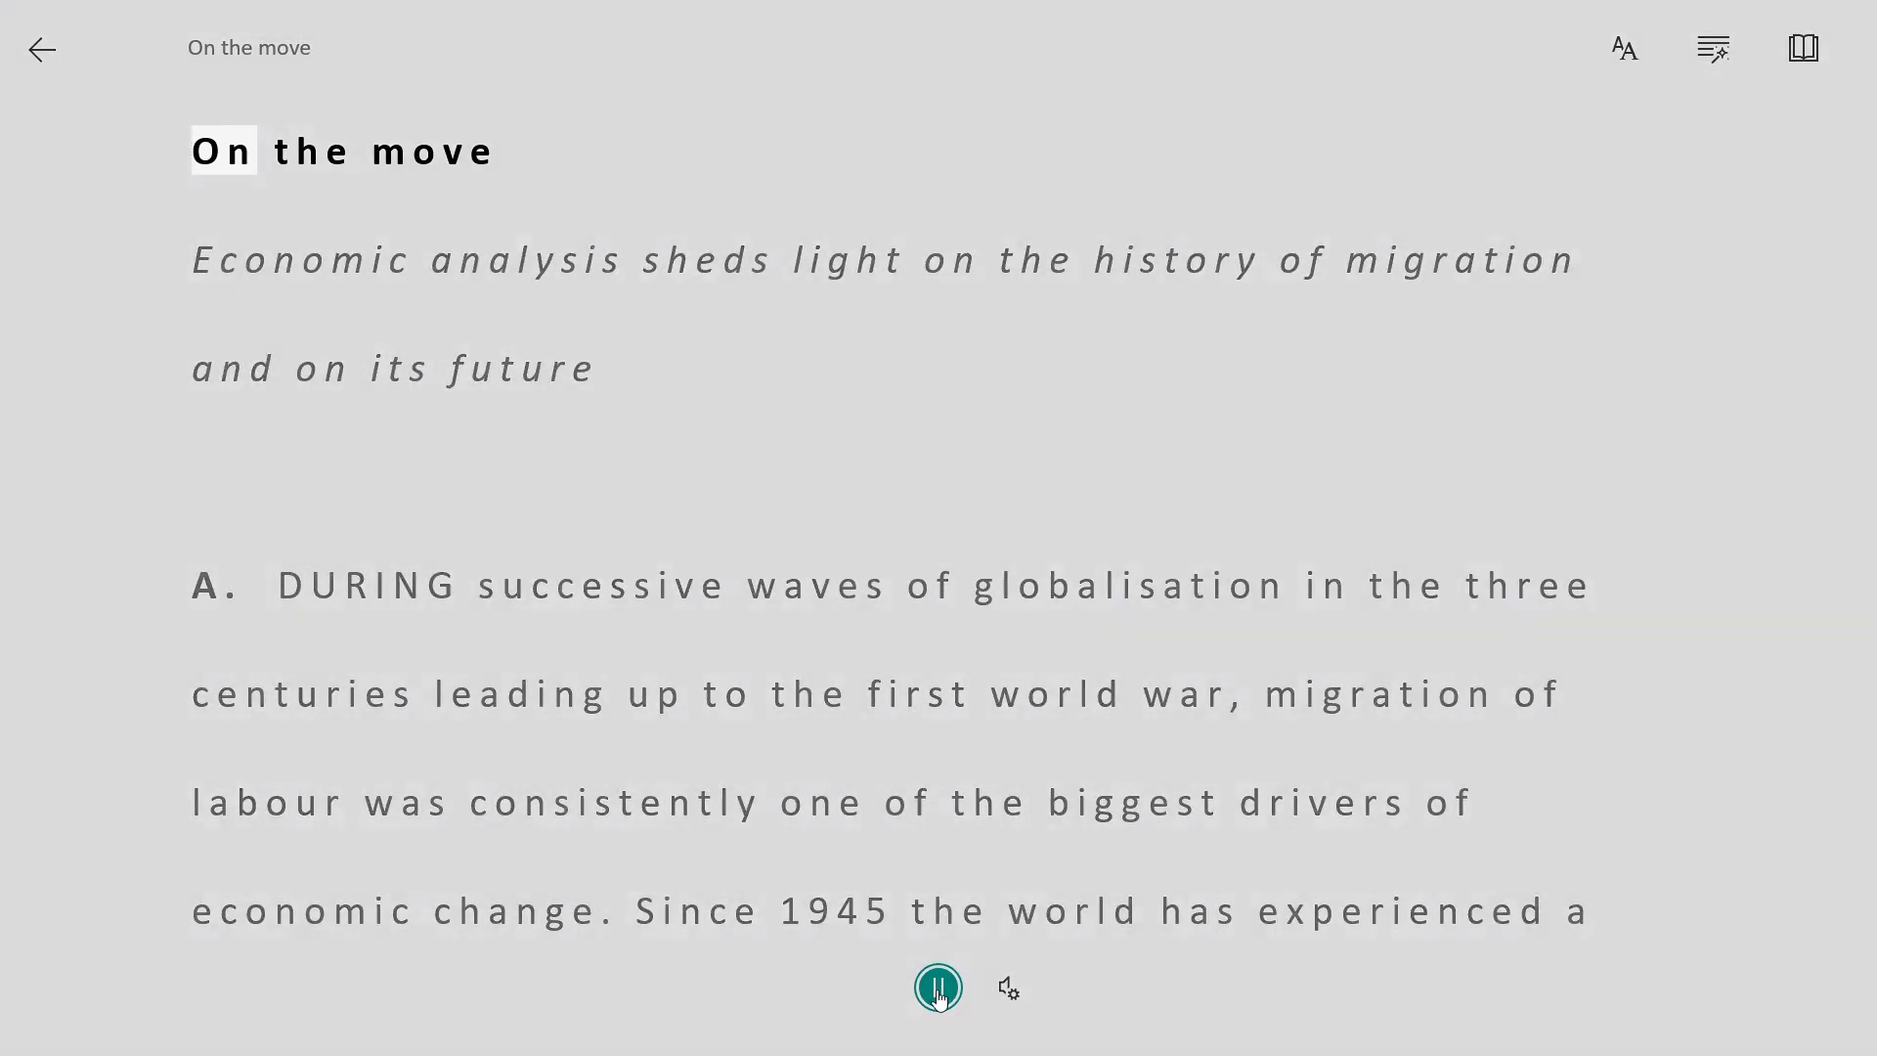
pyautogui.click(1008, 988)
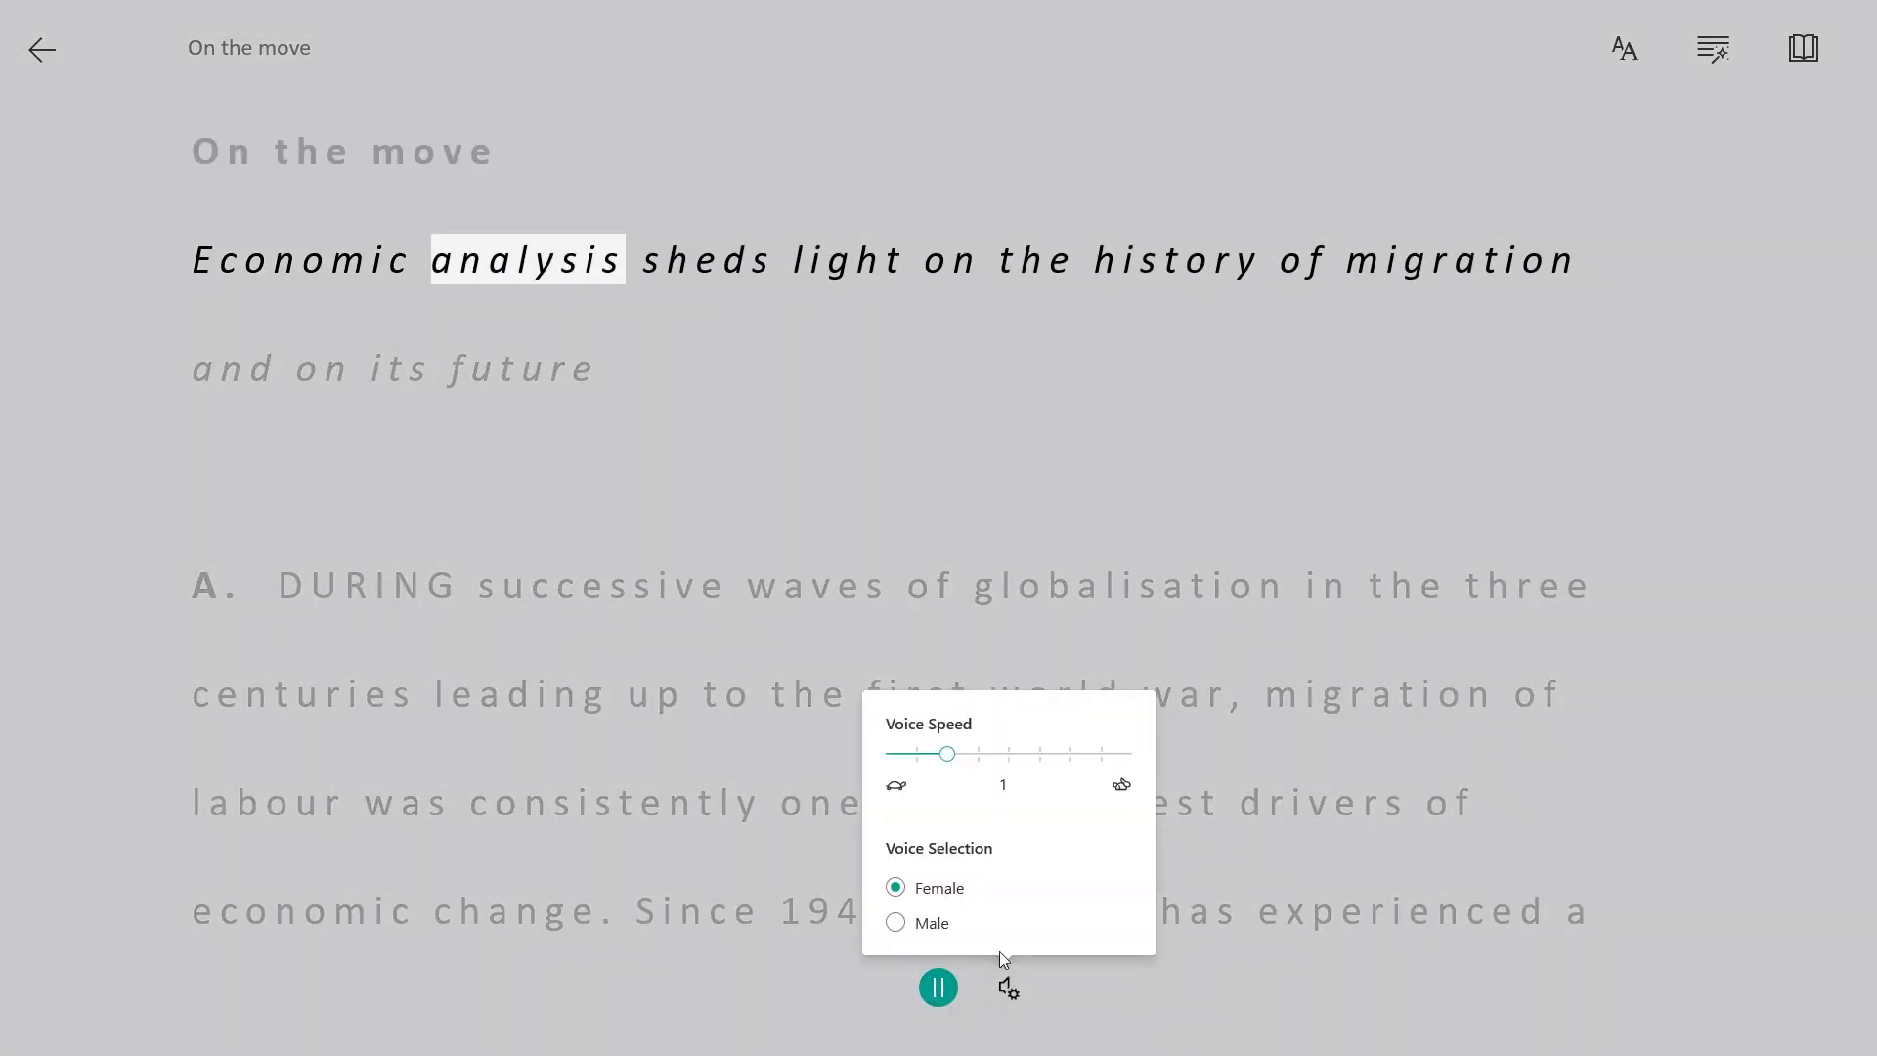
pyautogui.moveTo(950, 753); pyautogui.dragTo(918, 753)
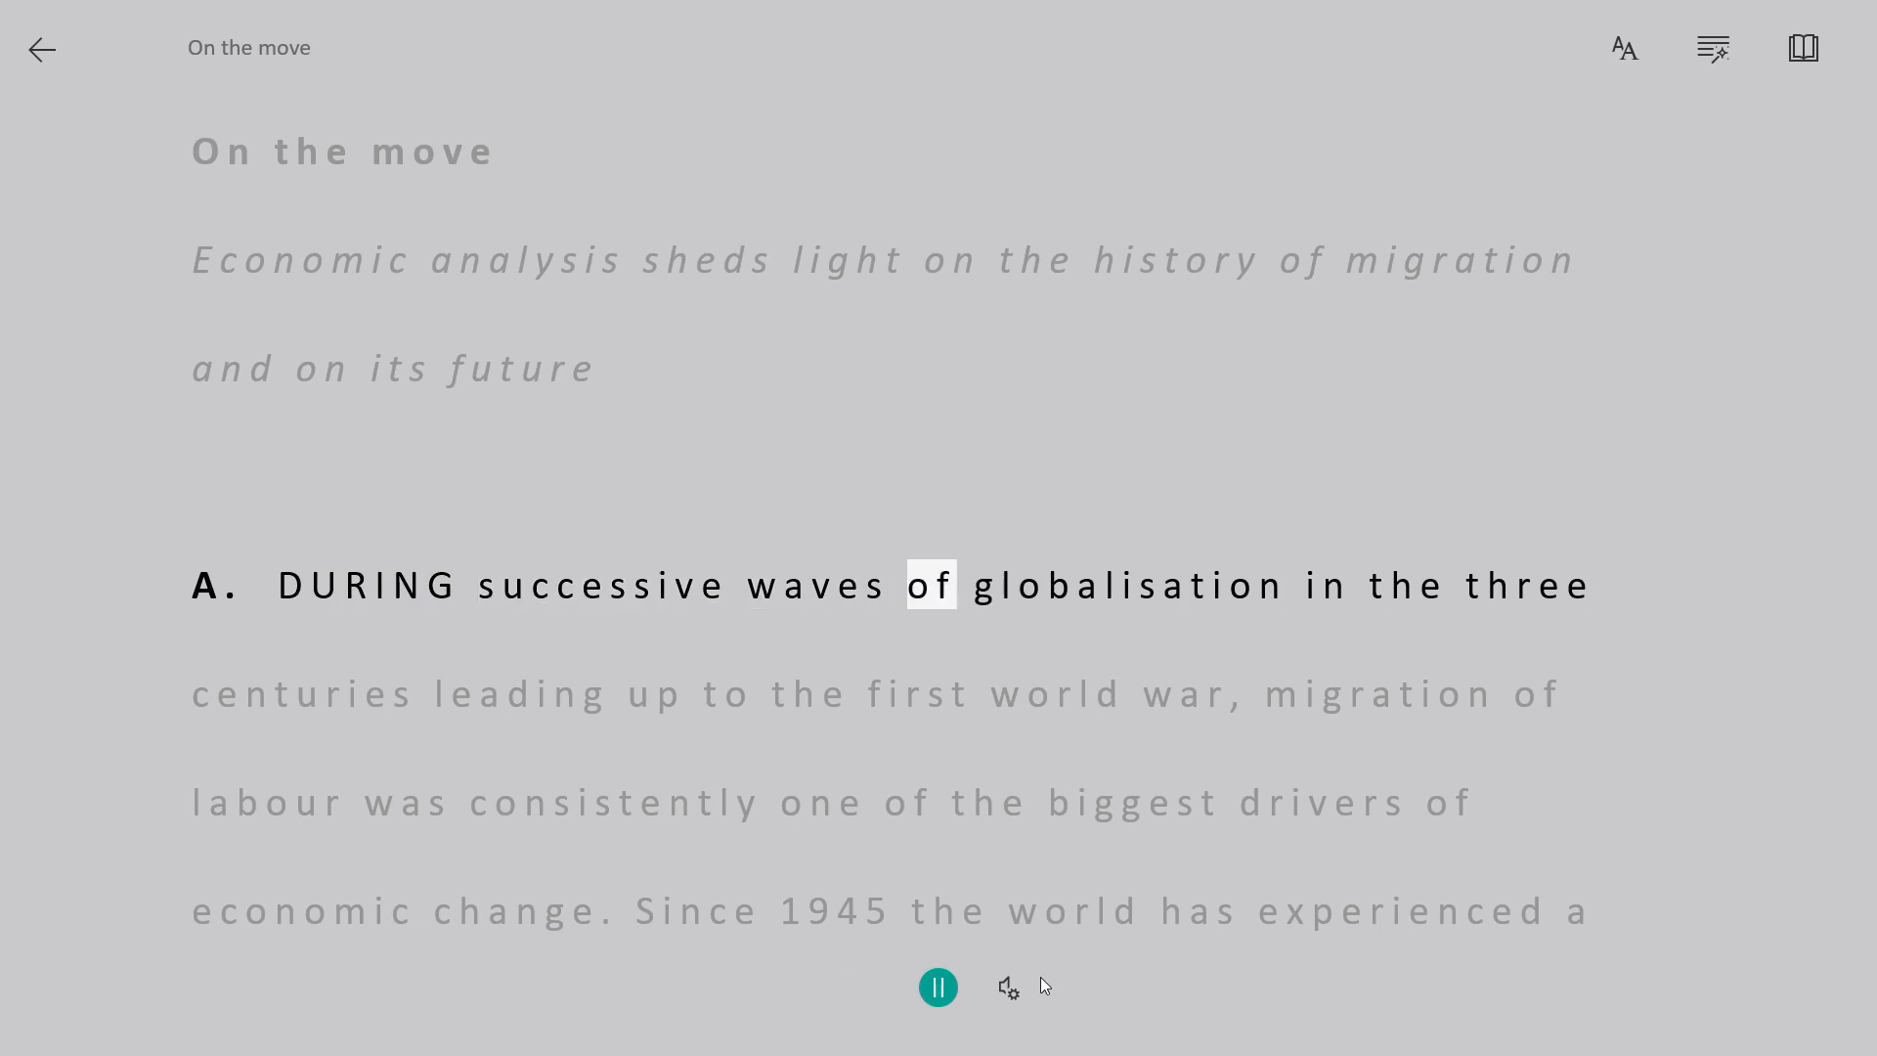
# Choose the male voice, continue reading, then bring up Reading Preferences.
pyautogui.click(1007, 986)
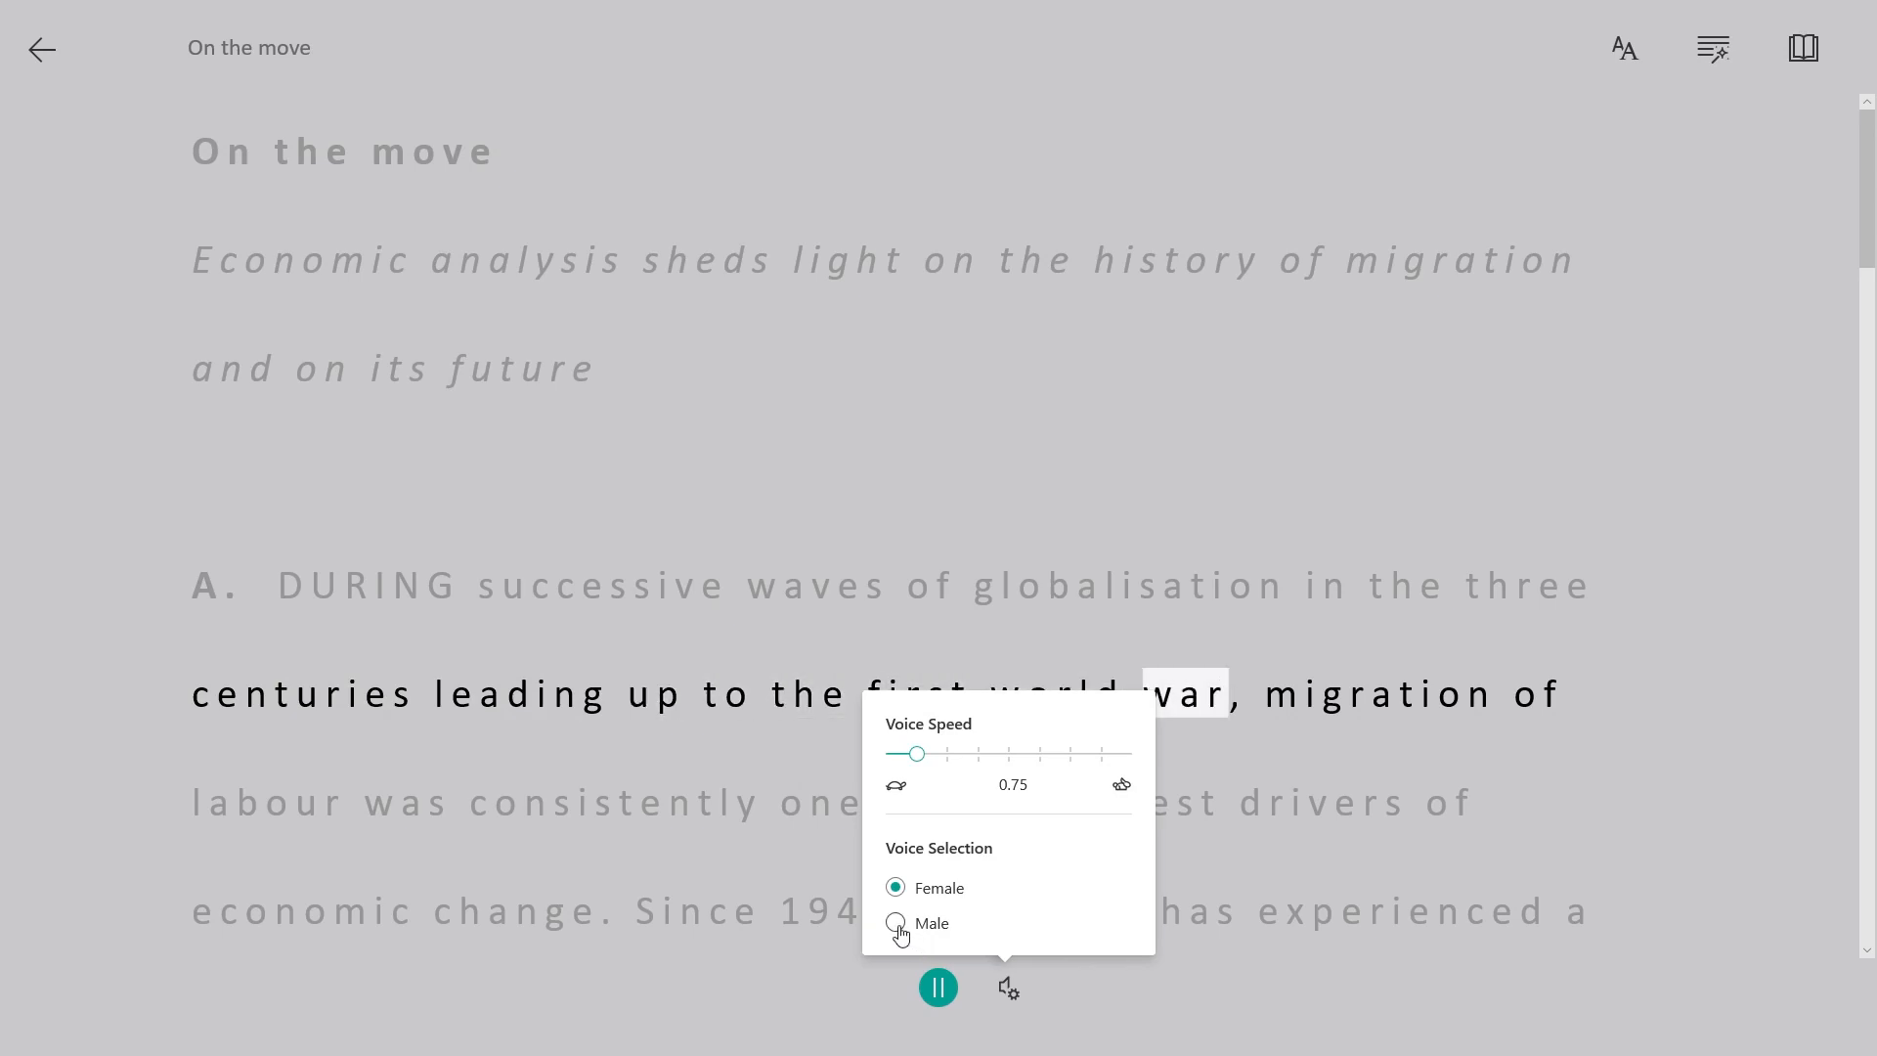
pyautogui.click(895, 923)
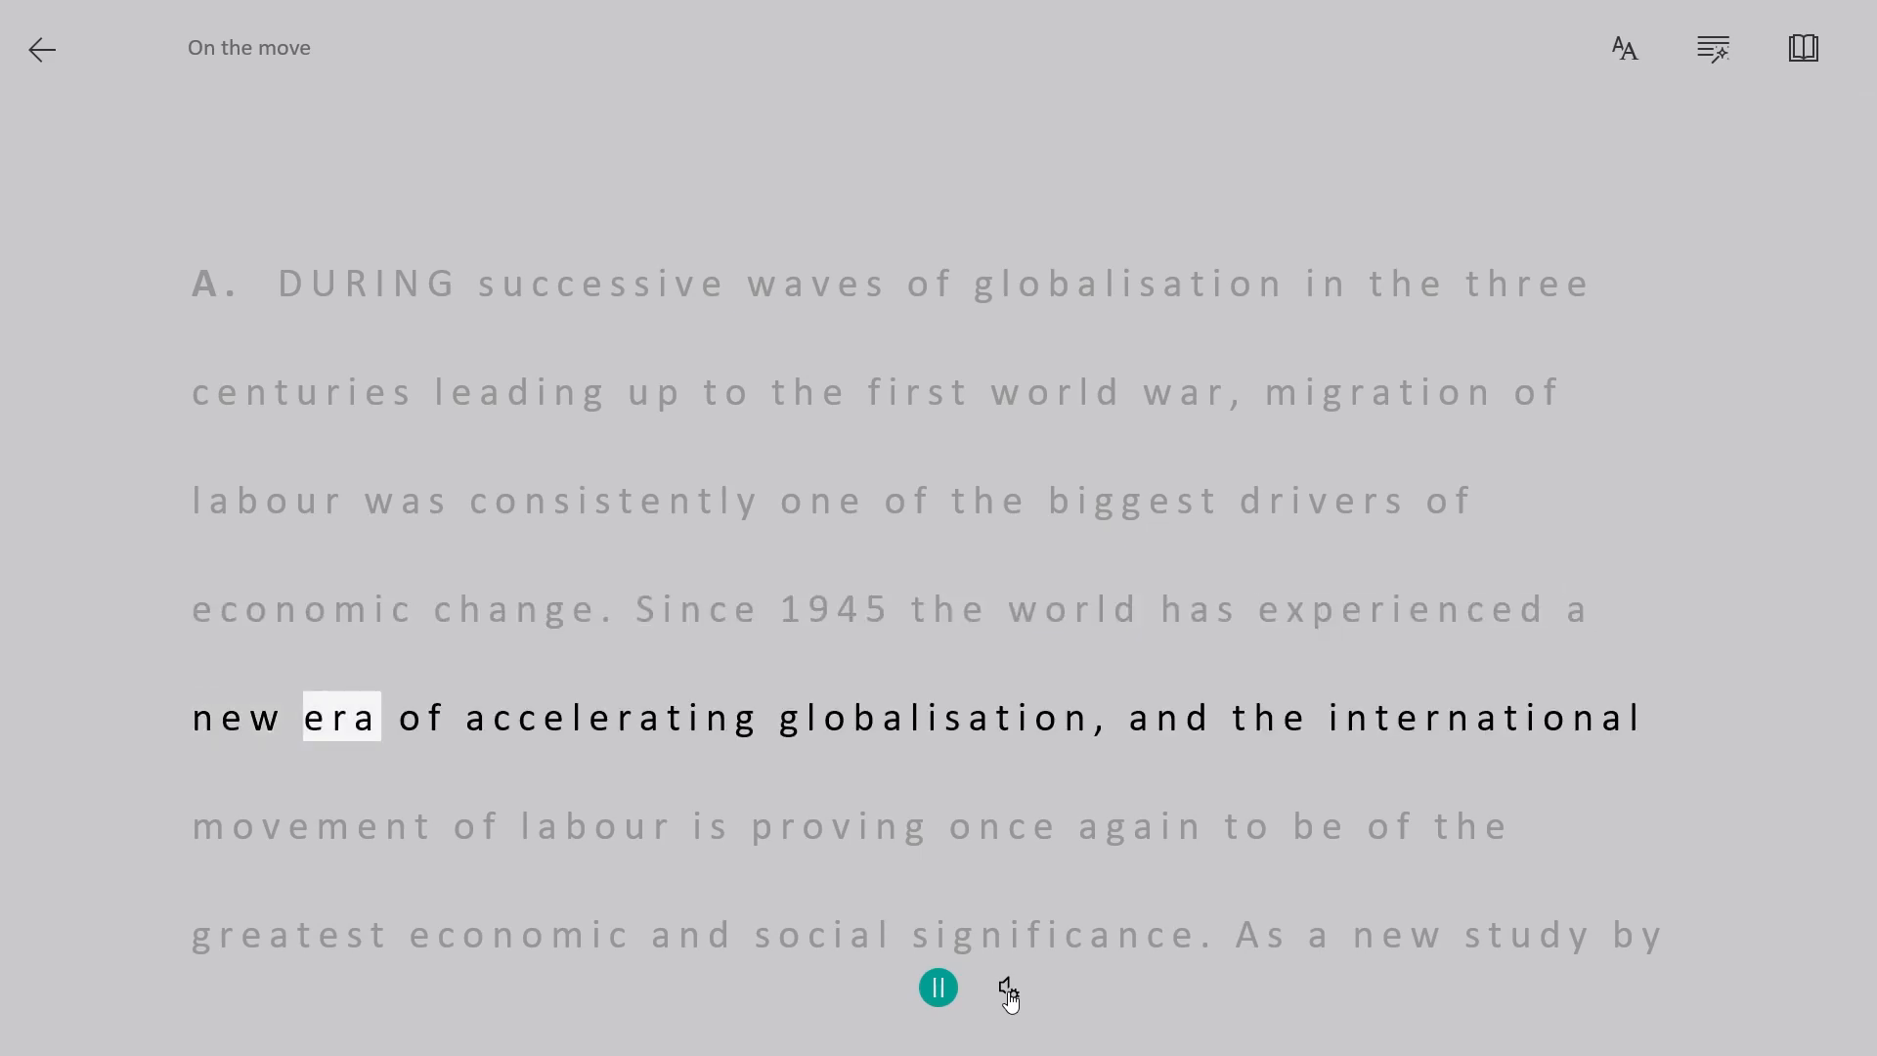
pyautogui.click(939, 988)
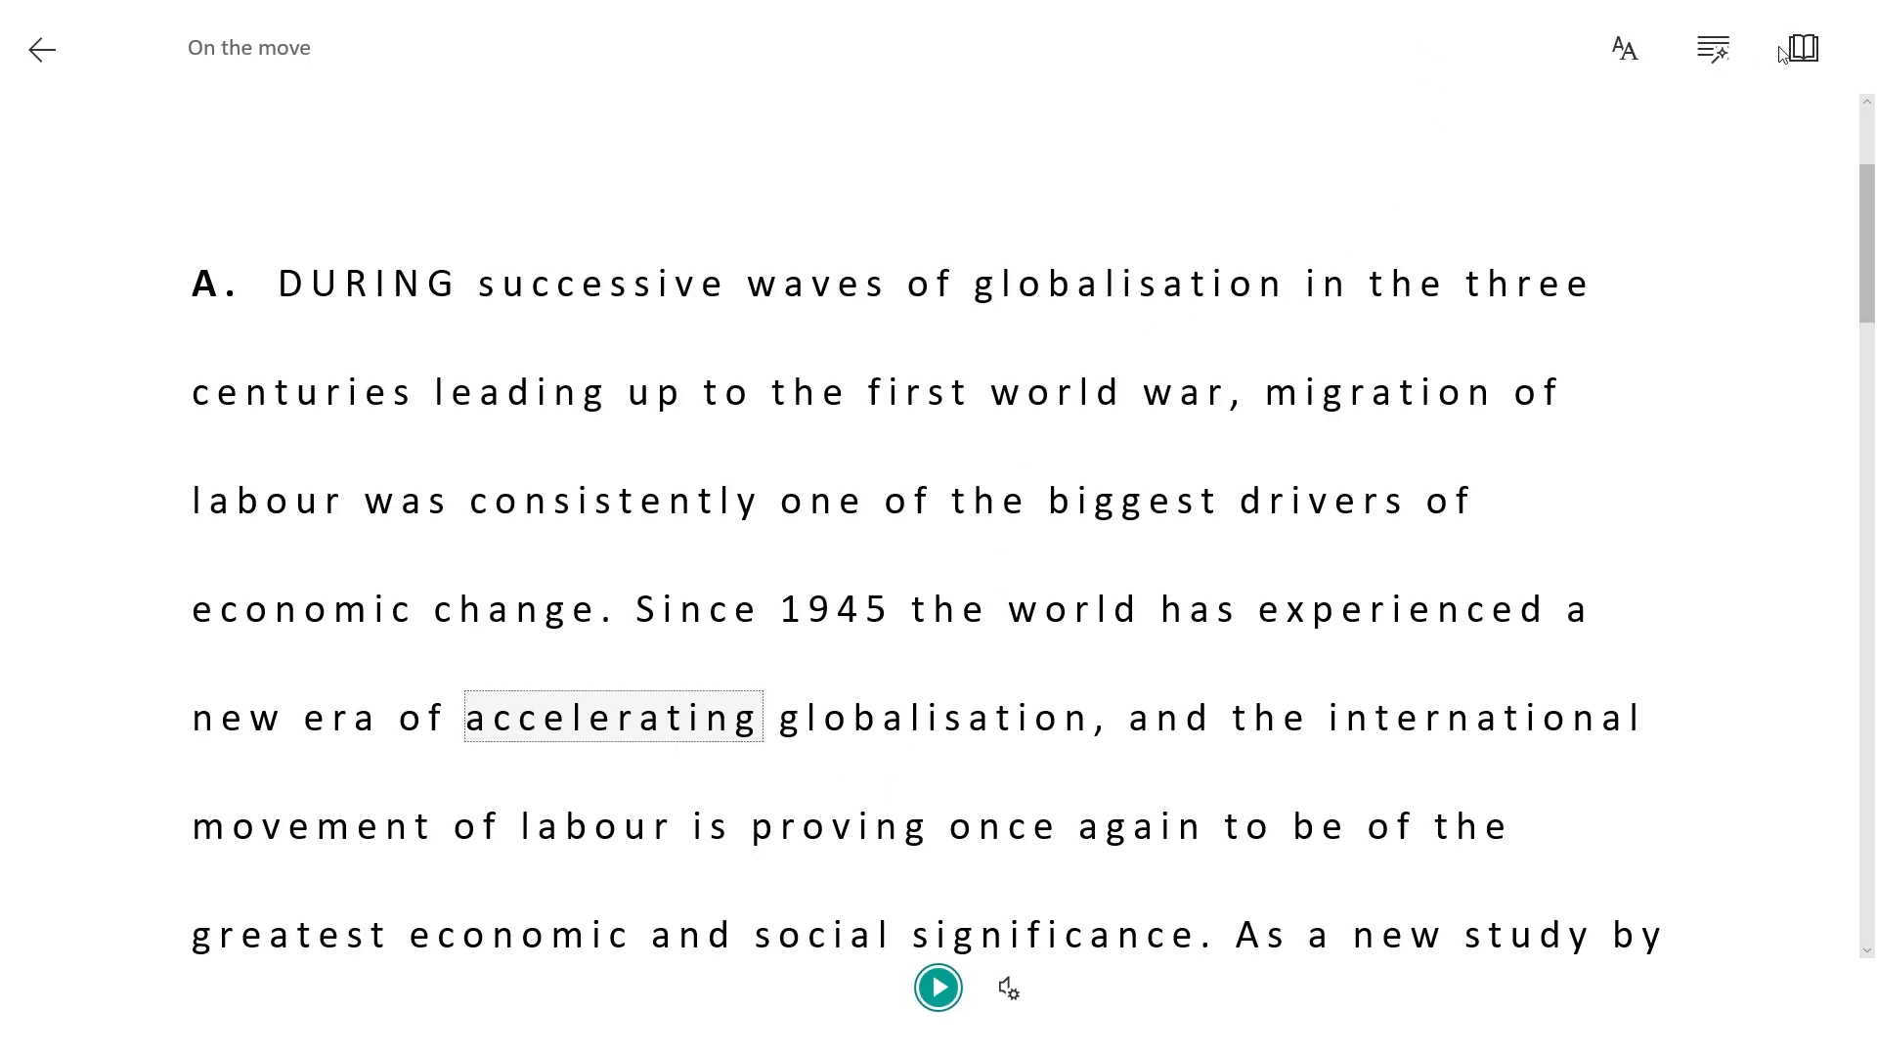
pyautogui.click(1800, 47)
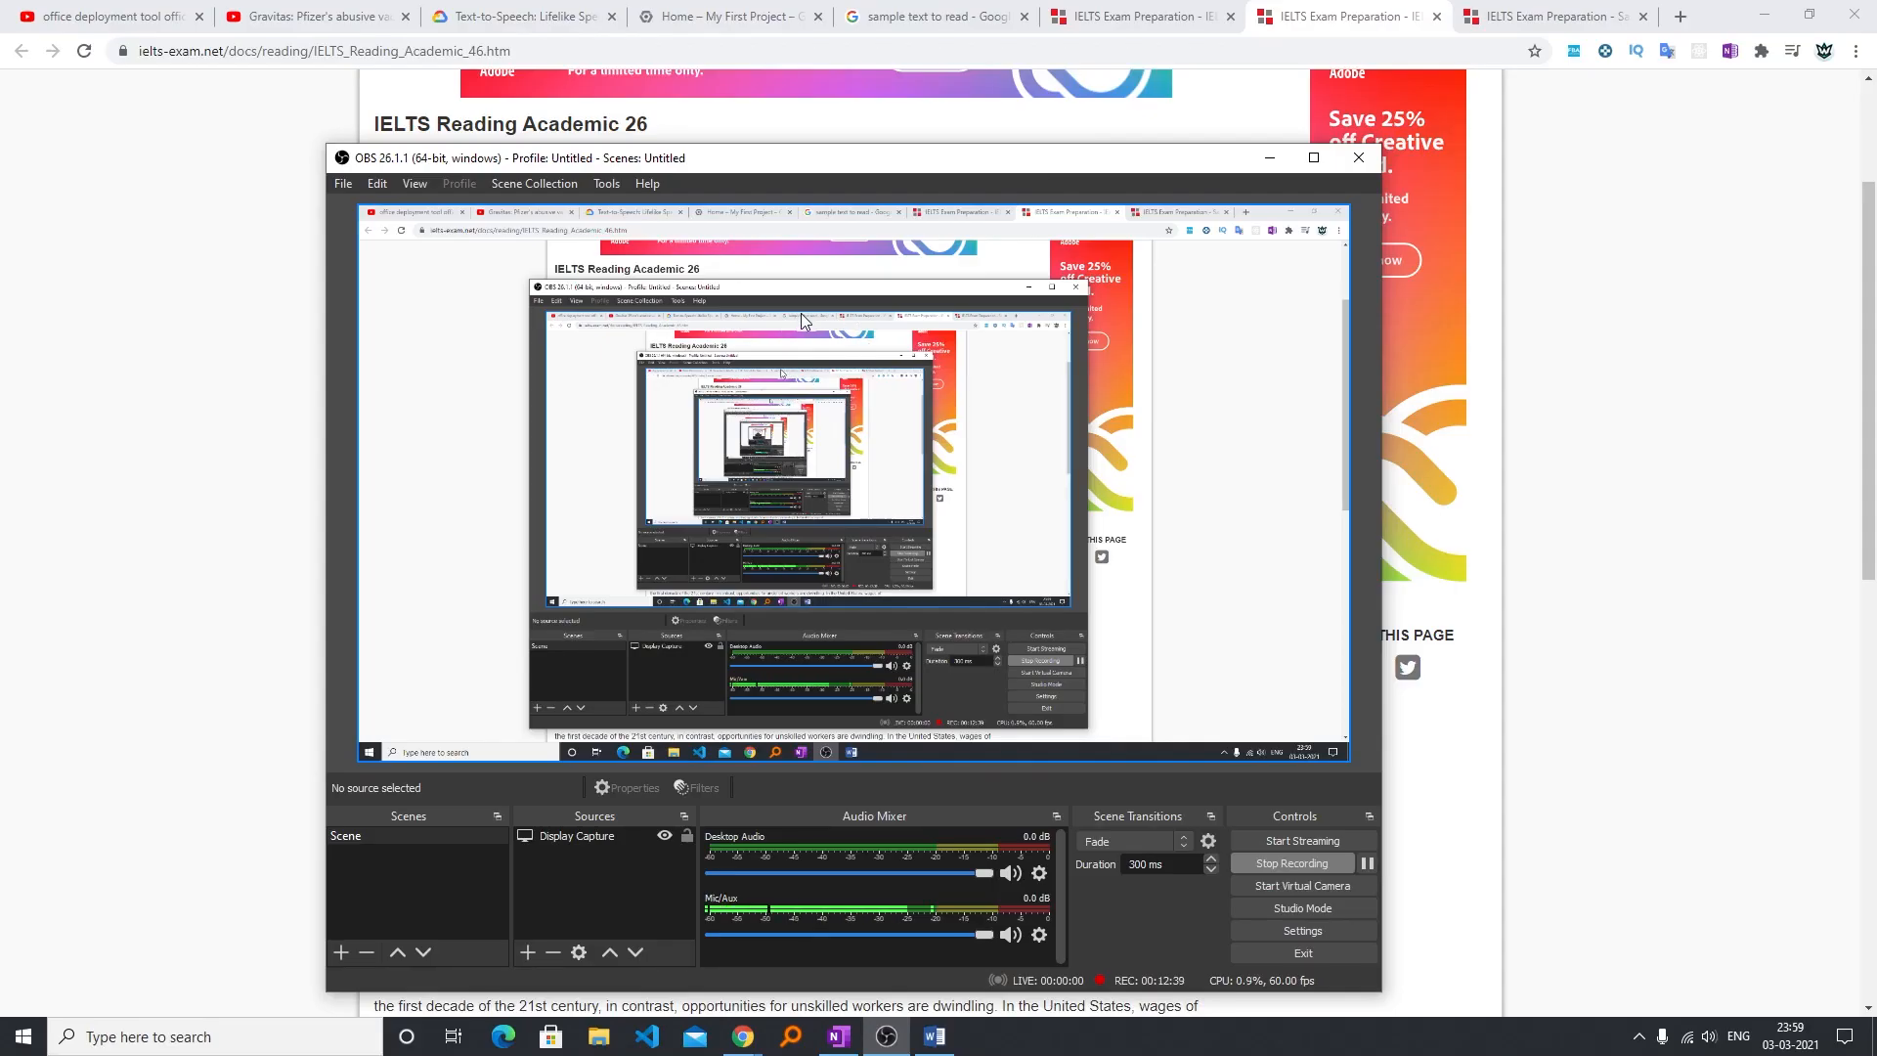
pyautogui.moveTo(925, 534)
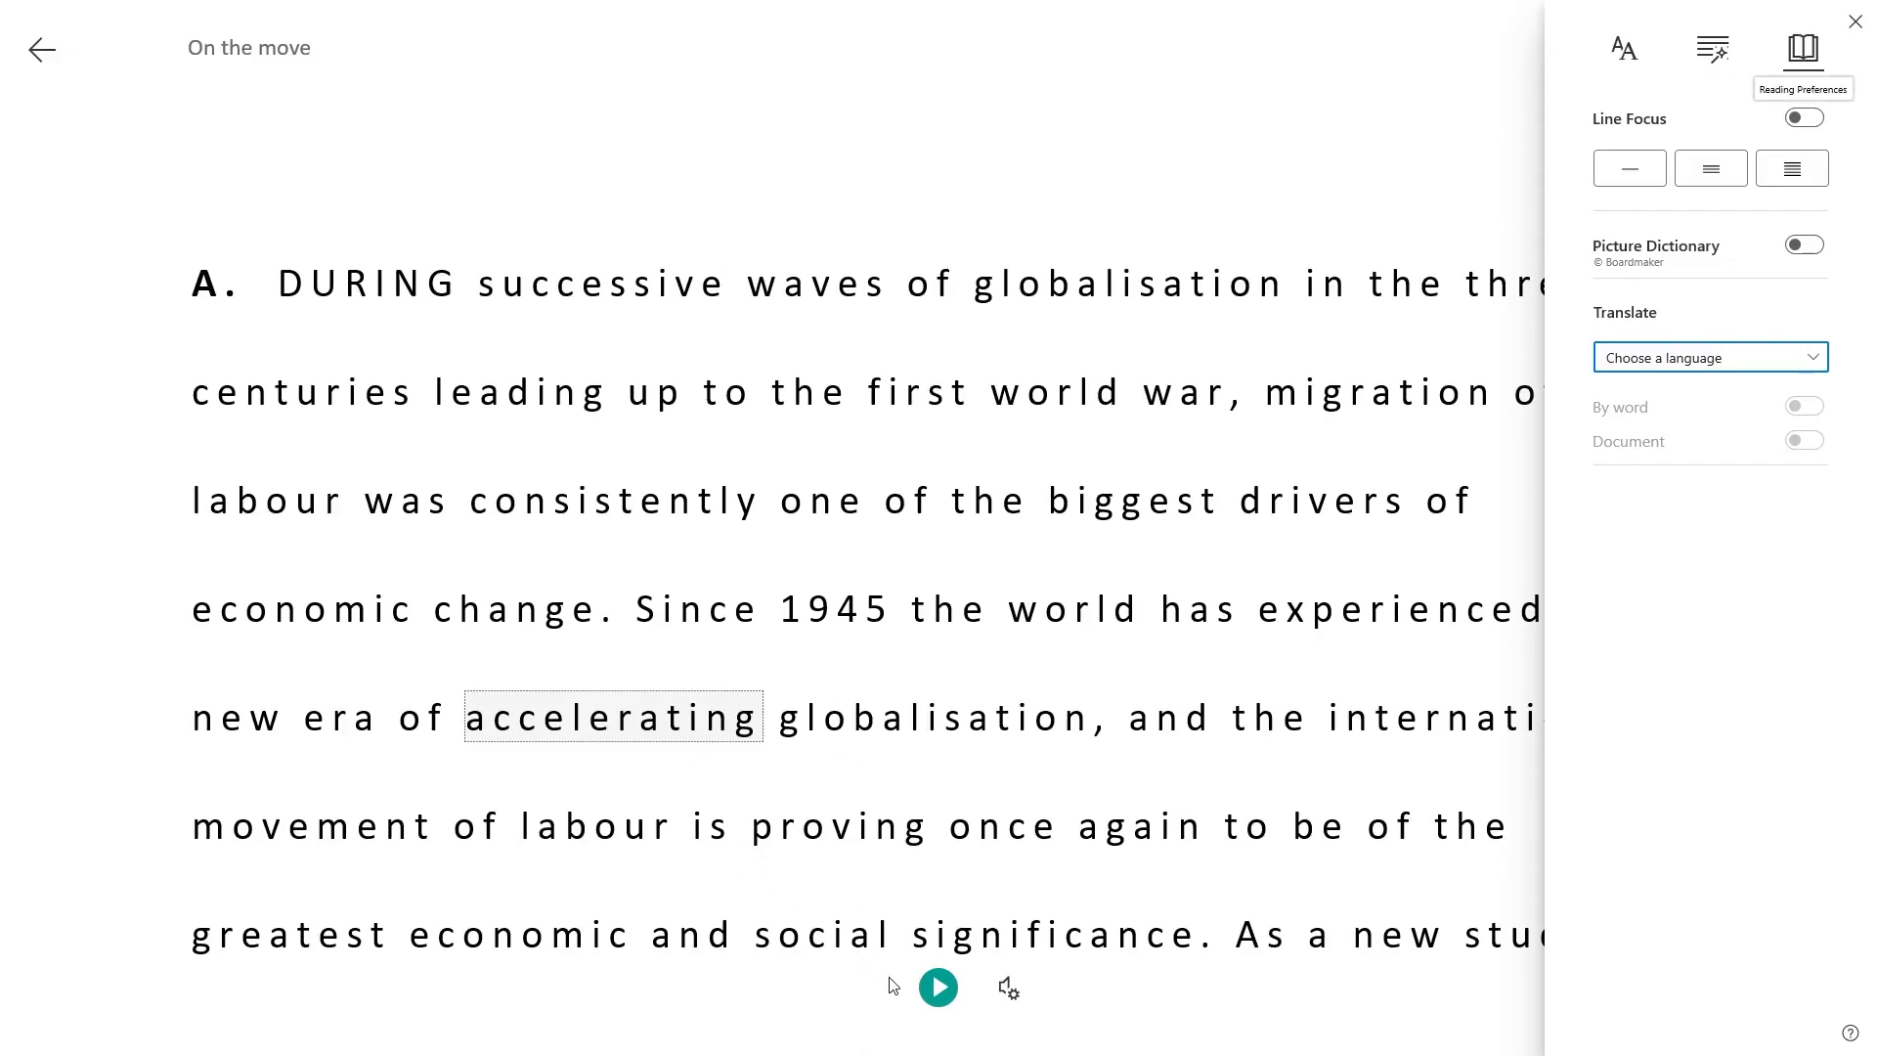
# Resume reading paragraph A aloud while OBS keeps recording.
pyautogui.click(939, 986)
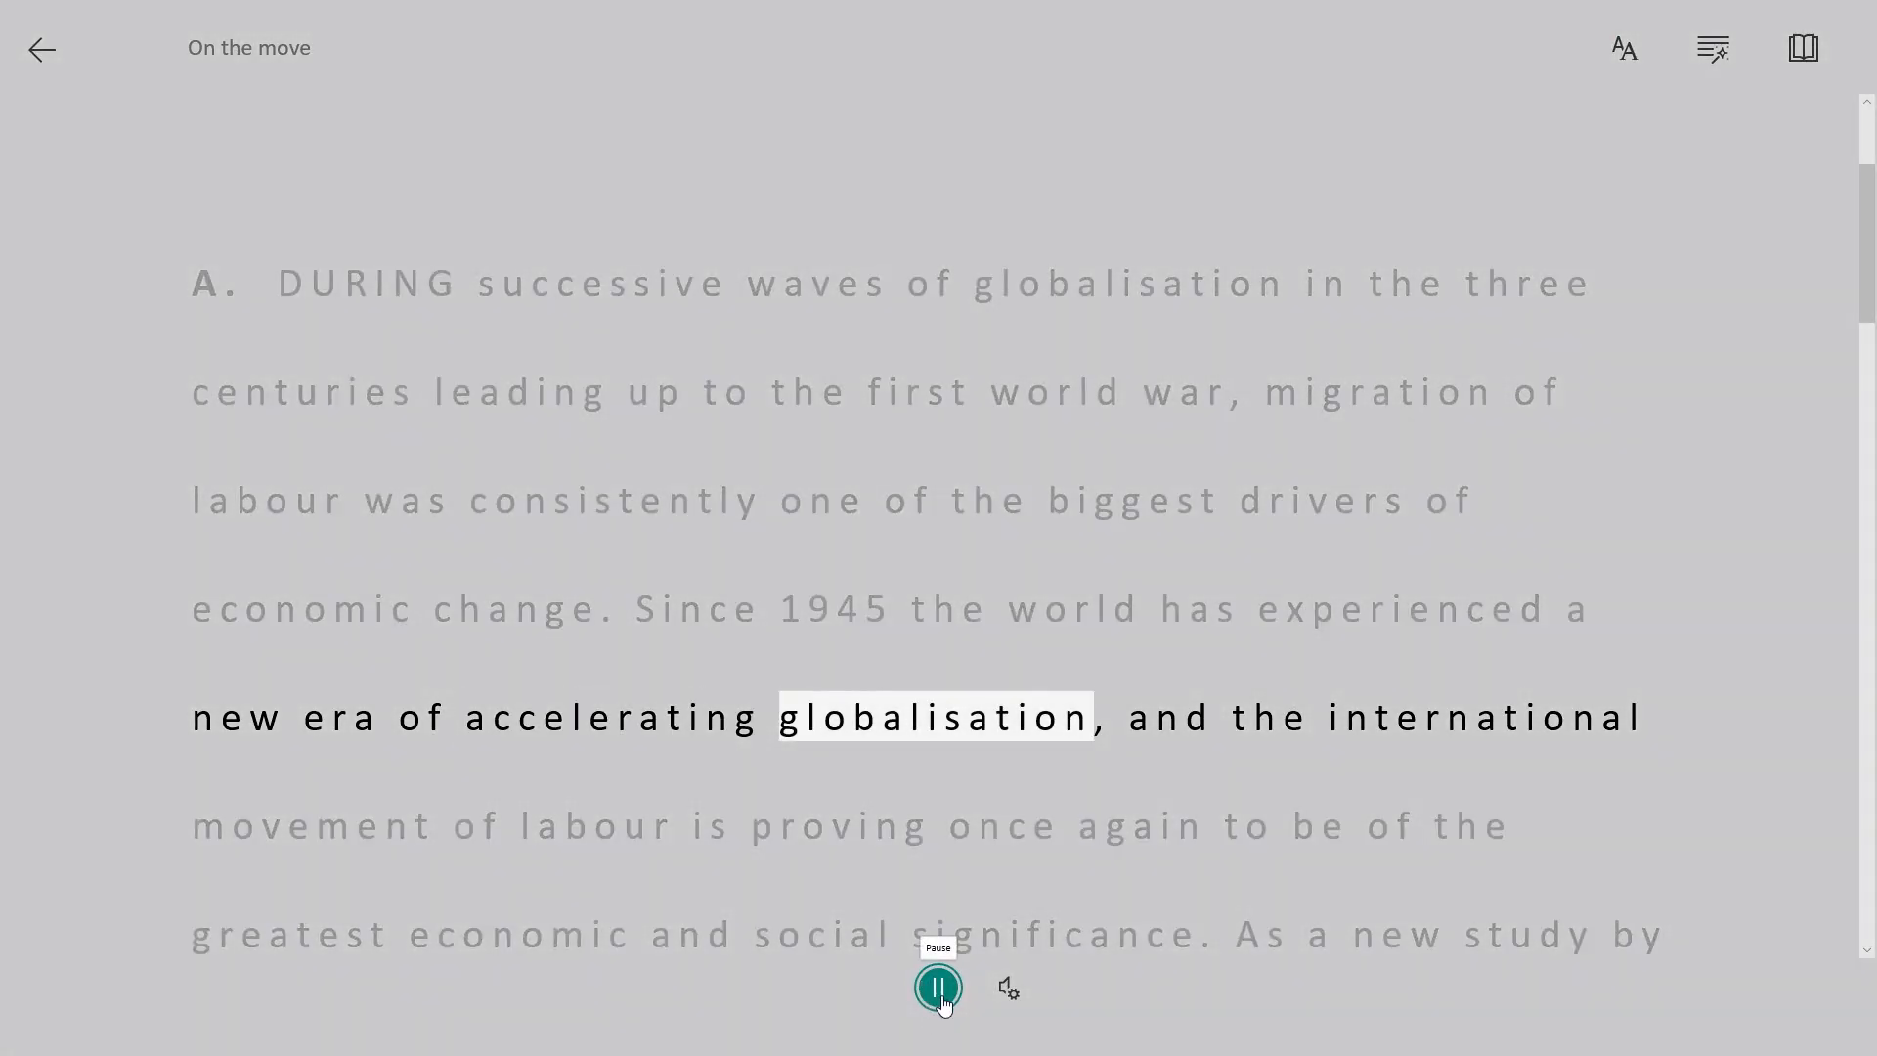